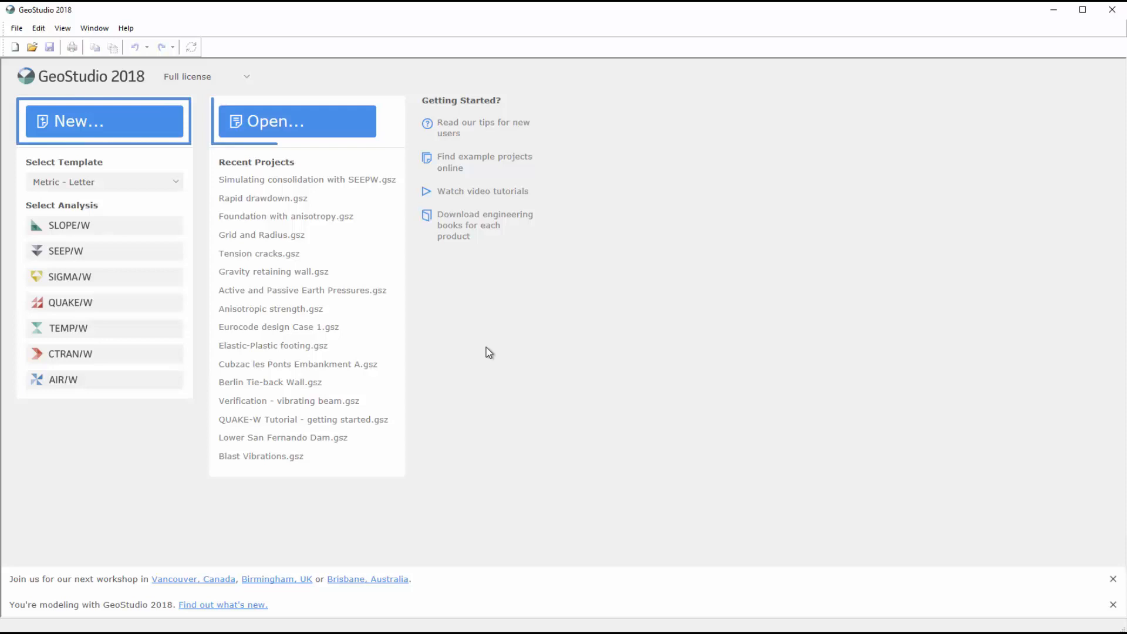
# Step: Create a new untitled project from the Metric - Letter template
pyautogui.click(296, 121)
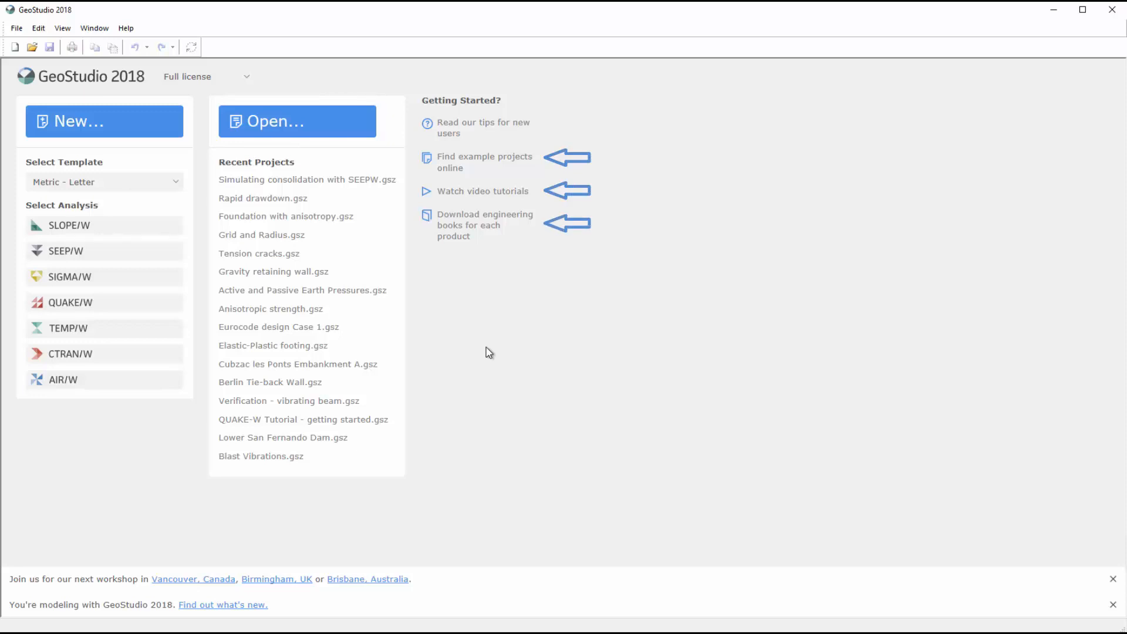
pyautogui.moveTo(413, 333)
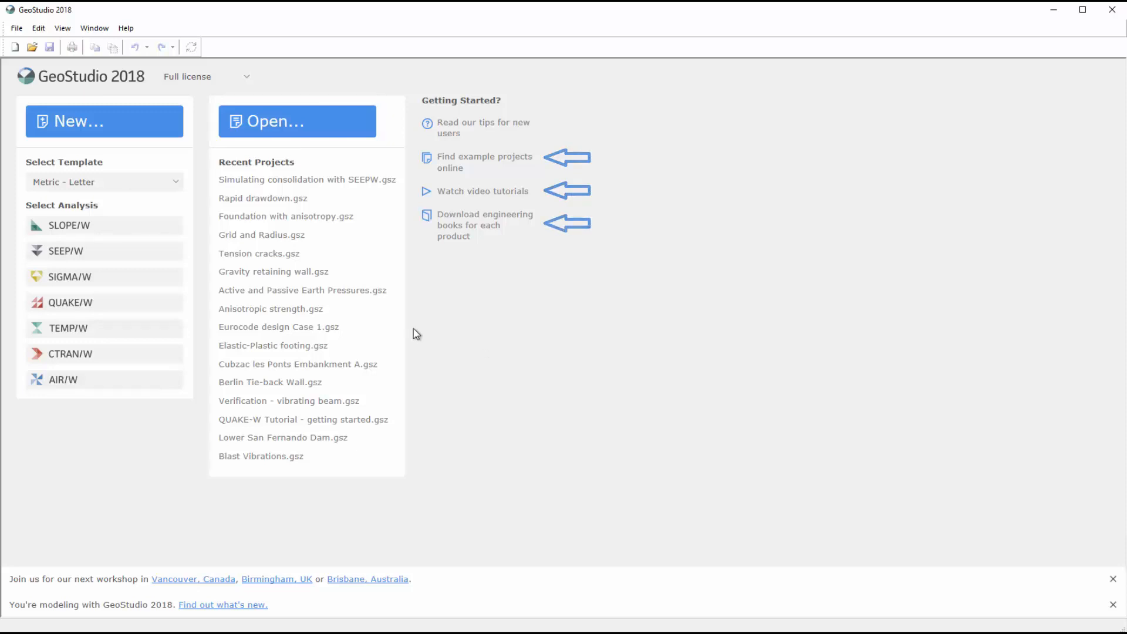
pyautogui.click(103, 182)
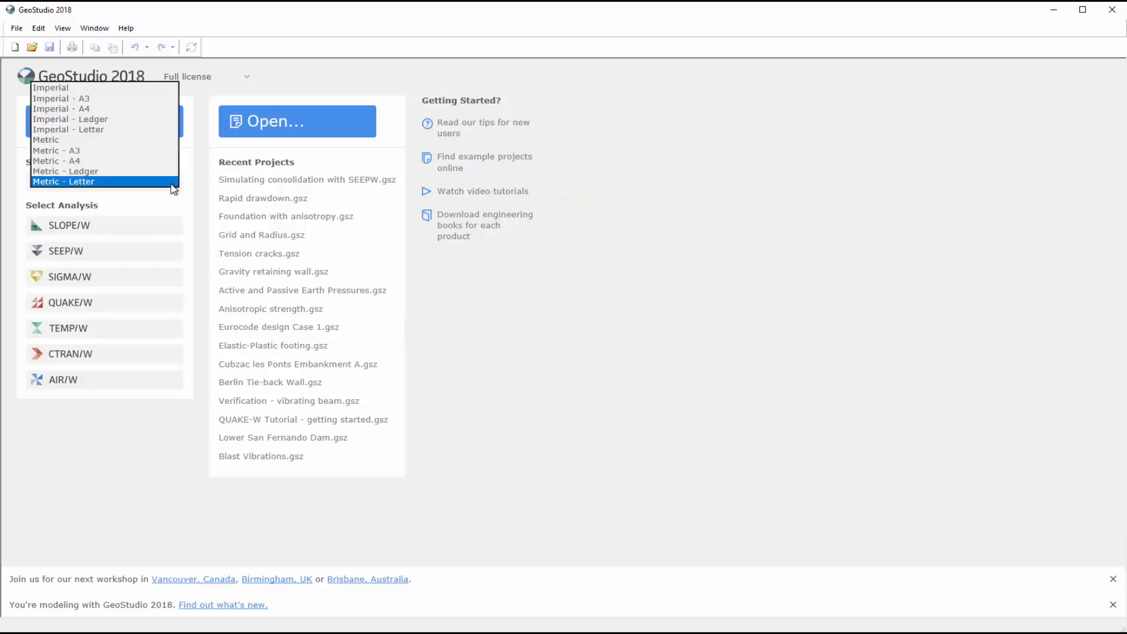
pyautogui.moveTo(158, 109)
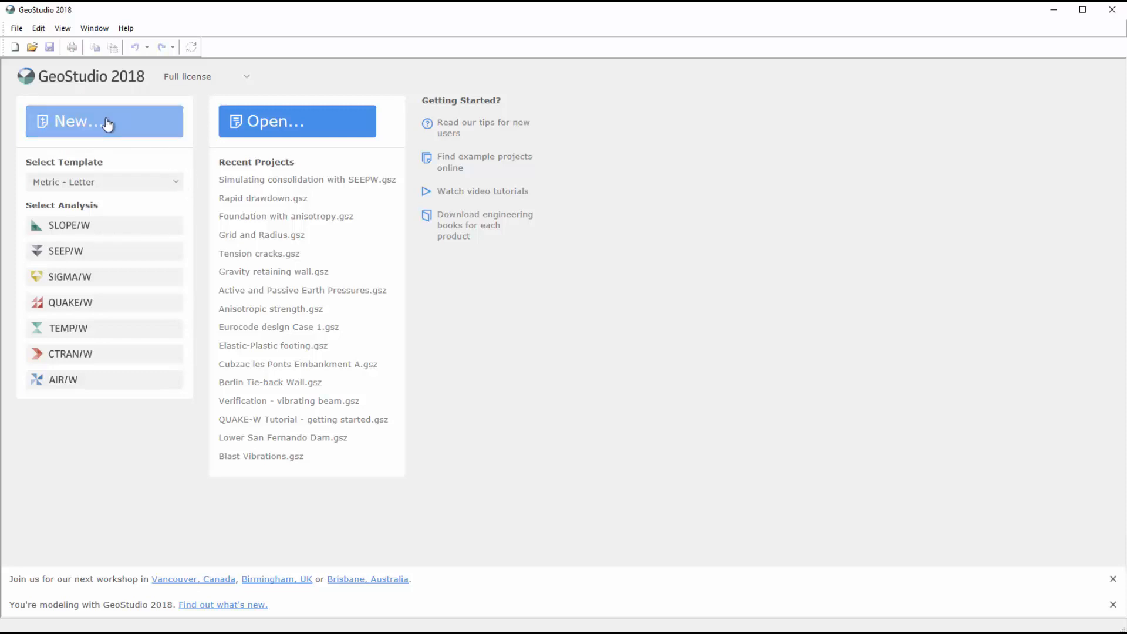
pyautogui.click(104, 121)
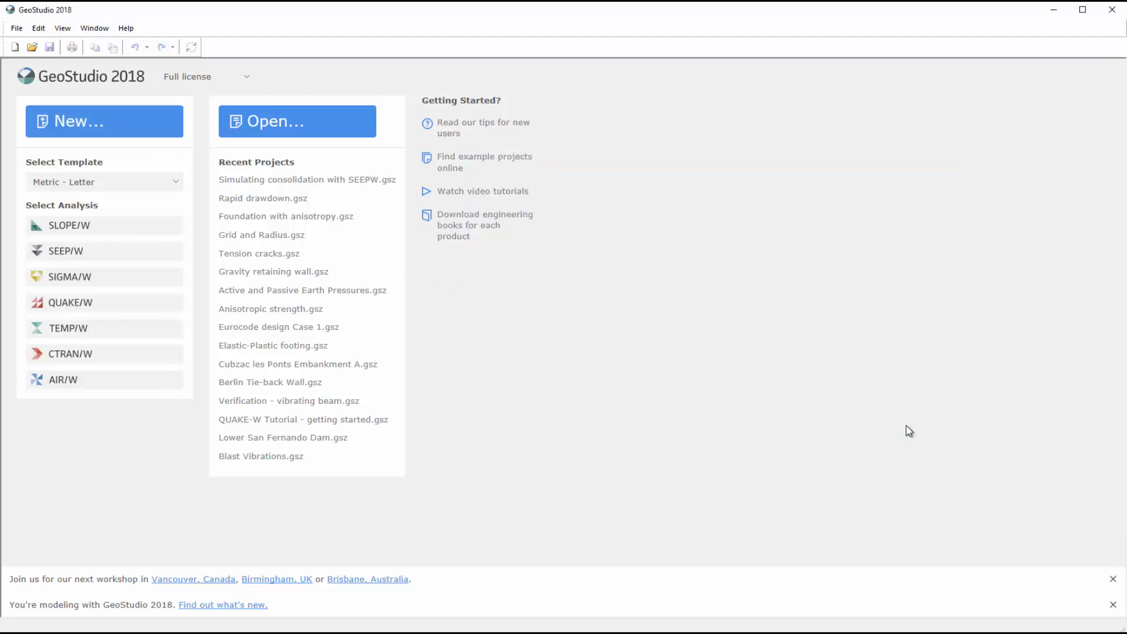
pyautogui.click(104, 121)
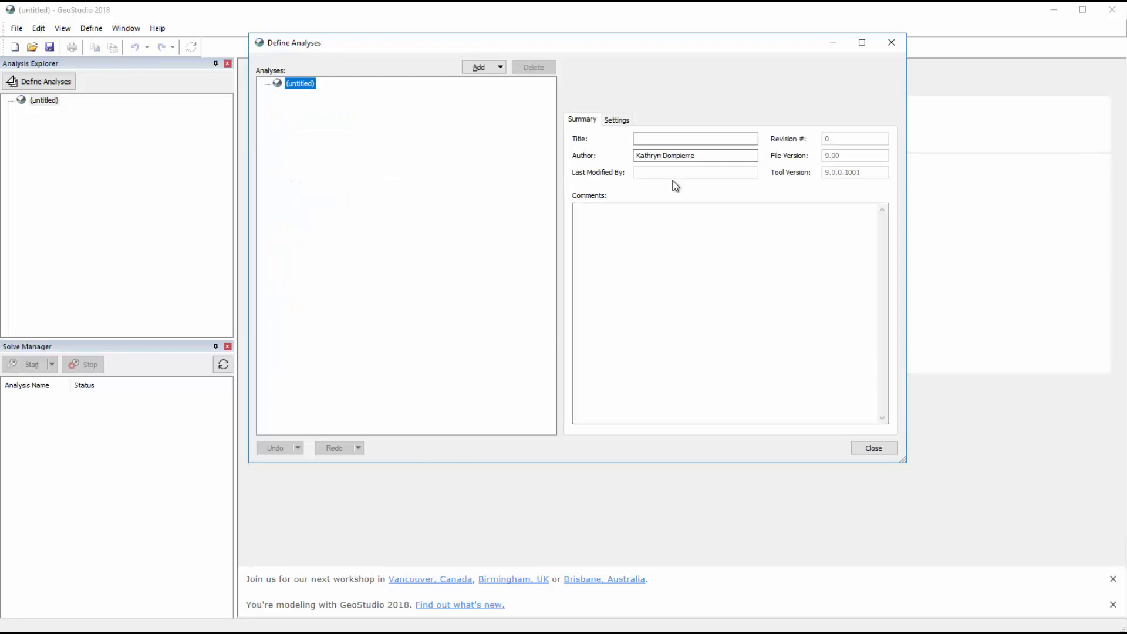
# Step: Enter title 'SLOPE/W Tutorial' and comment 'Simple slope stability analysis', then confirm SI units
pyautogui.click(695, 139)
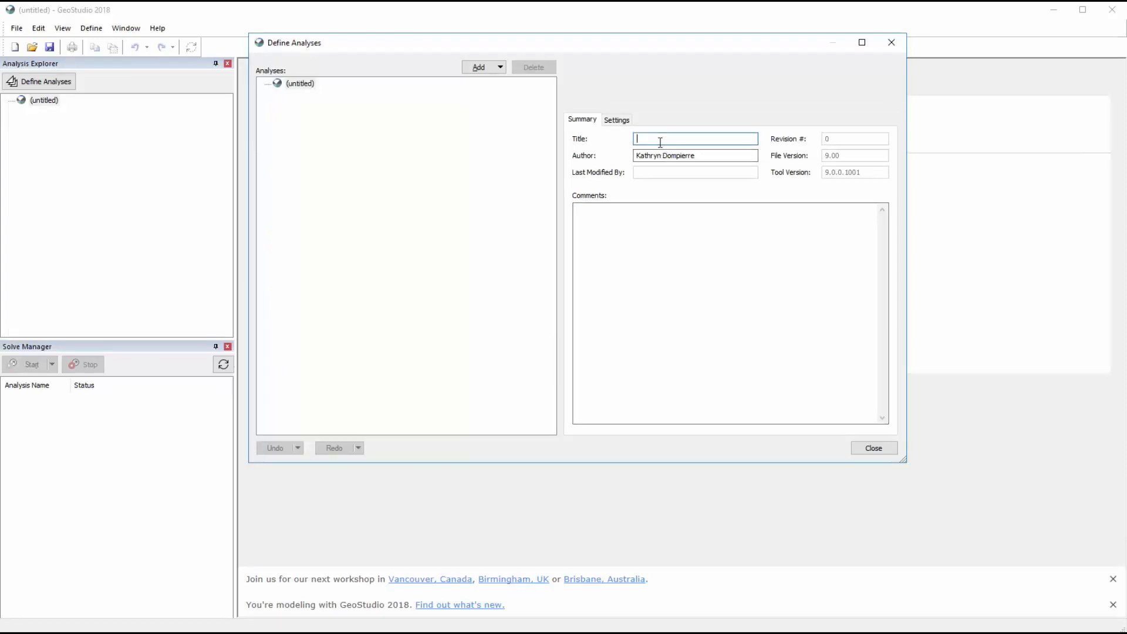
pyautogui.write('SLOPE/W')
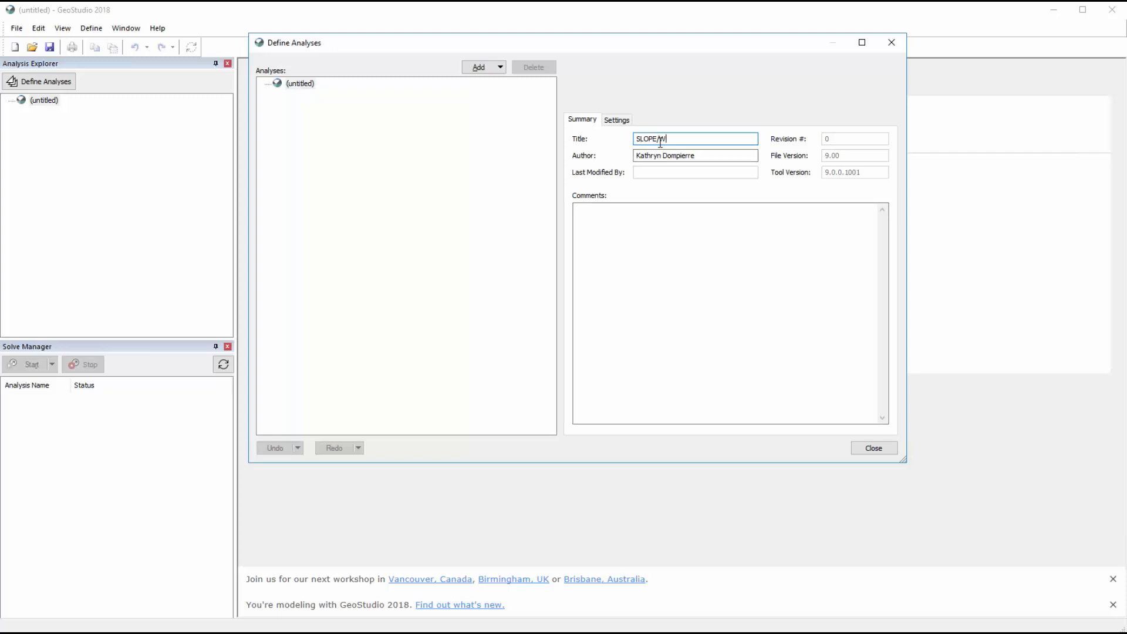
pyautogui.write('Tutorial')
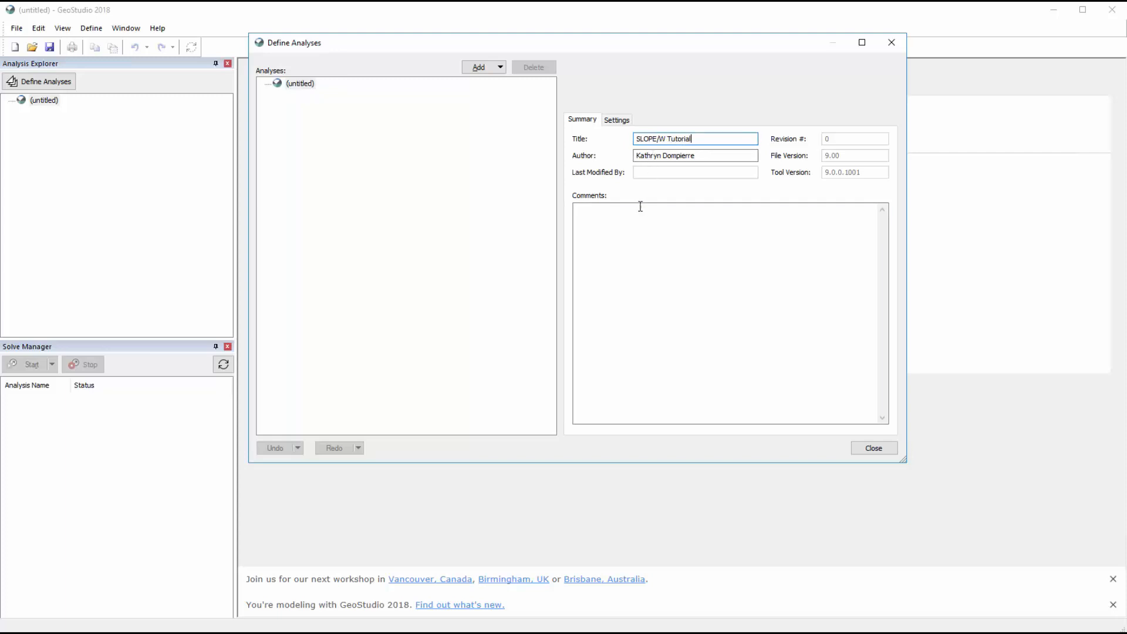
pyautogui.write('Simple slope')
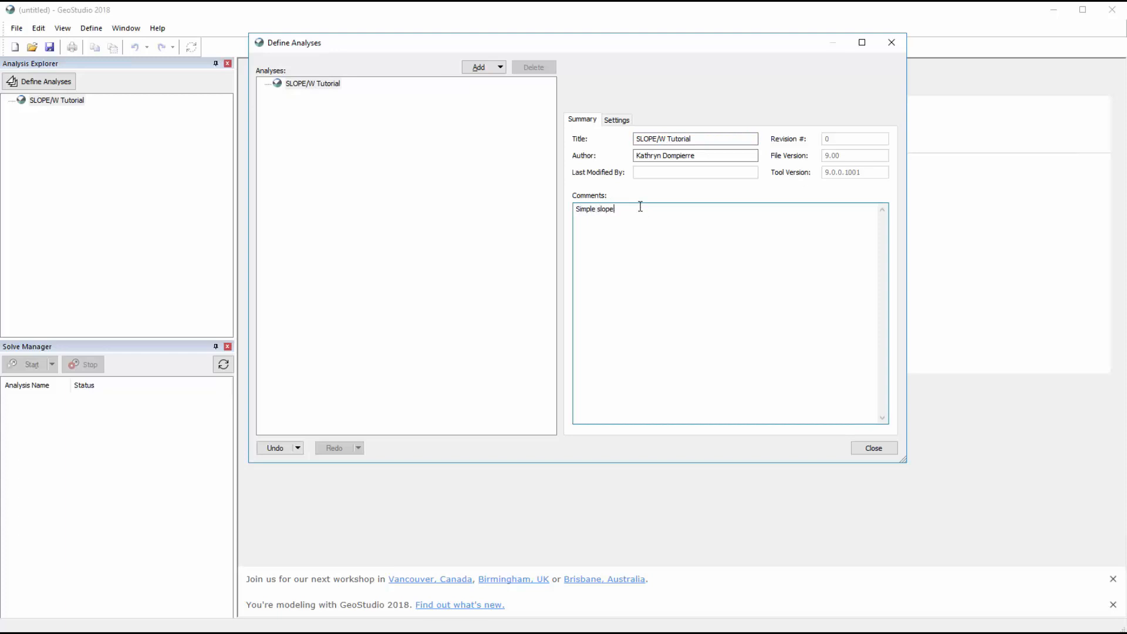
pyautogui.write('stability an')
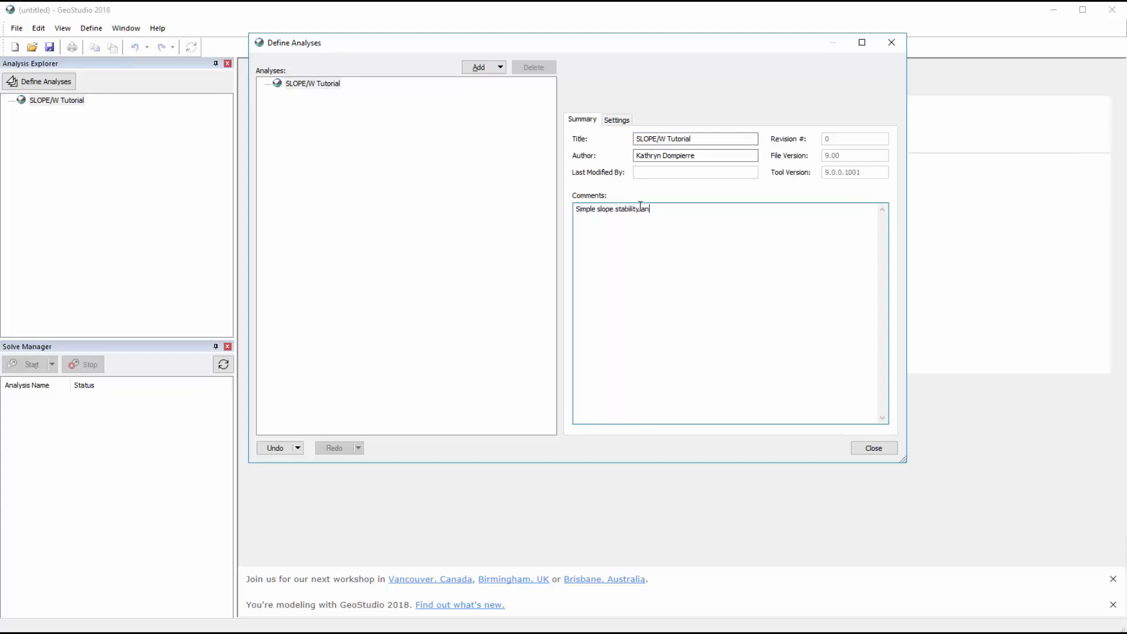
pyautogui.write('analysis')
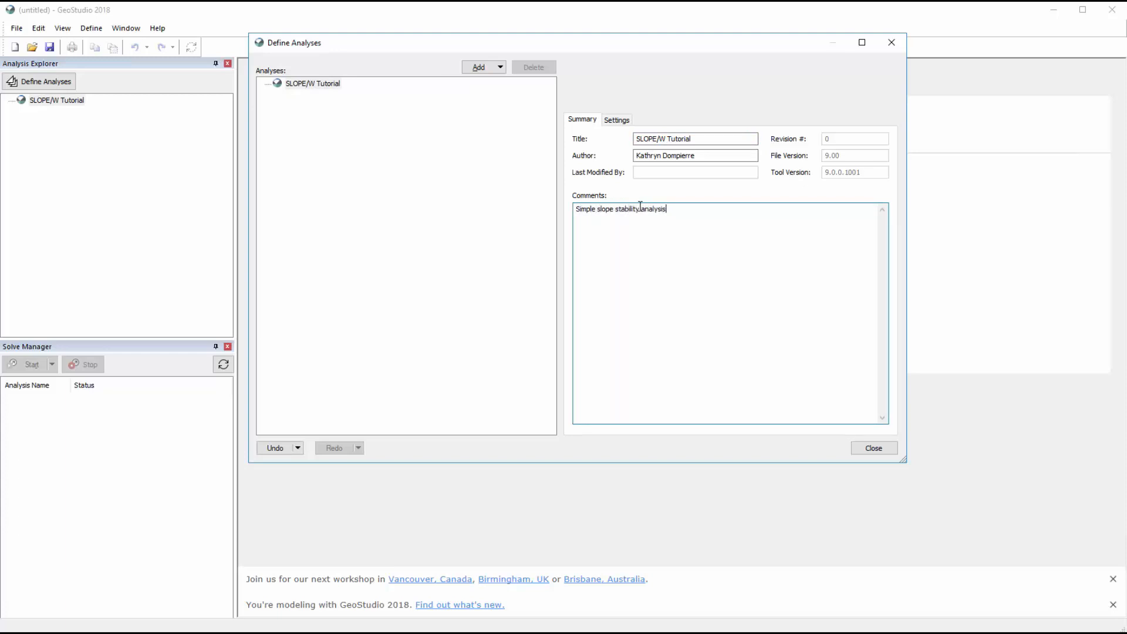
pyautogui.click(585, 119)
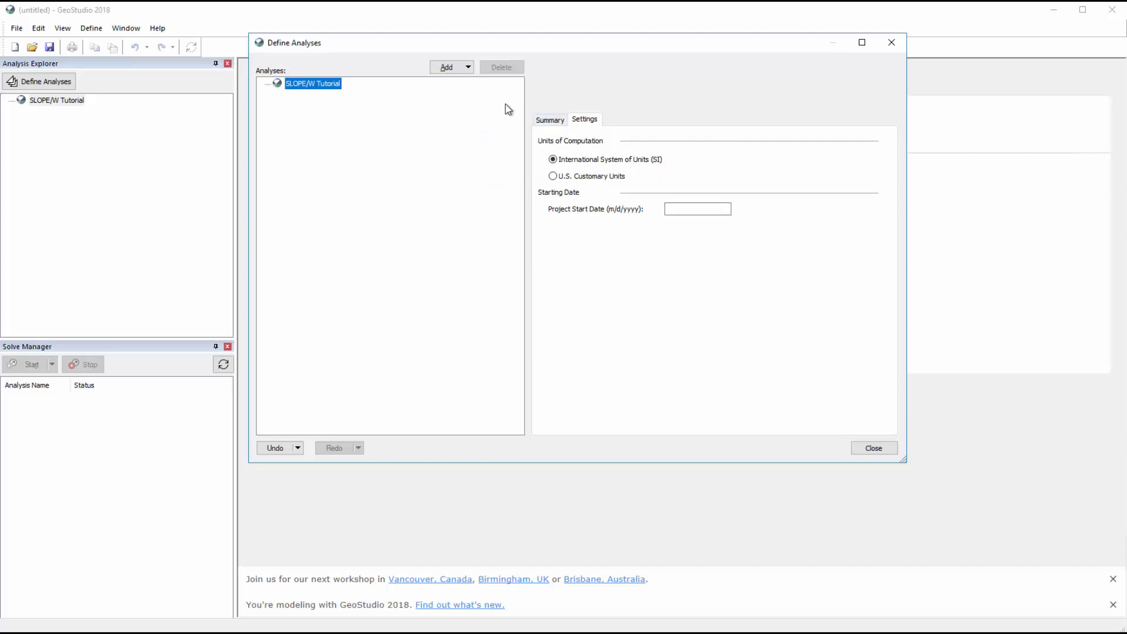
# Step: Add a SLOPE/W Limit Equilibrium analysis using the Morgenstern-Price method
pyautogui.click(448, 67)
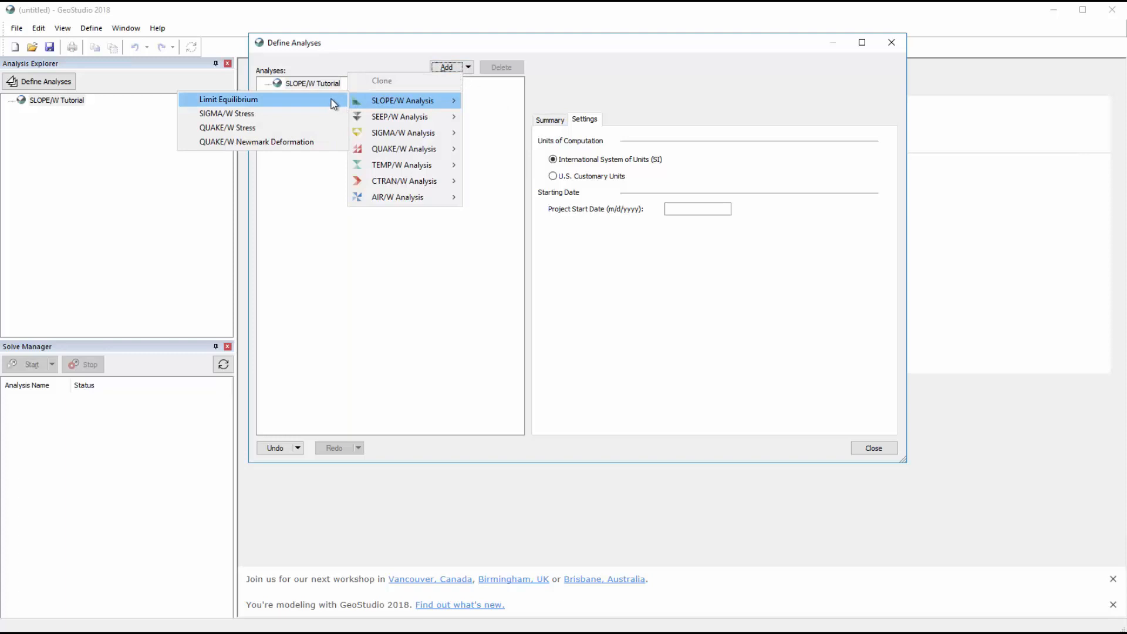
pyautogui.click(229, 99)
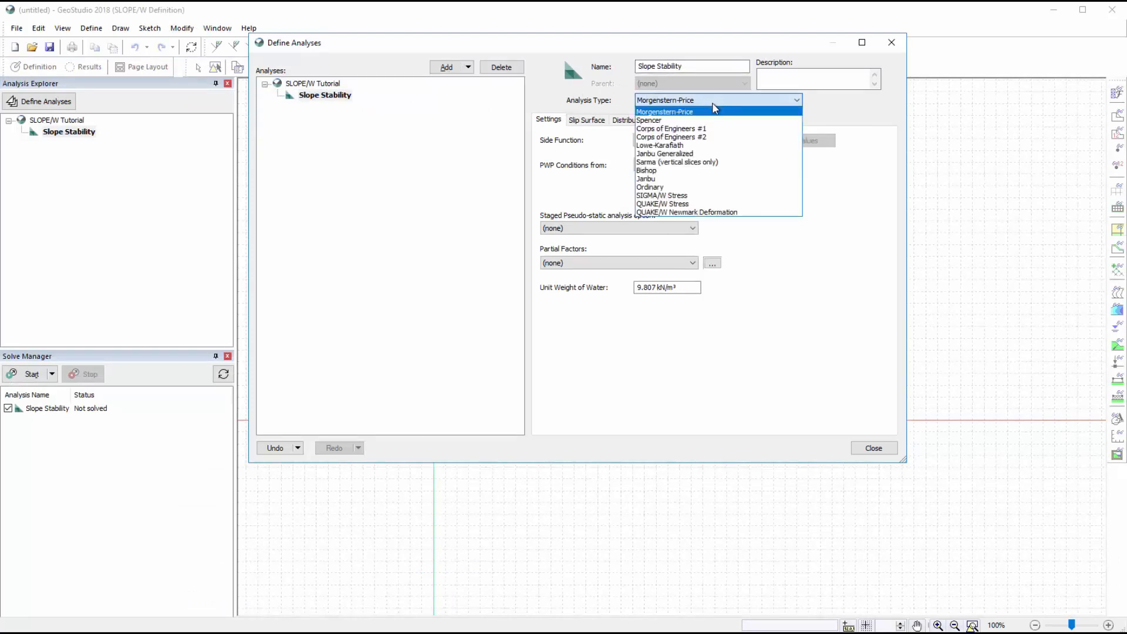
pyautogui.moveTo(713, 118)
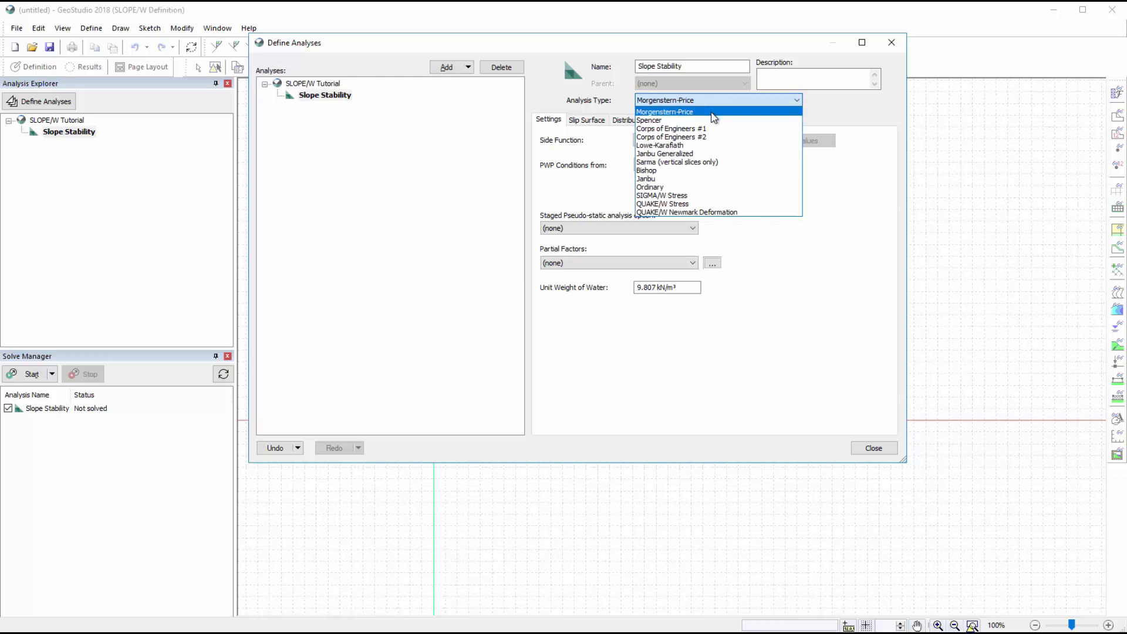
pyautogui.click(664, 111)
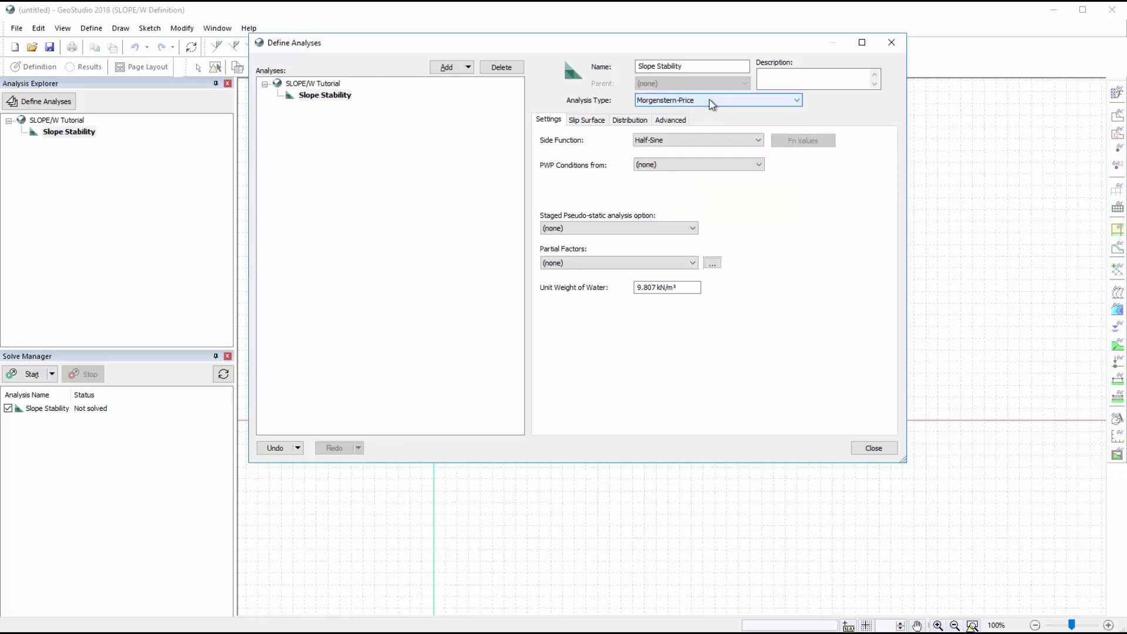
# Step: Describe it as 'Morgenstern-Price LE Analysis', keeping Half-Sine side function and no pore-water pressure
pyautogui.click(818, 78)
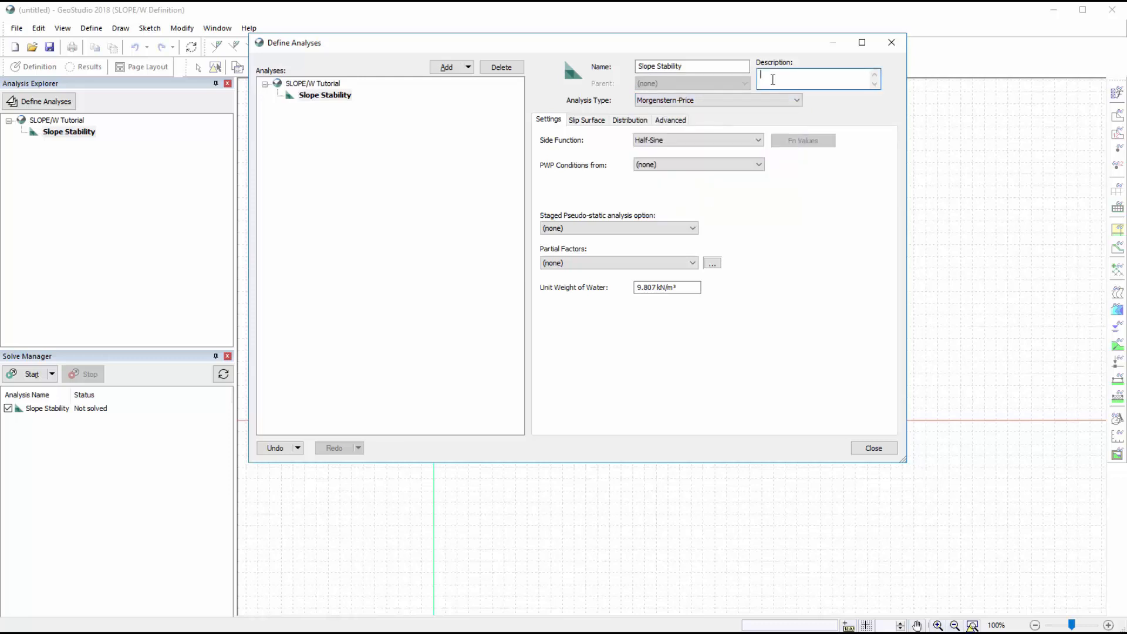
pyautogui.write('Morgenstern-Price LE Analy')
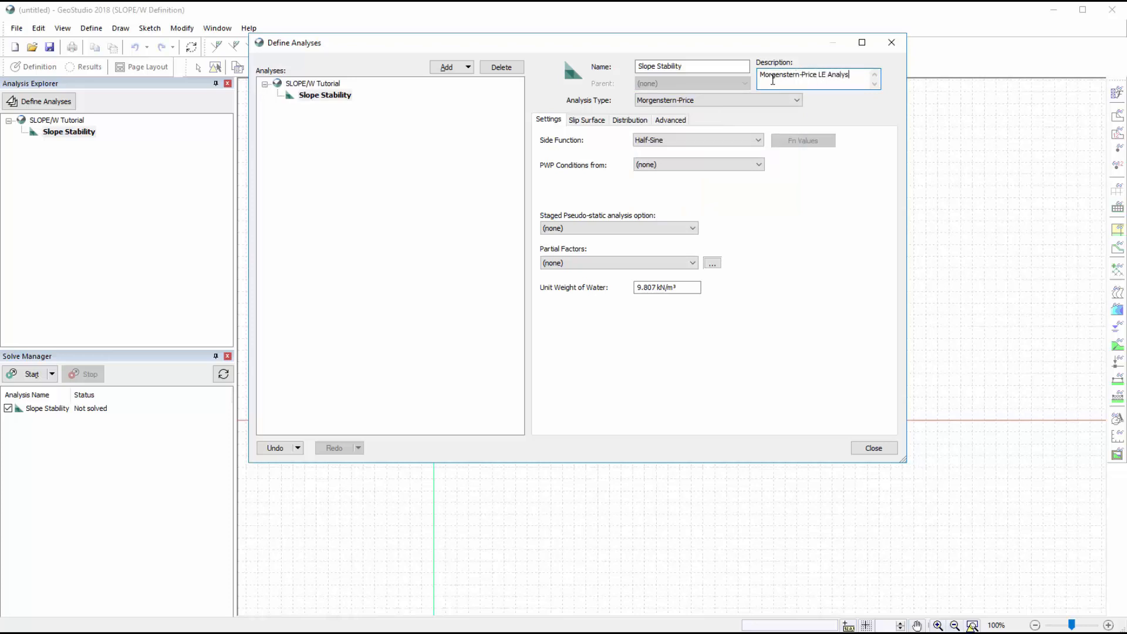
pyautogui.write('s')
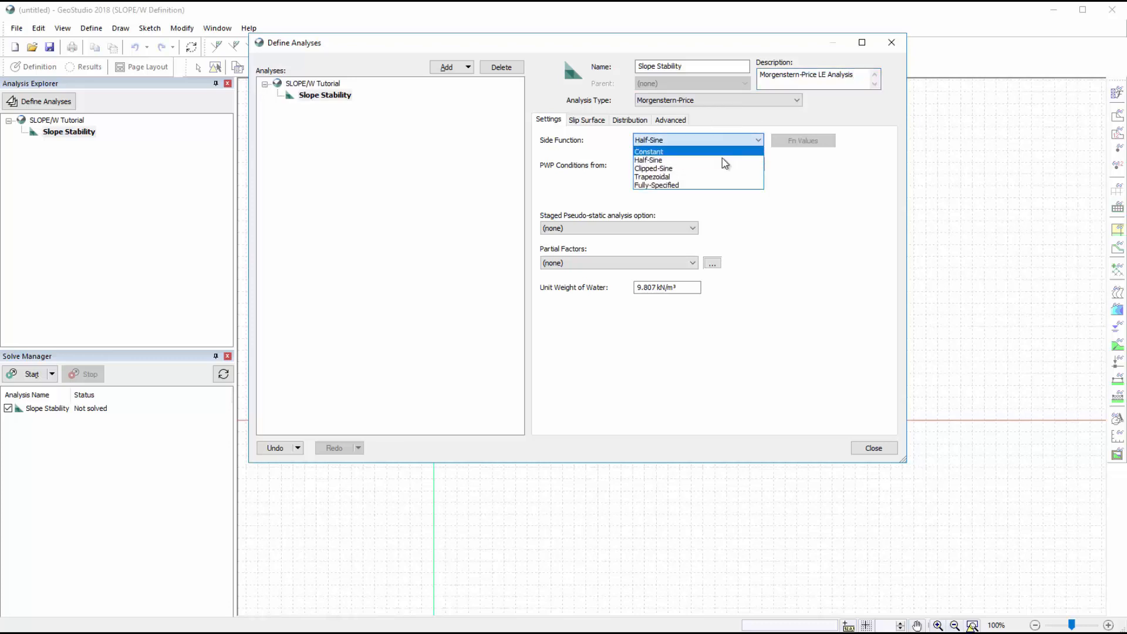
pyautogui.click(648, 159)
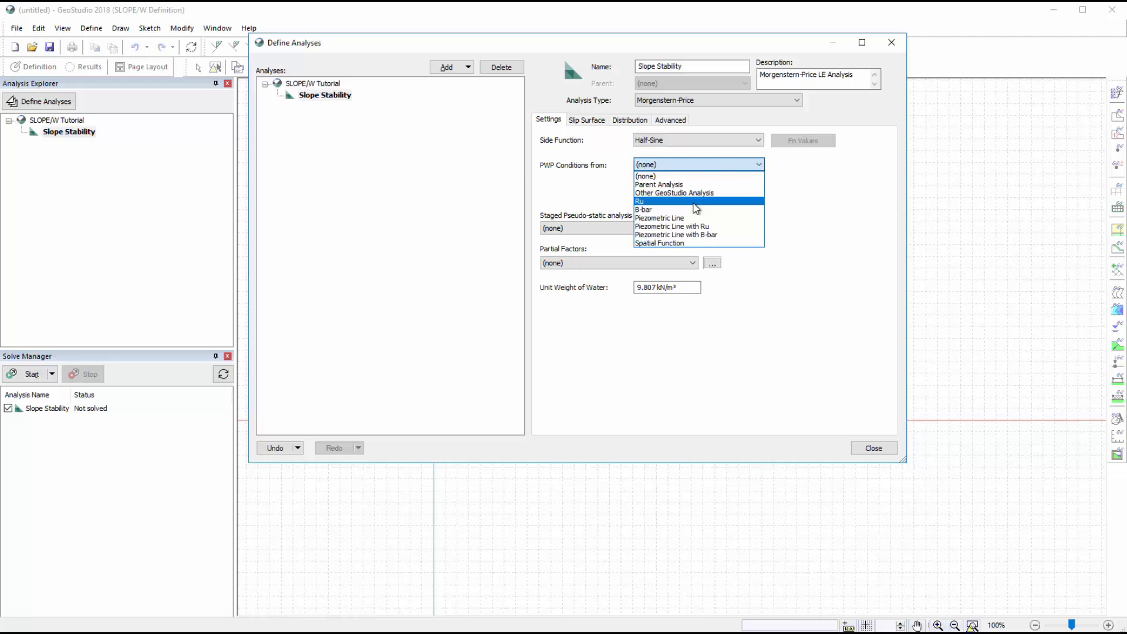
pyautogui.click(660, 218)
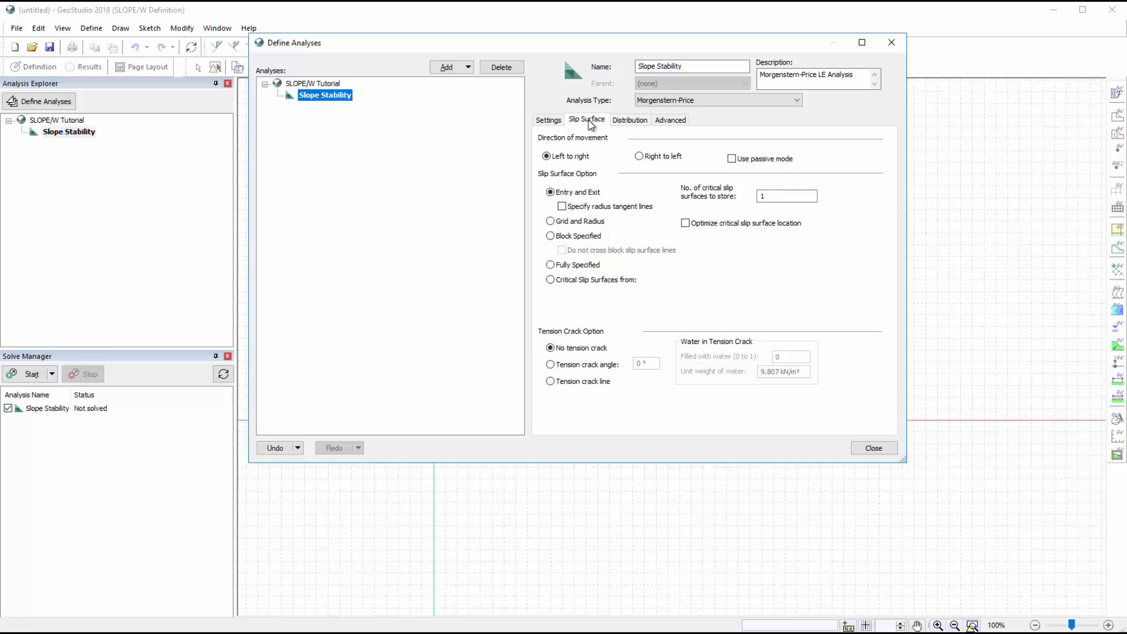
# Step: Review slip surface options: left-to-right entry-and-exit with no tension crack
pyautogui.click(629, 119)
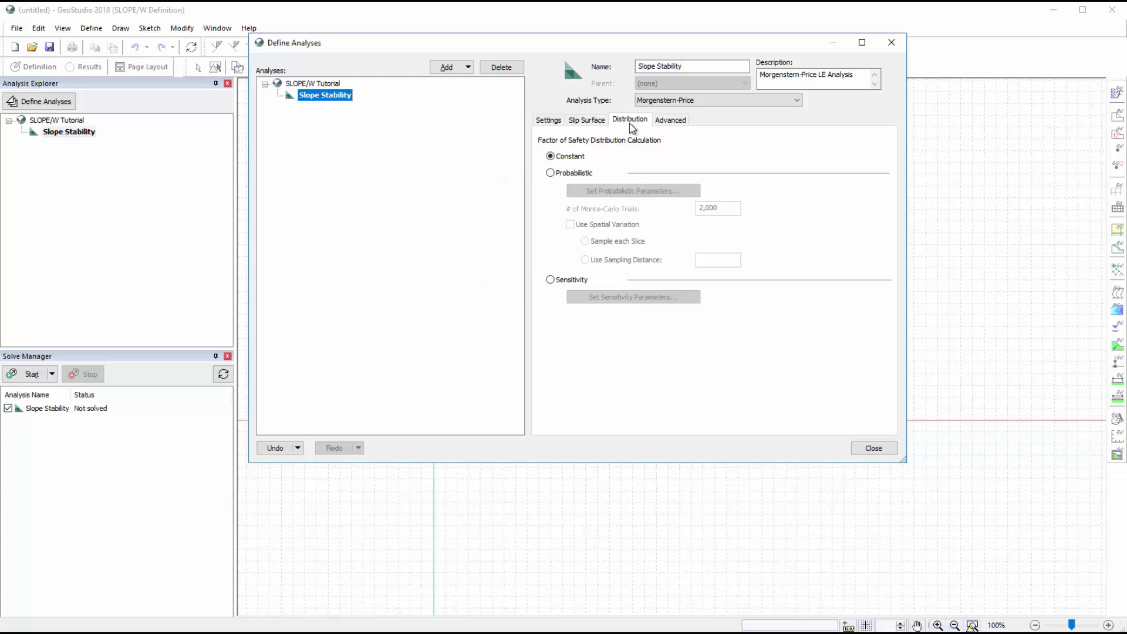
pyautogui.moveTo(670, 120)
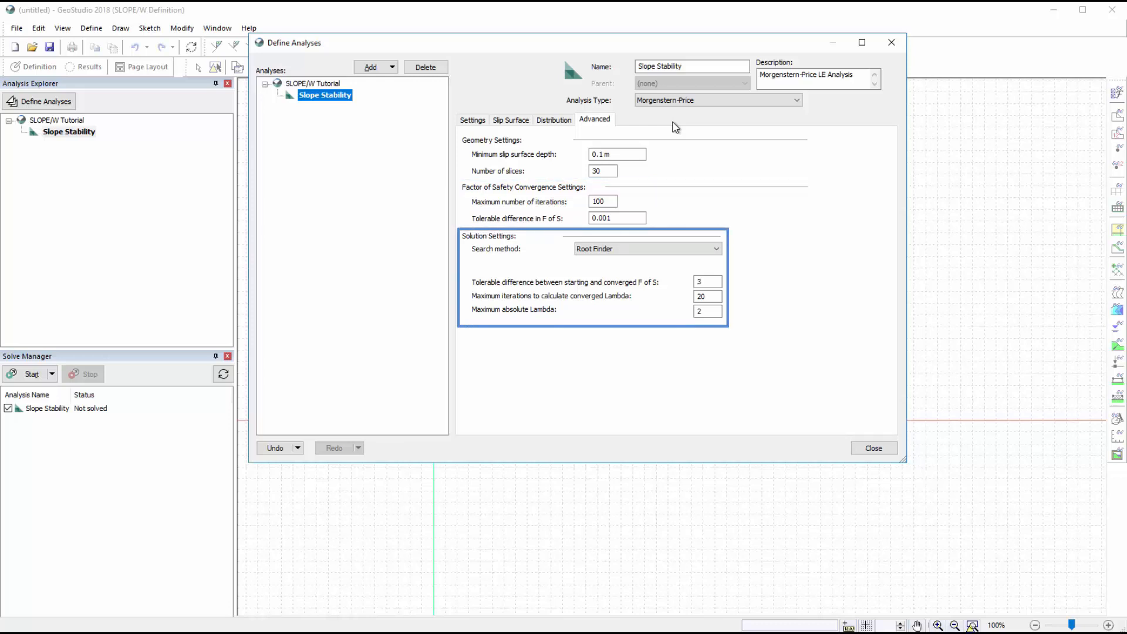
pyautogui.moveTo(717, 219)
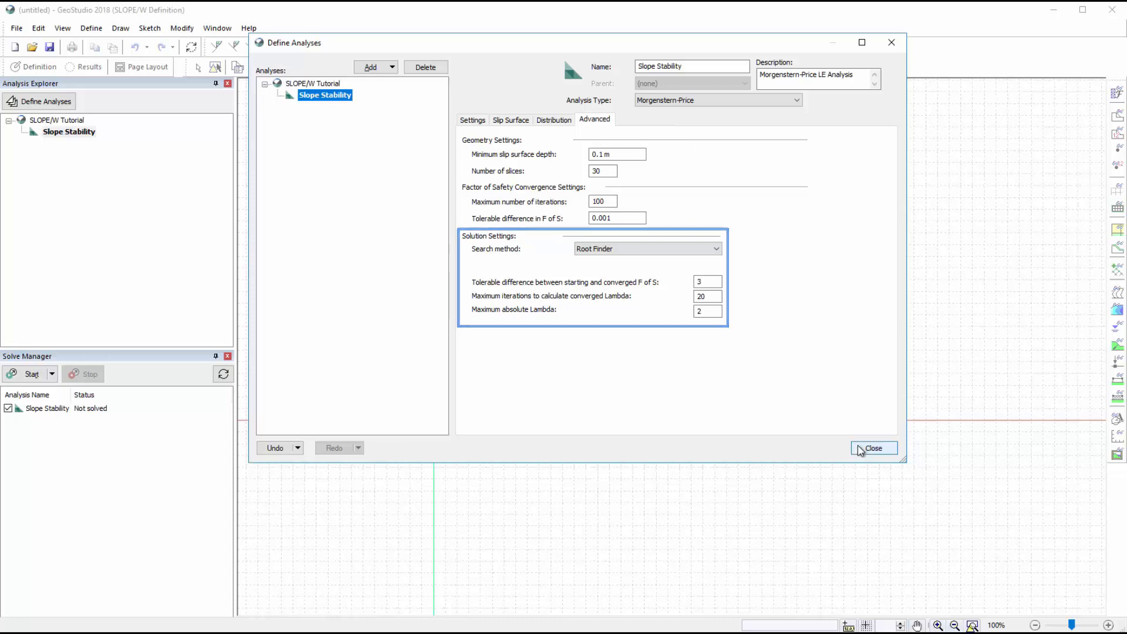
# Step: Keep default advanced solver settings and close the analysis definitions dialog
pyautogui.click(874, 448)
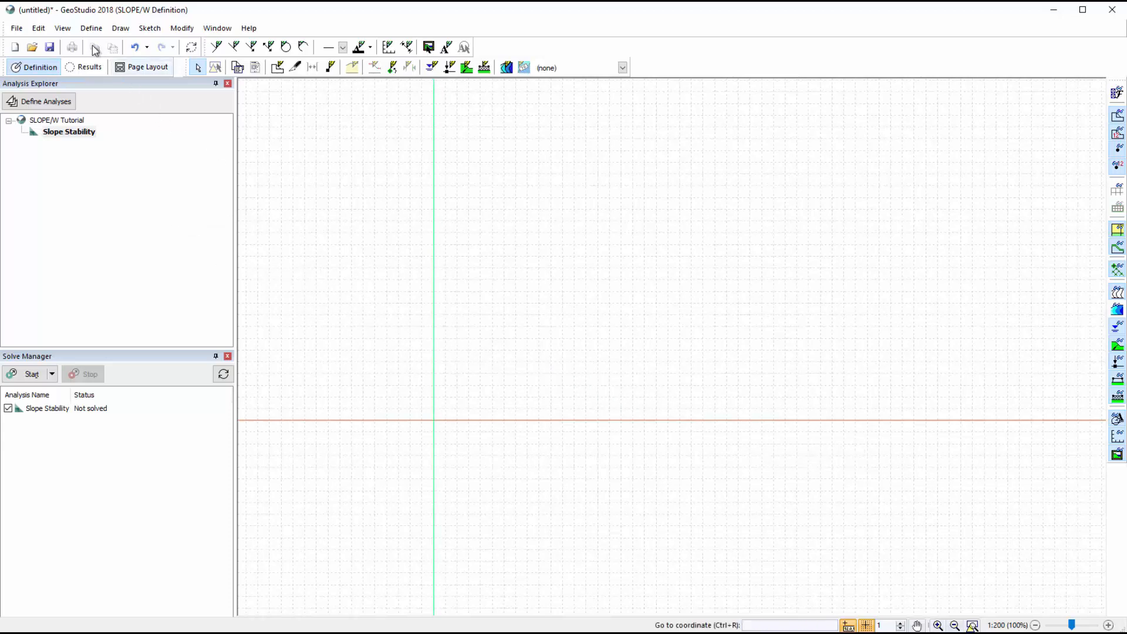
pyautogui.click(63, 28)
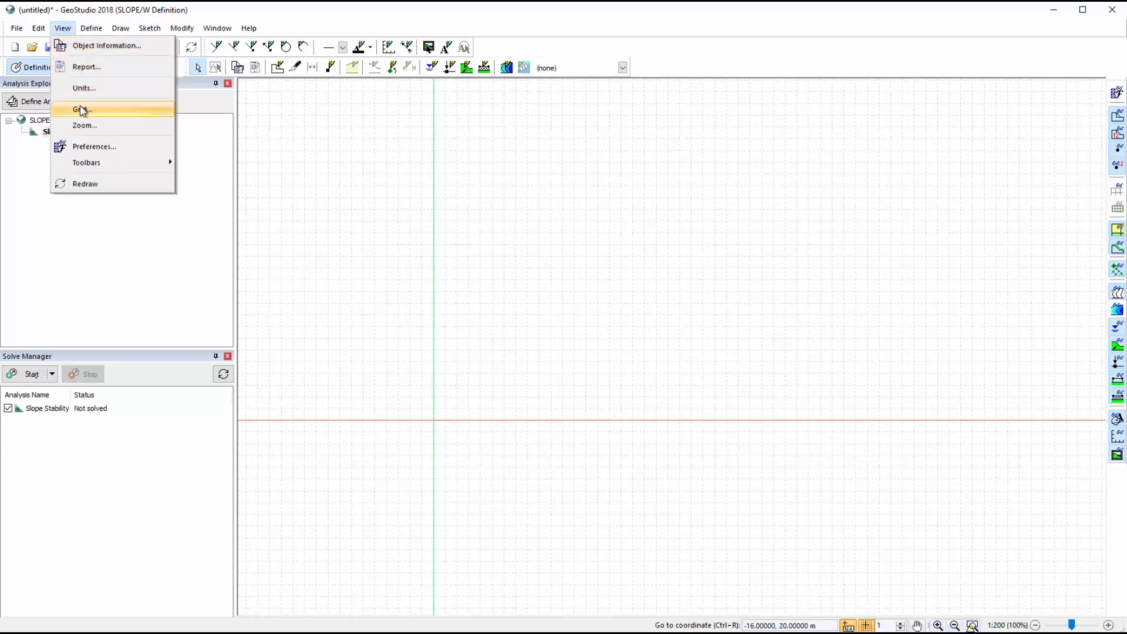
pyautogui.click(82, 109)
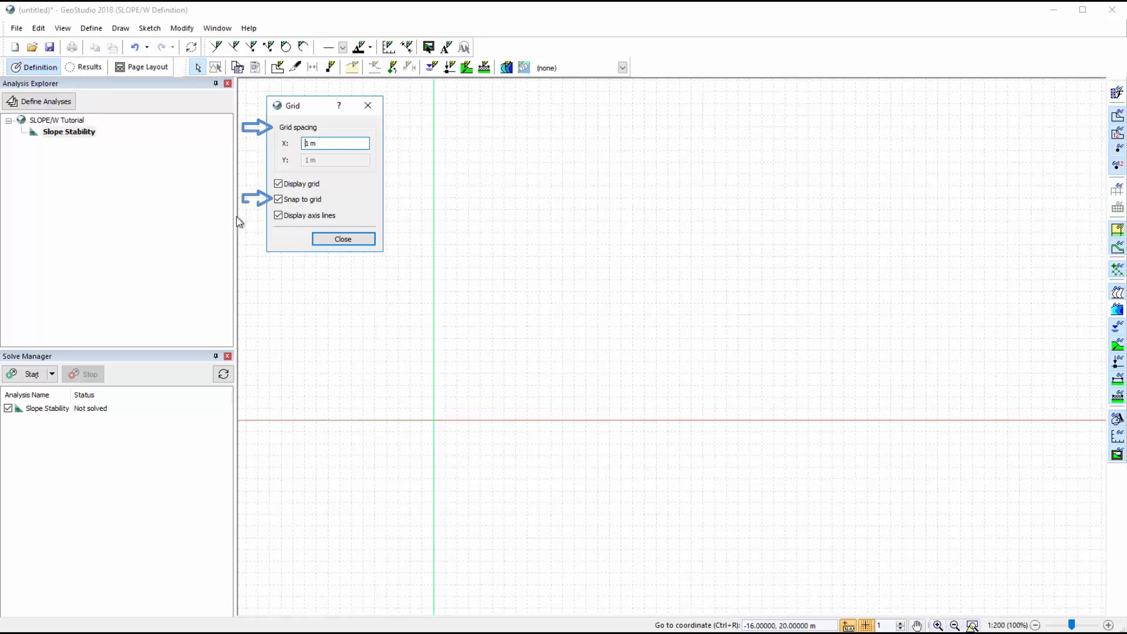
pyautogui.moveTo(291, 236)
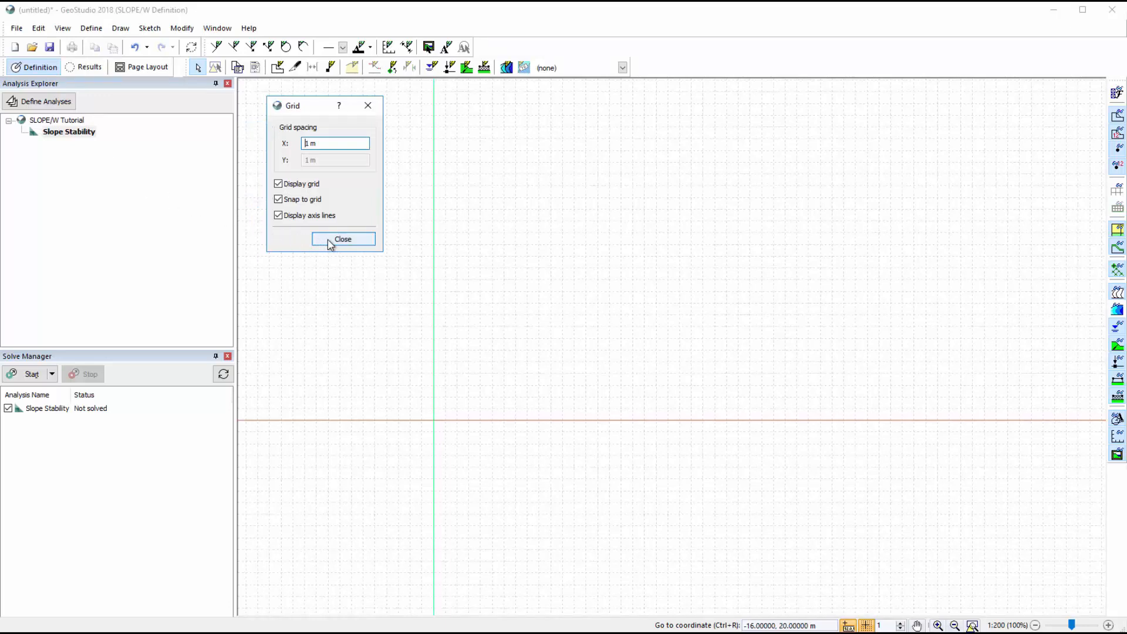
pyautogui.click(342, 239)
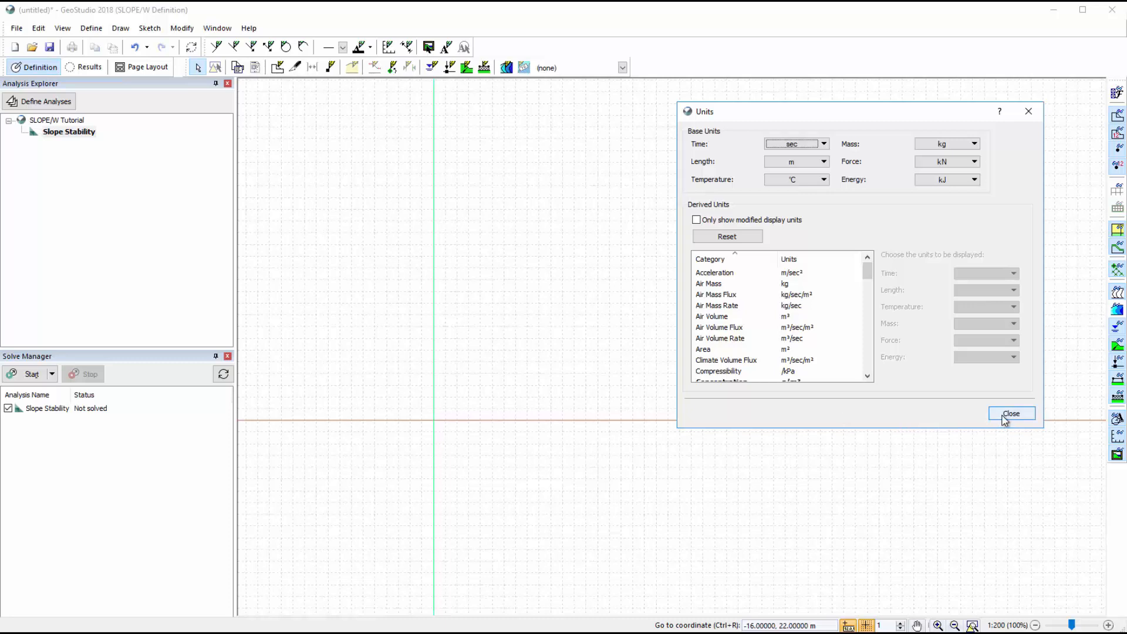
pyautogui.click(1011, 414)
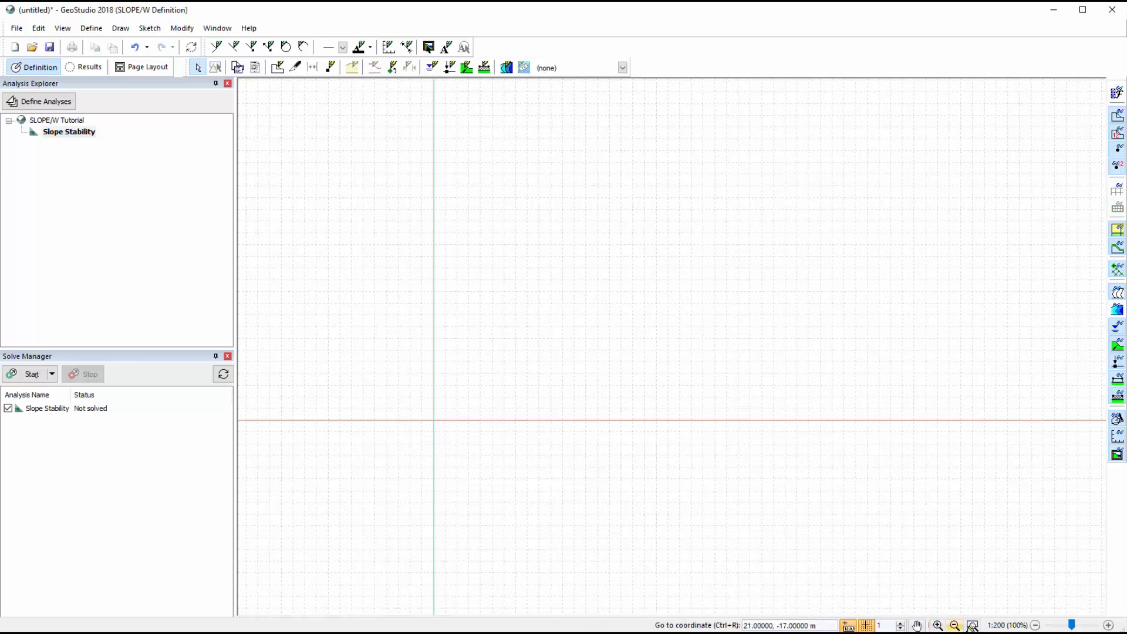
pyautogui.moveTo(609, 462)
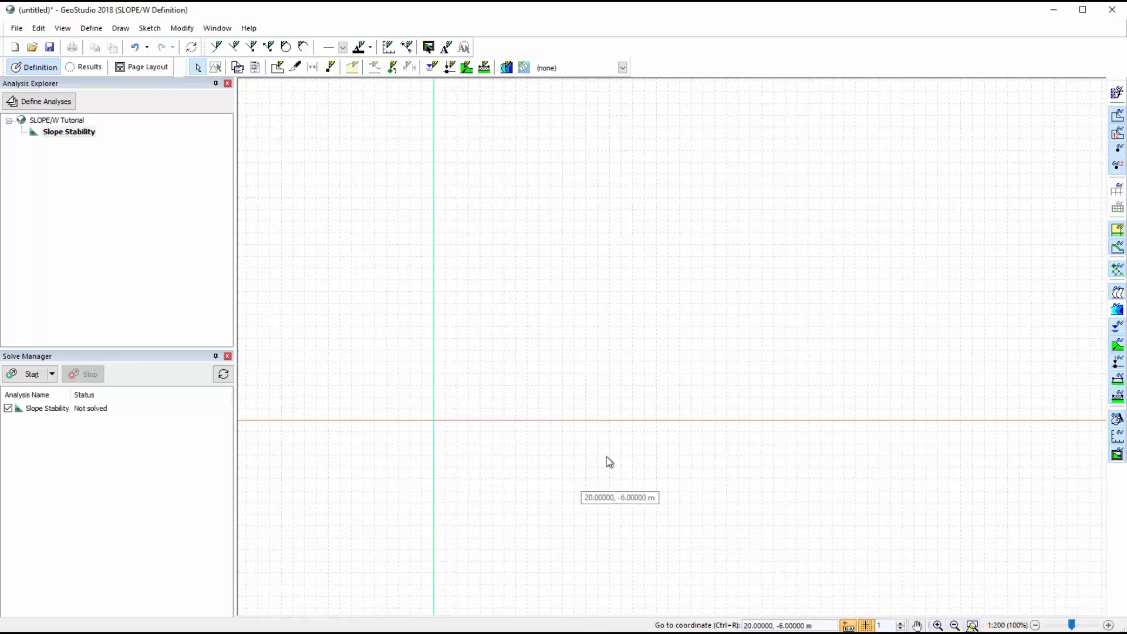
pyautogui.click(62, 28)
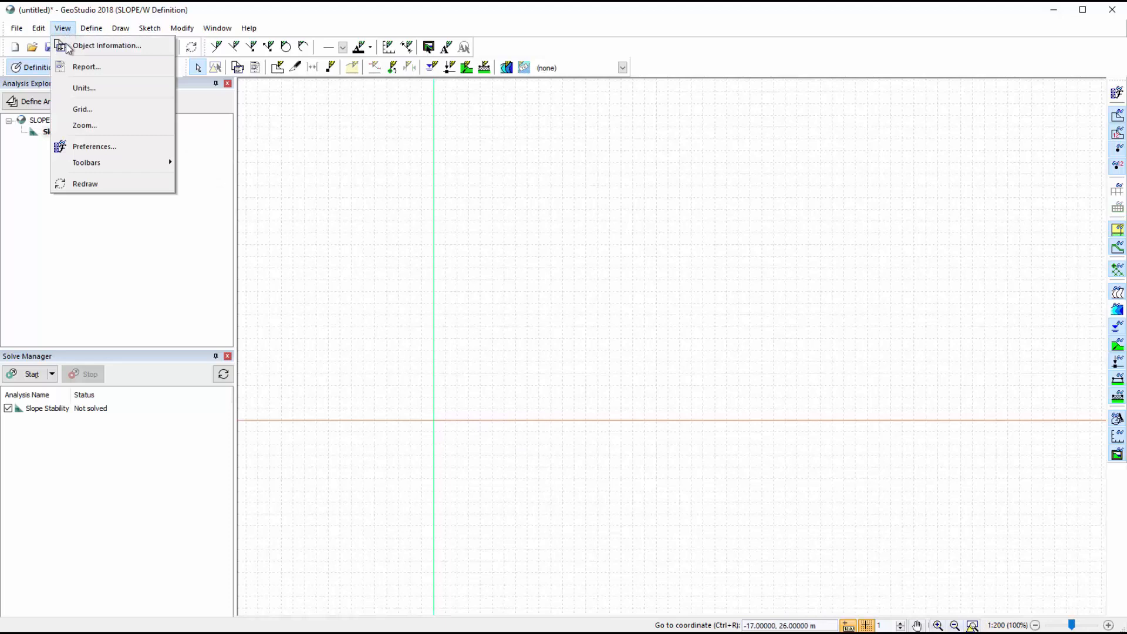
pyautogui.click(84, 125)
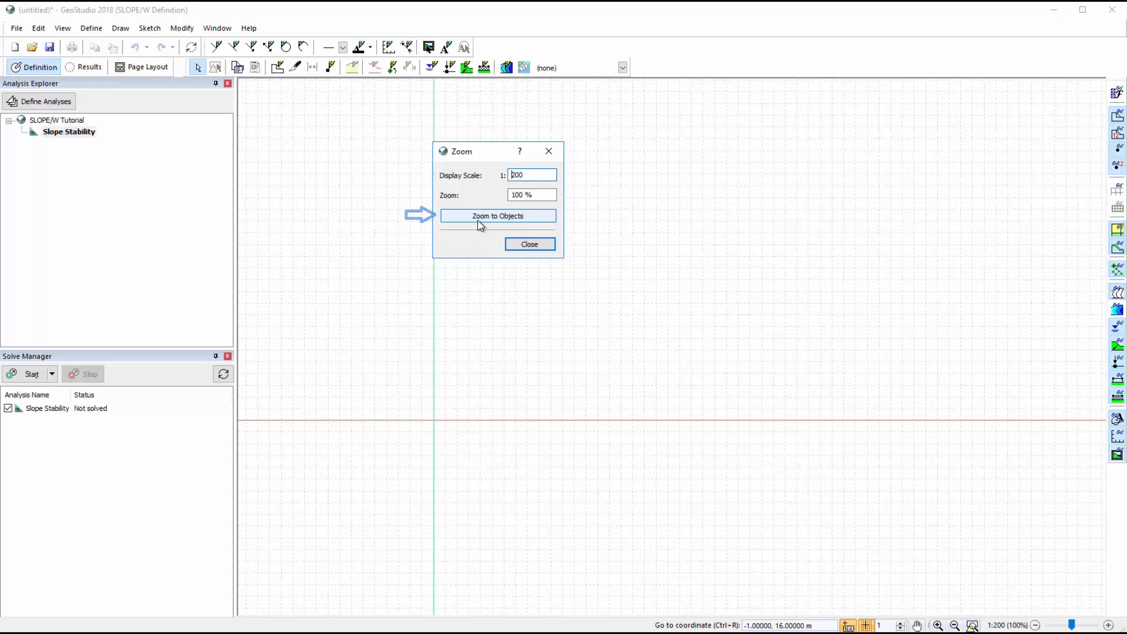
pyautogui.click(529, 244)
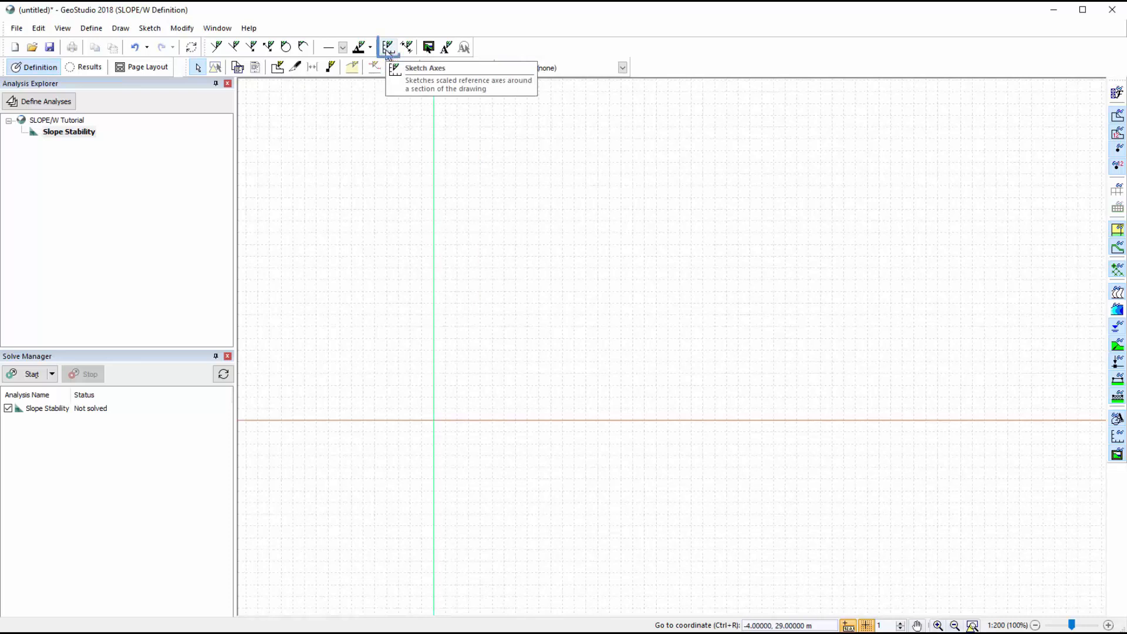
# Step: Add reference axes spanning 0–40 m distance and 0–15 m elevation, X increment 5 m
pyautogui.click(388, 47)
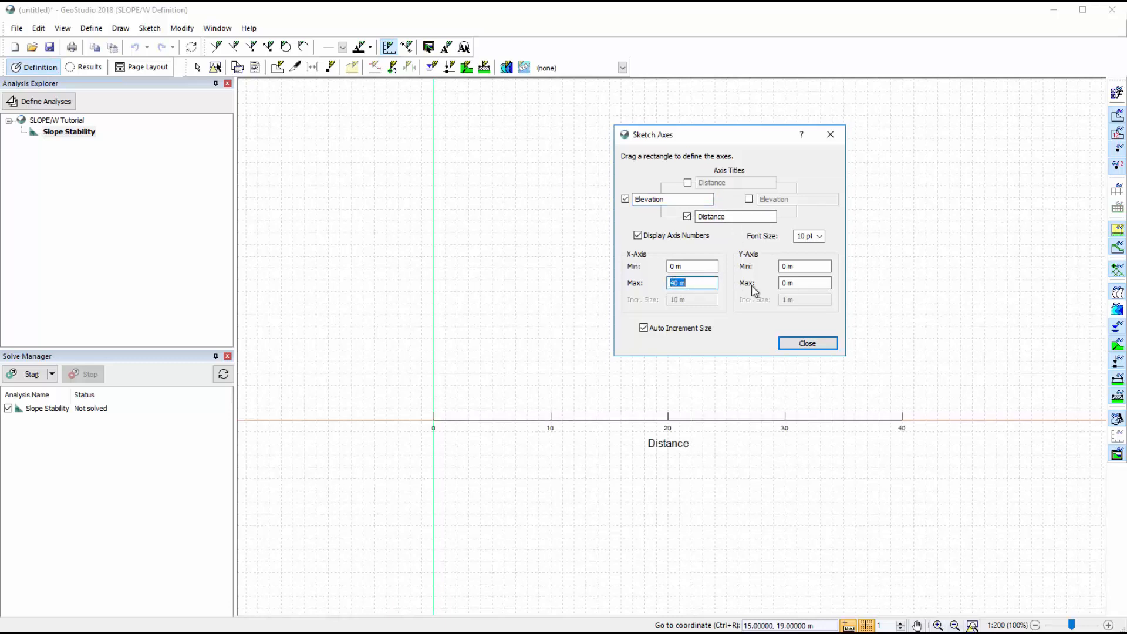
pyautogui.click(804, 282)
pyautogui.write('15')
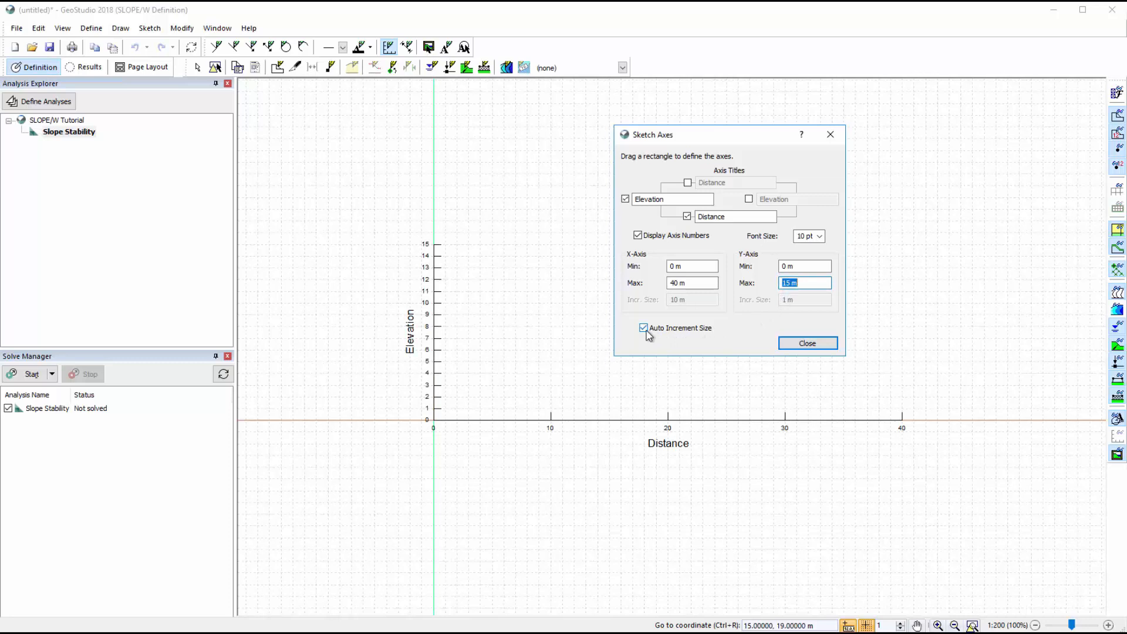
pyautogui.click(645, 327)
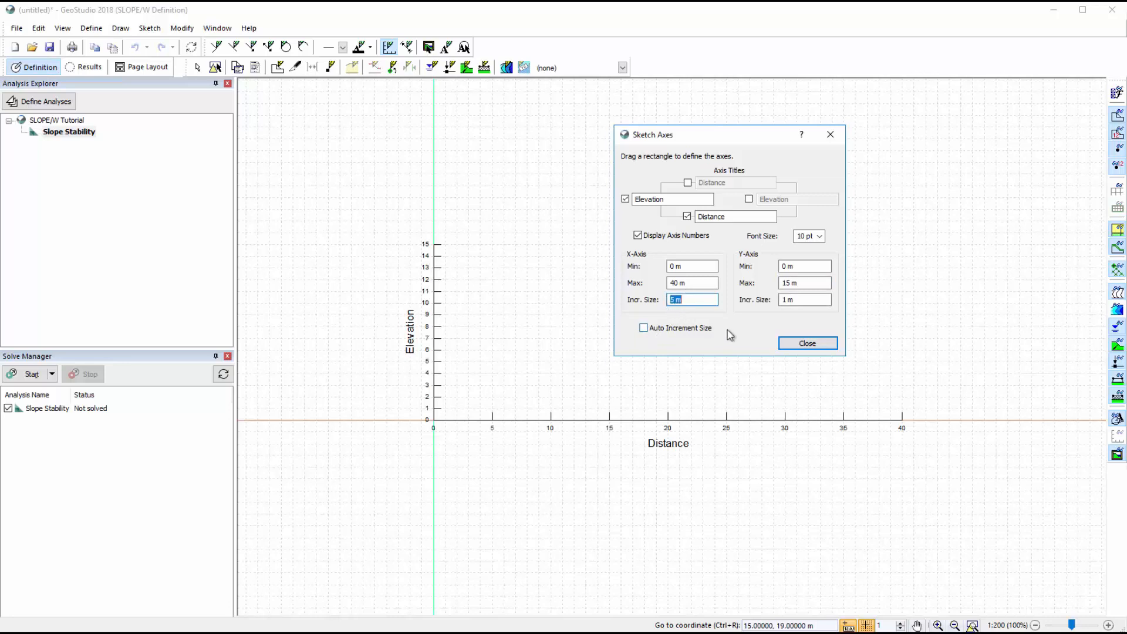
pyautogui.click(807, 343)
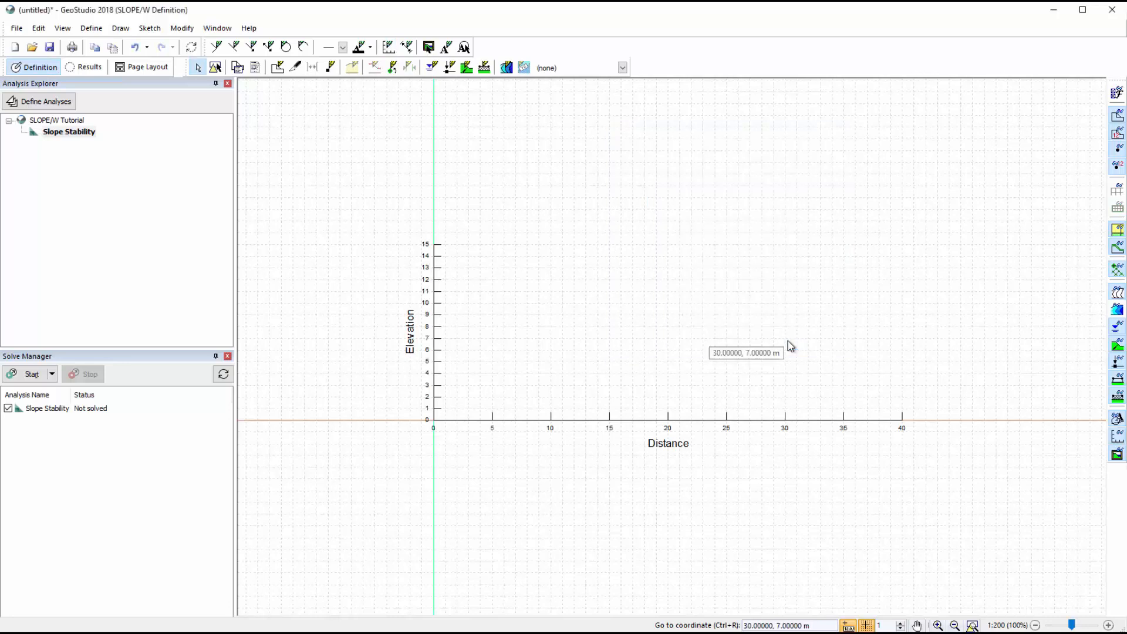
pyautogui.moveTo(567, 186)
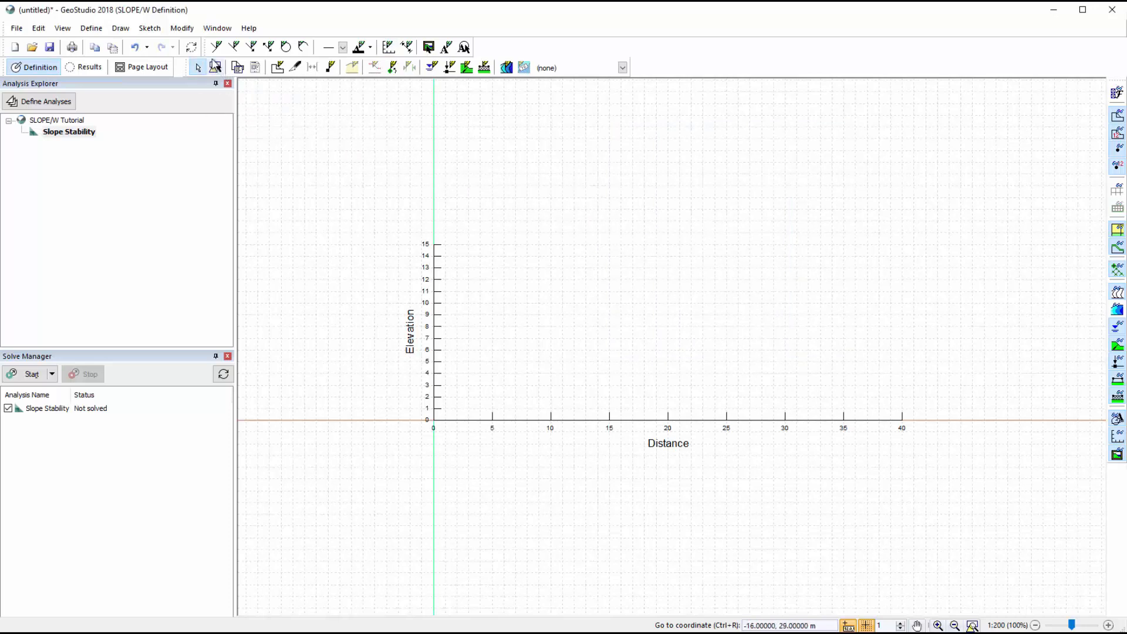
pyautogui.moveTo(216, 47)
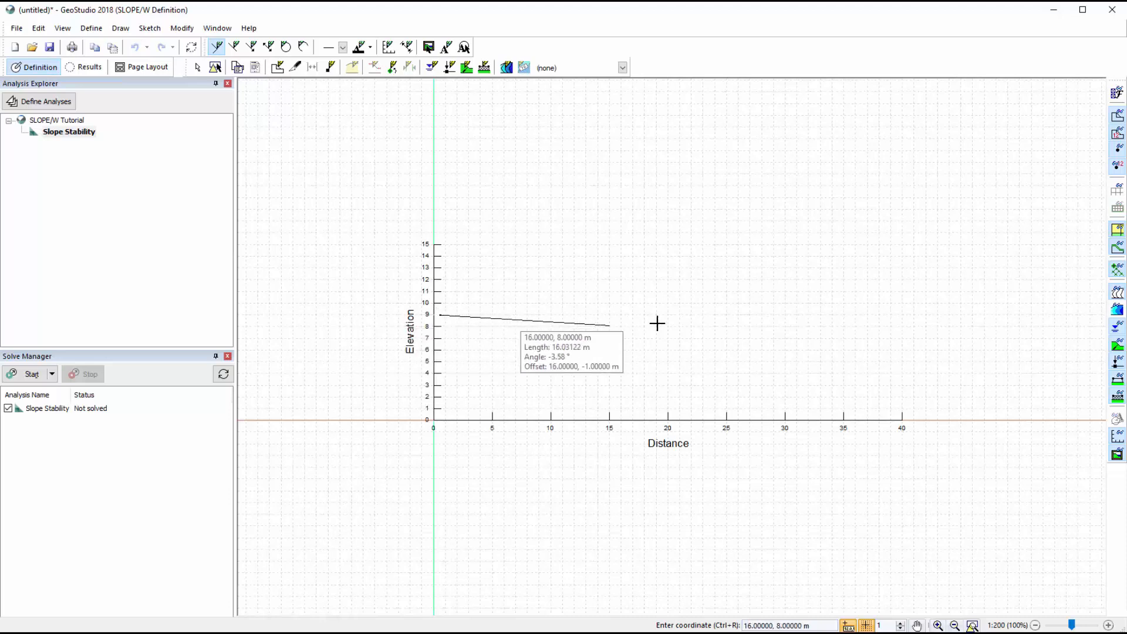
# Step: Sketch the two slope profile polylines, the upper one meeting the lower slope
pyautogui.click(782, 375)
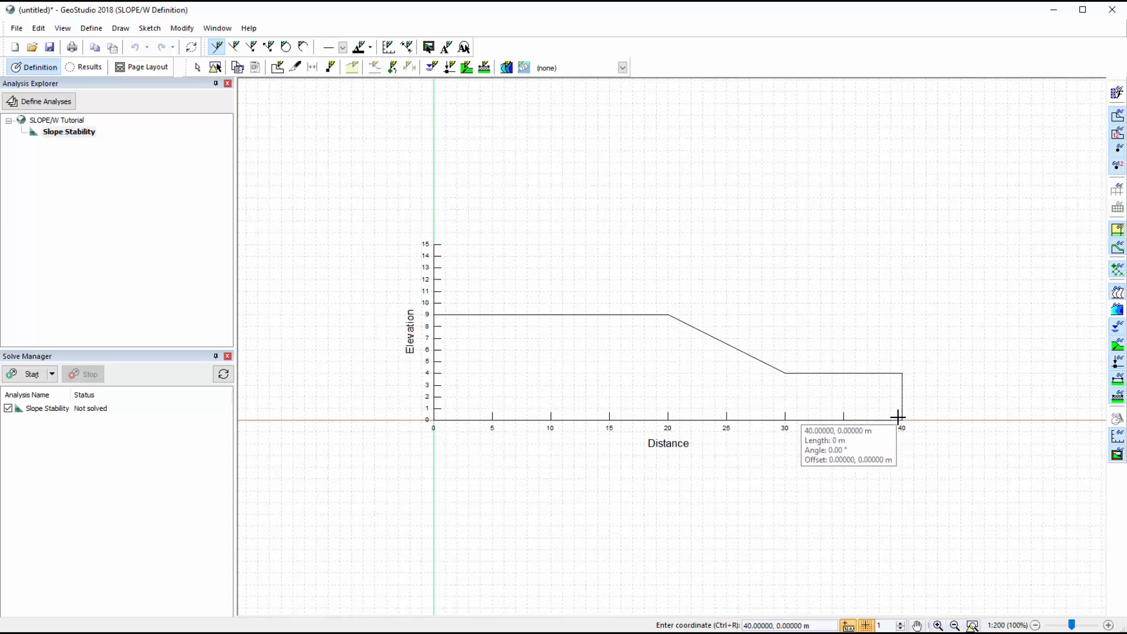
pyautogui.moveTo(891, 414)
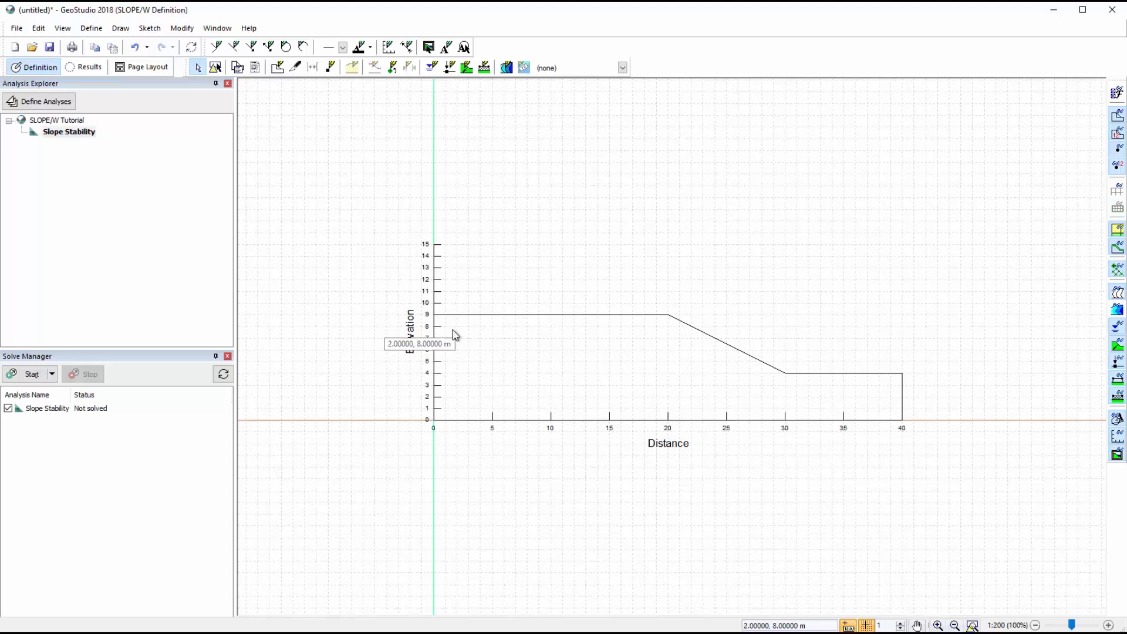
pyautogui.moveTo(215, 46)
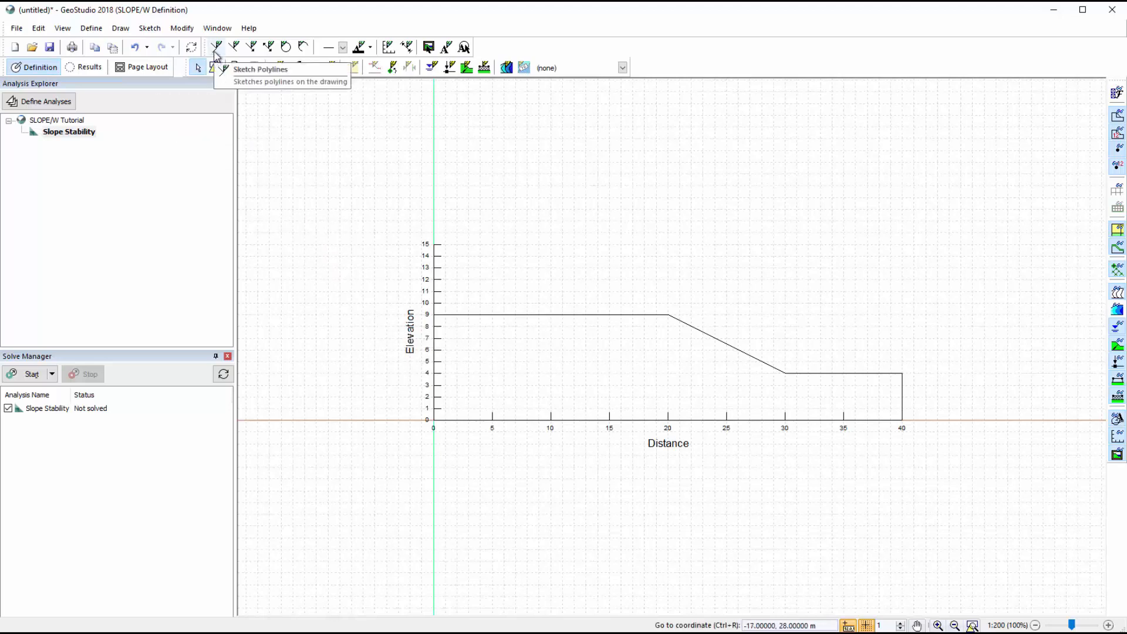
pyautogui.click(217, 47)
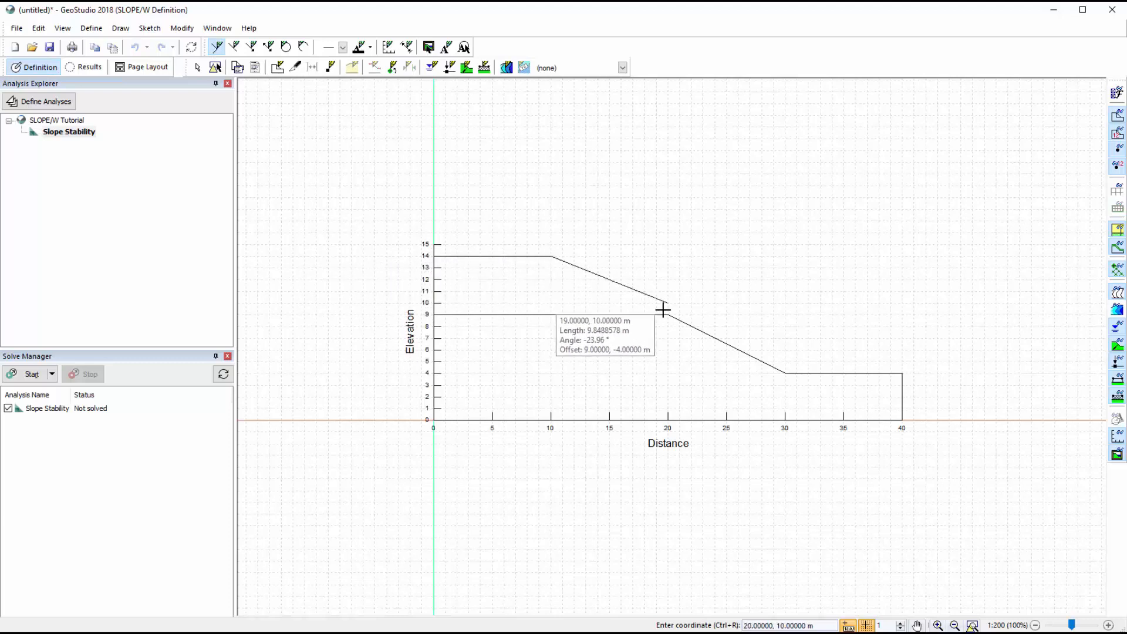
pyautogui.moveTo(661, 302)
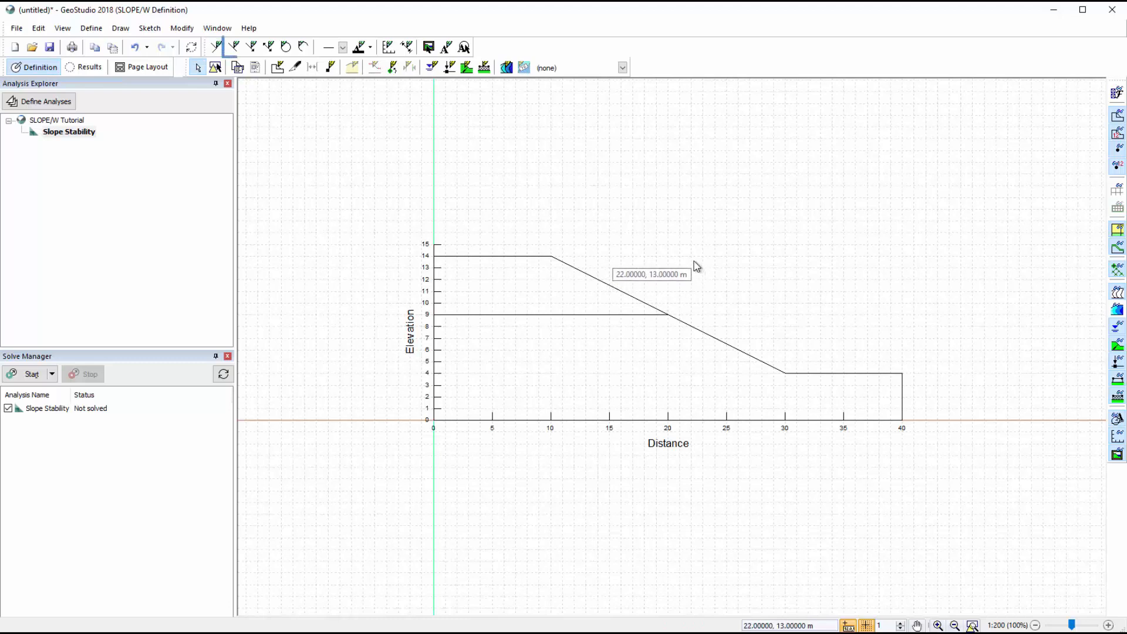
pyautogui.click(233, 47)
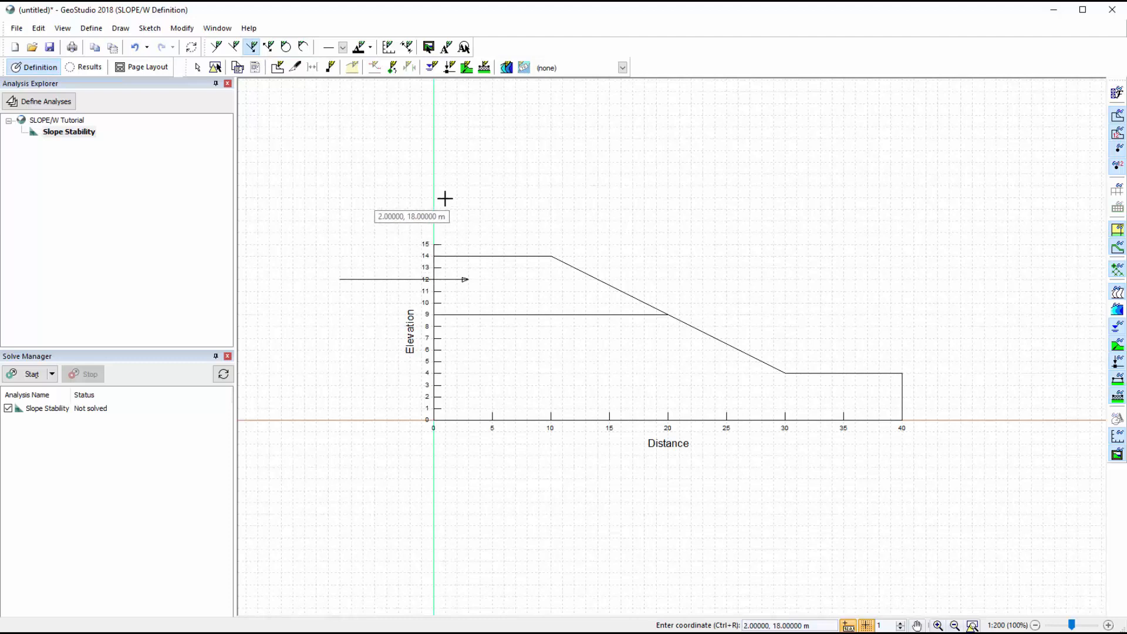
pyautogui.moveTo(186, 28)
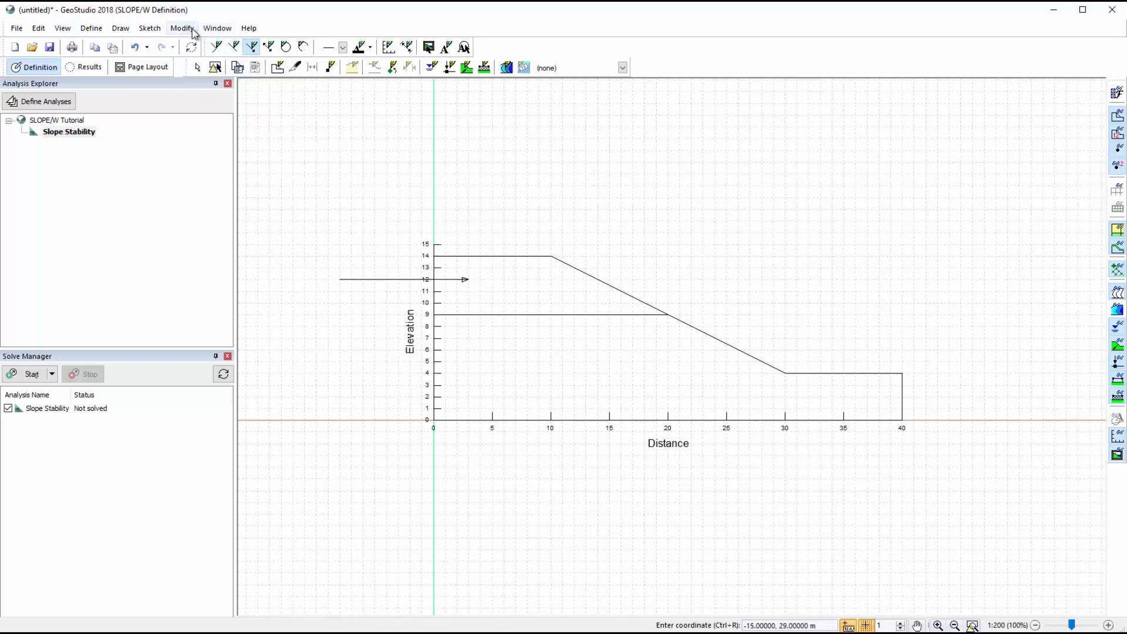
# Step: Delete the stray sketched arrow left of the slope with Modify Objects
pyautogui.click(182, 28)
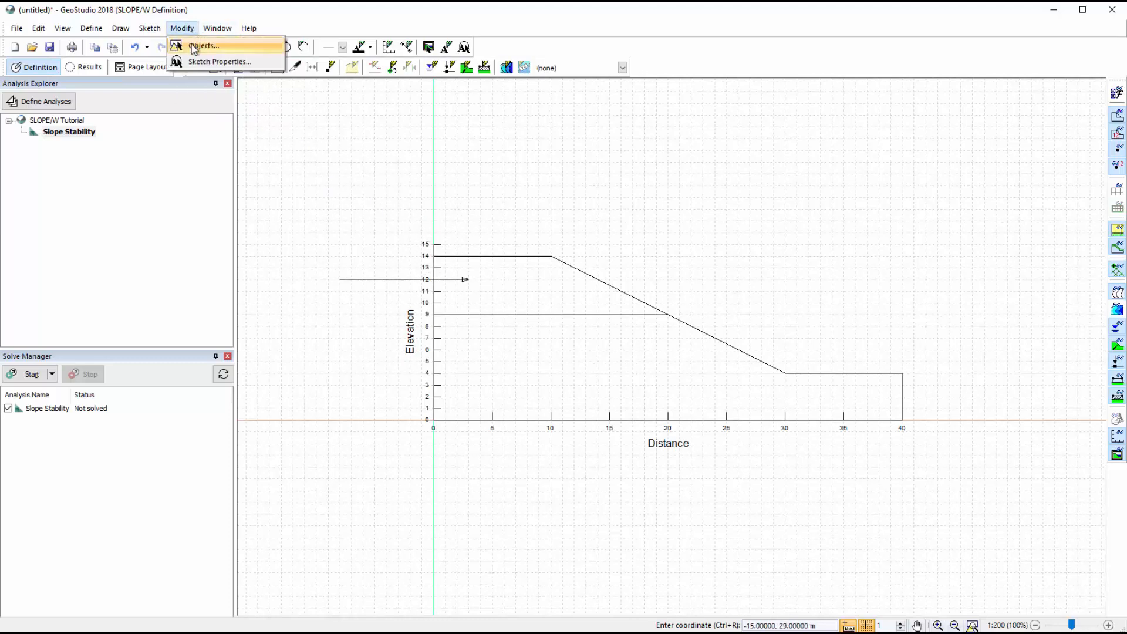
pyautogui.click(204, 46)
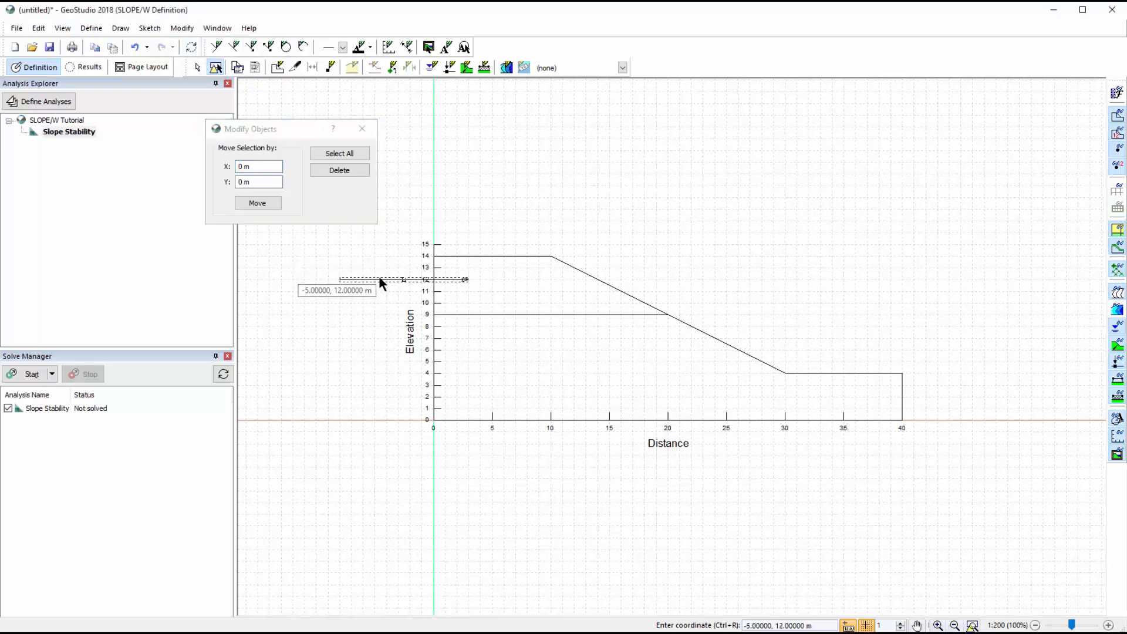
pyautogui.click(339, 171)
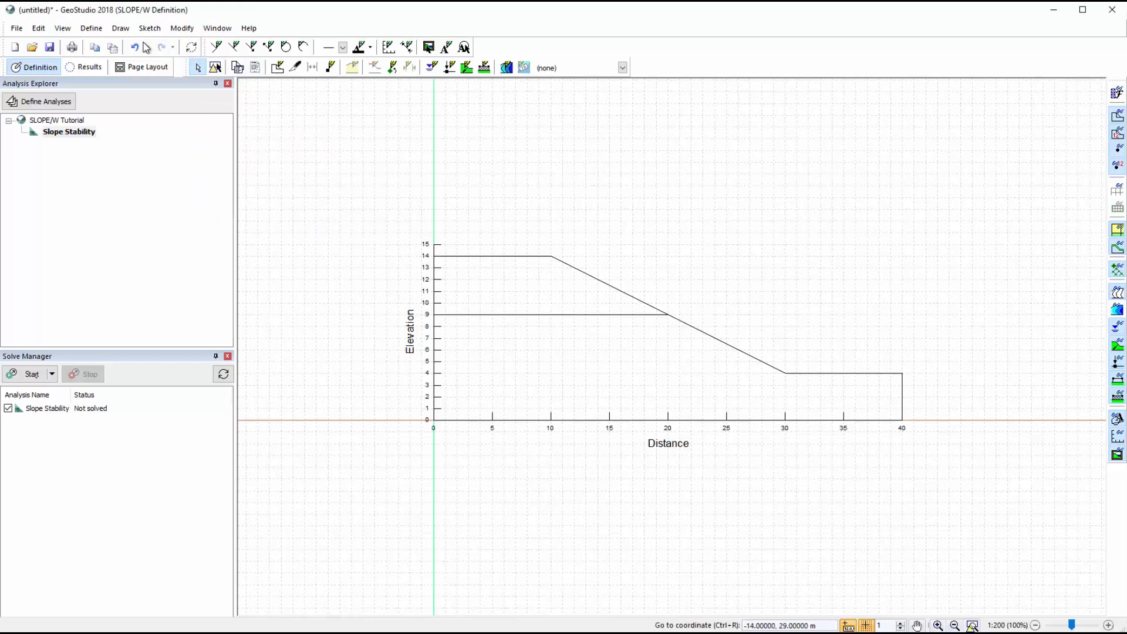
# Step: Draw the lower soil region from the left boundary to the slope toe, up to elevation 9
pyautogui.click(120, 28)
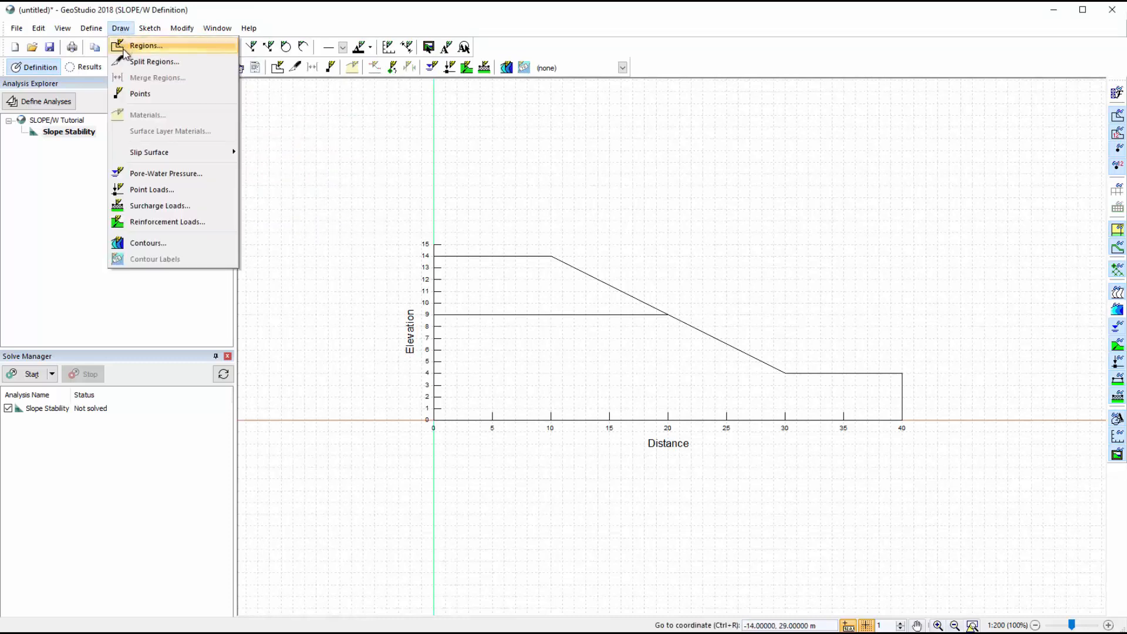
pyautogui.click(147, 45)
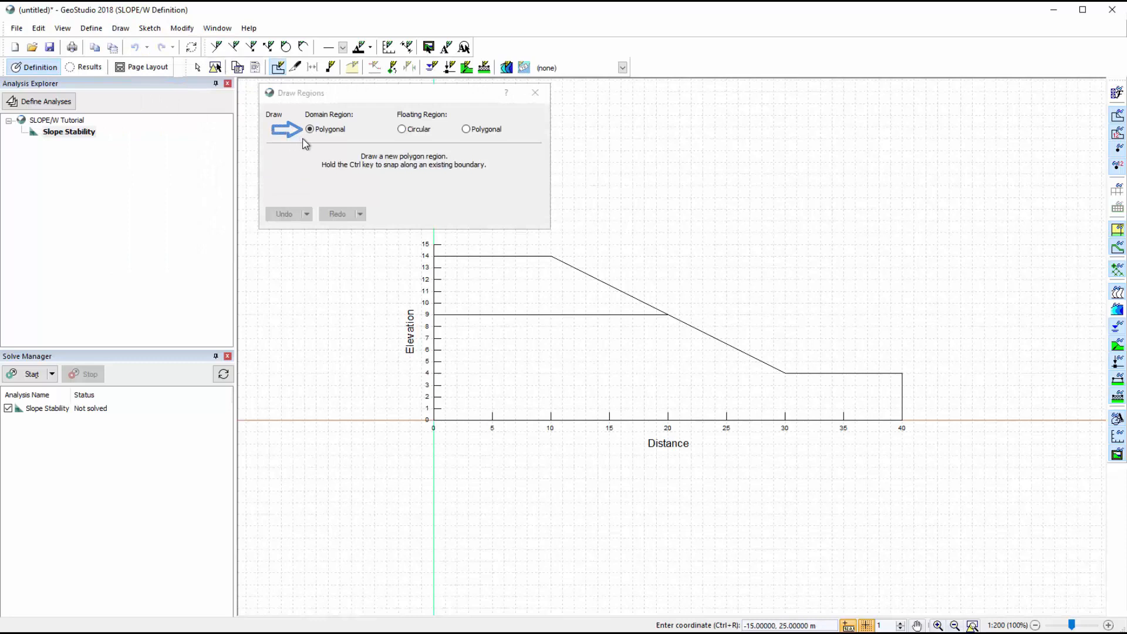
pyautogui.moveTo(392, 362)
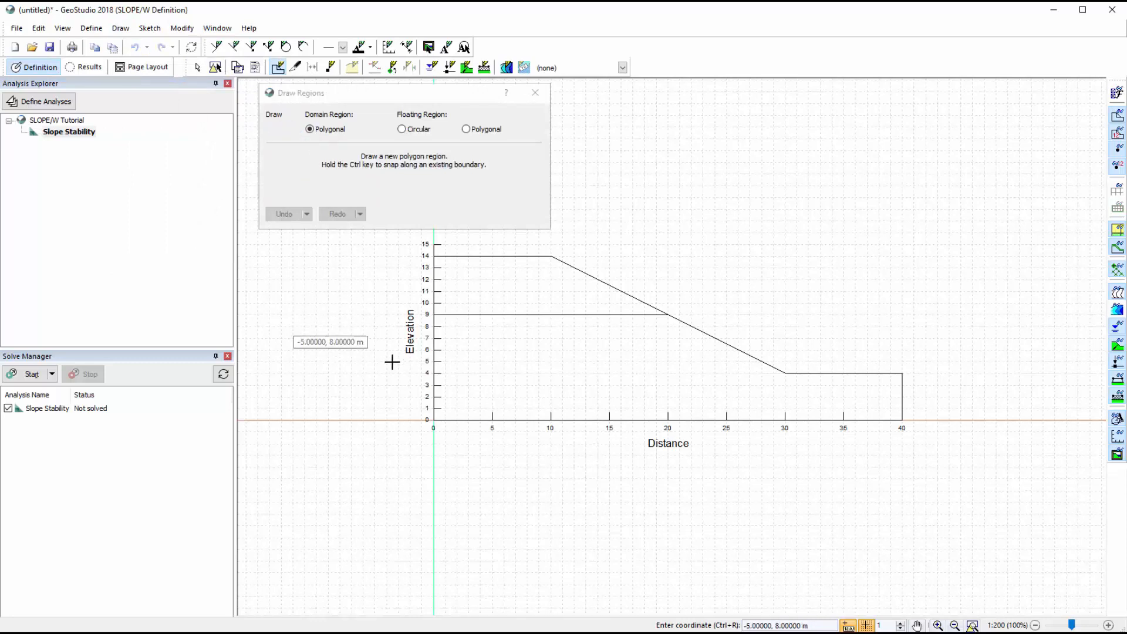
pyautogui.click(433, 419)
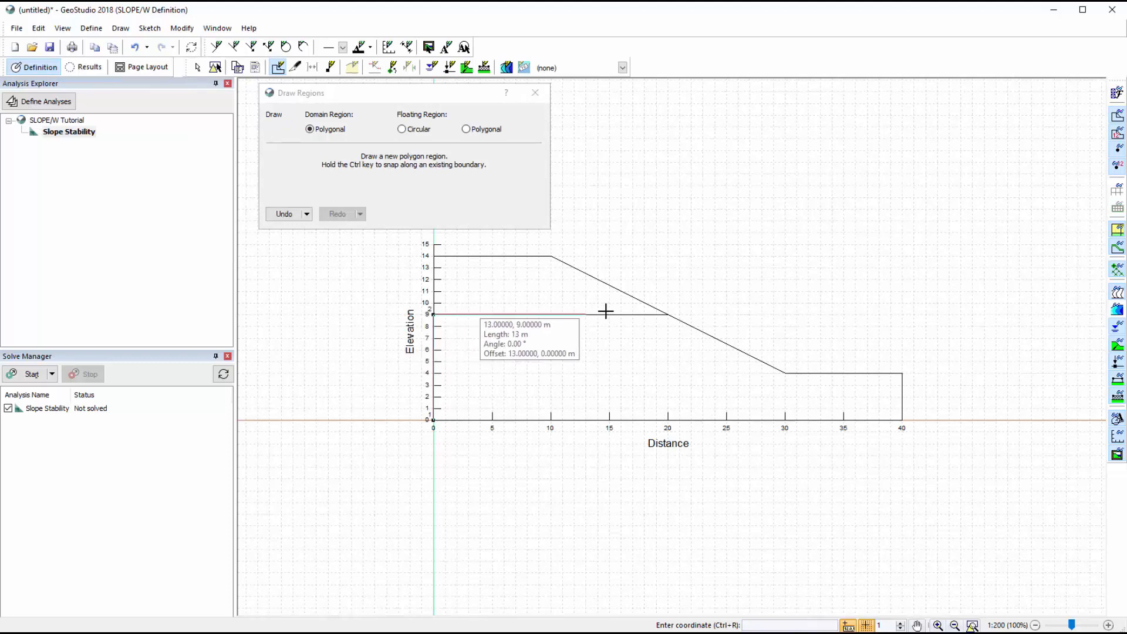
pyautogui.click(665, 314)
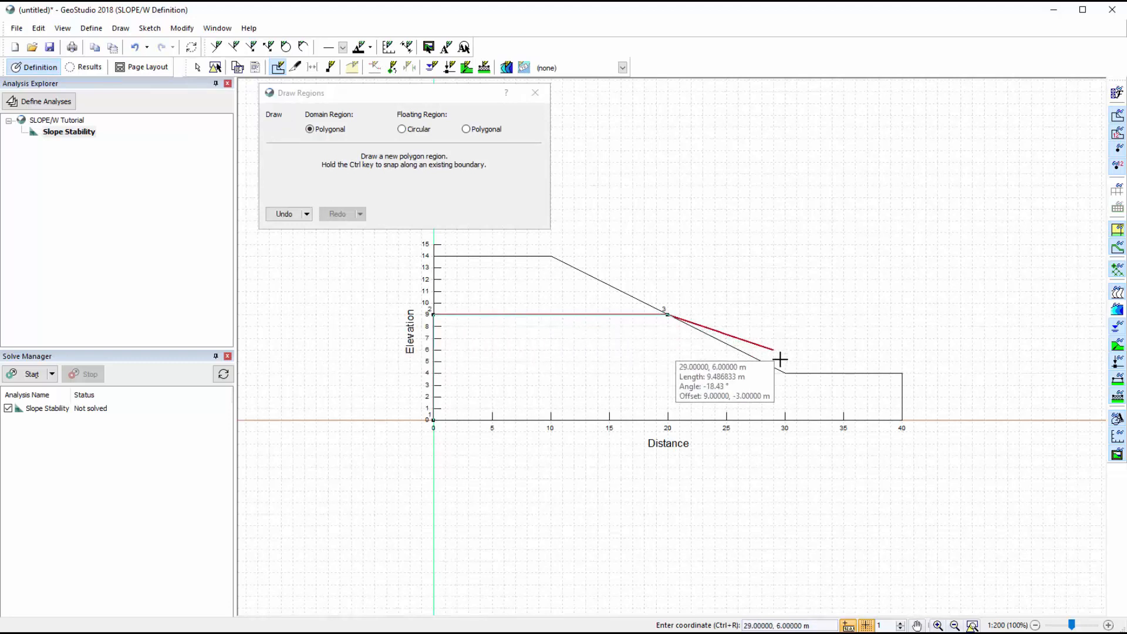
pyautogui.click(781, 360)
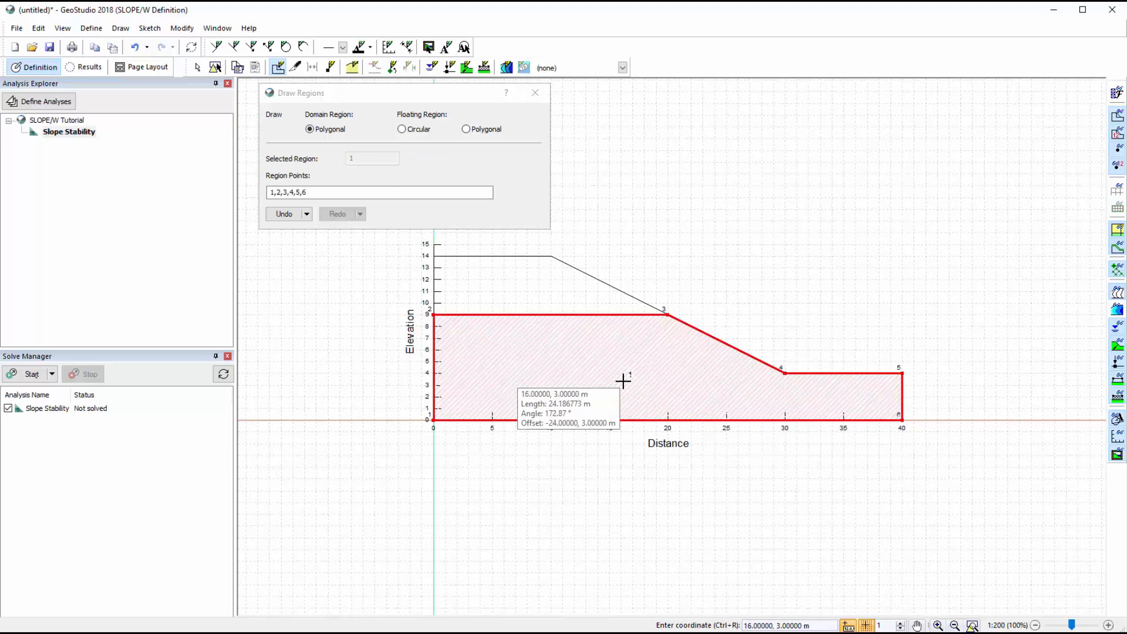
pyautogui.moveTo(653, 448)
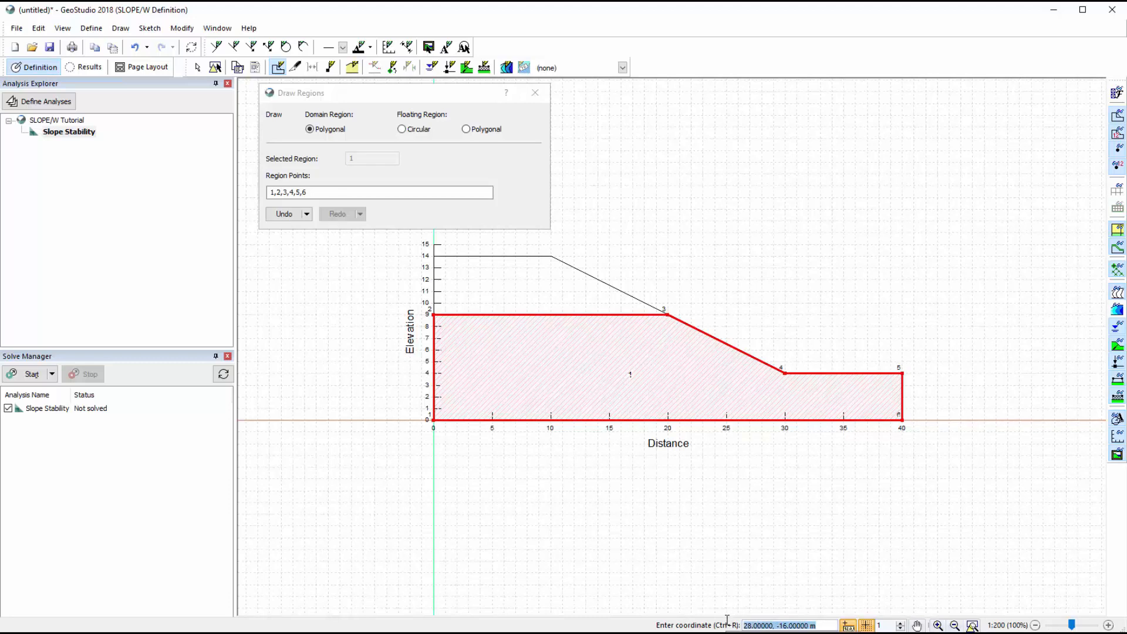
pyautogui.write('0.9')
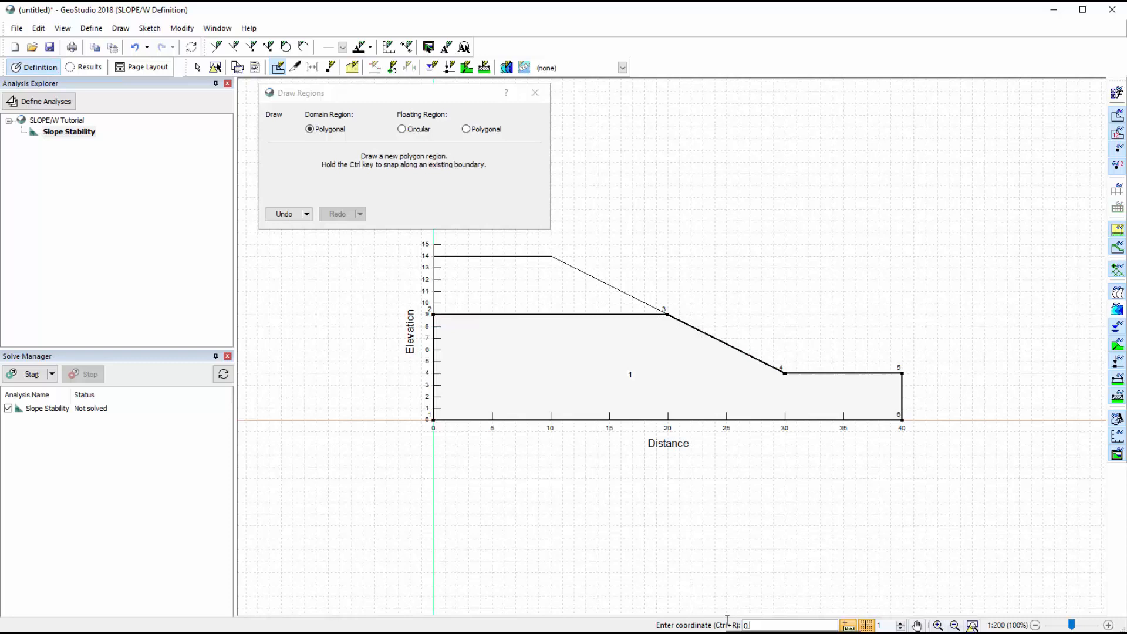
pyautogui.write('1')
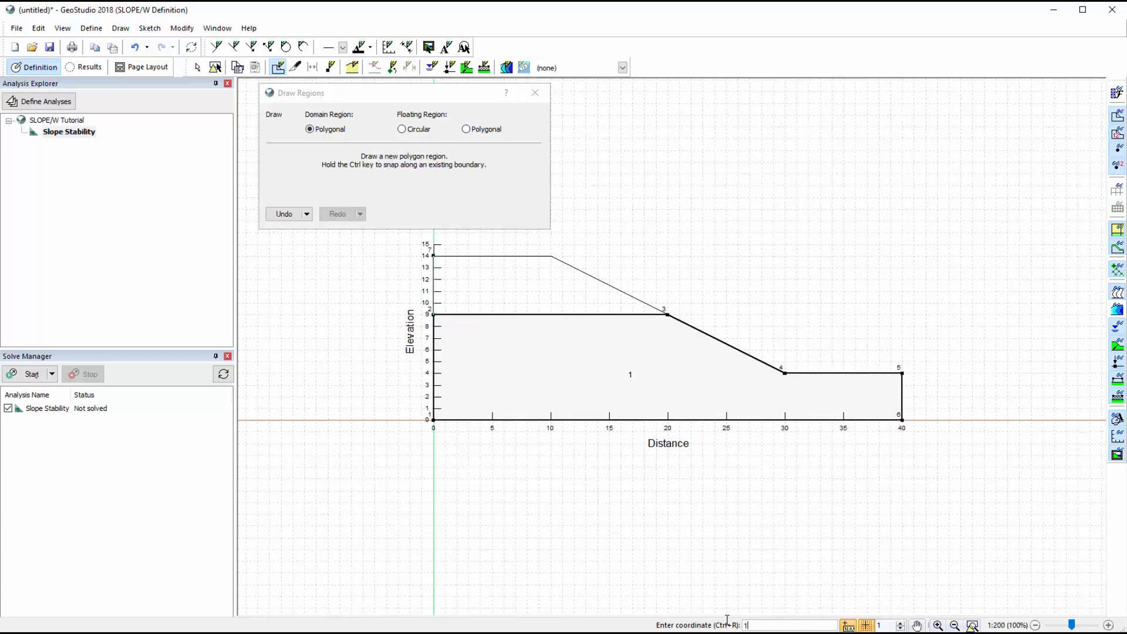
# Step: Draw the upper wedge region above it, reaching elevation 14, and finish drawing
pyautogui.click(547, 256)
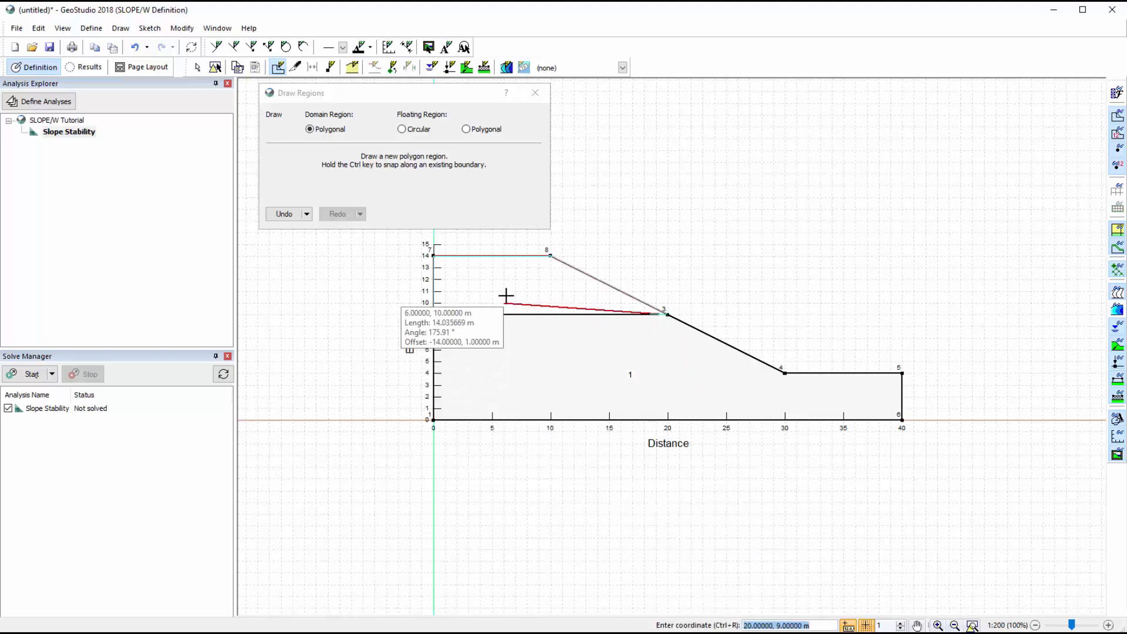
pyautogui.click(663, 310)
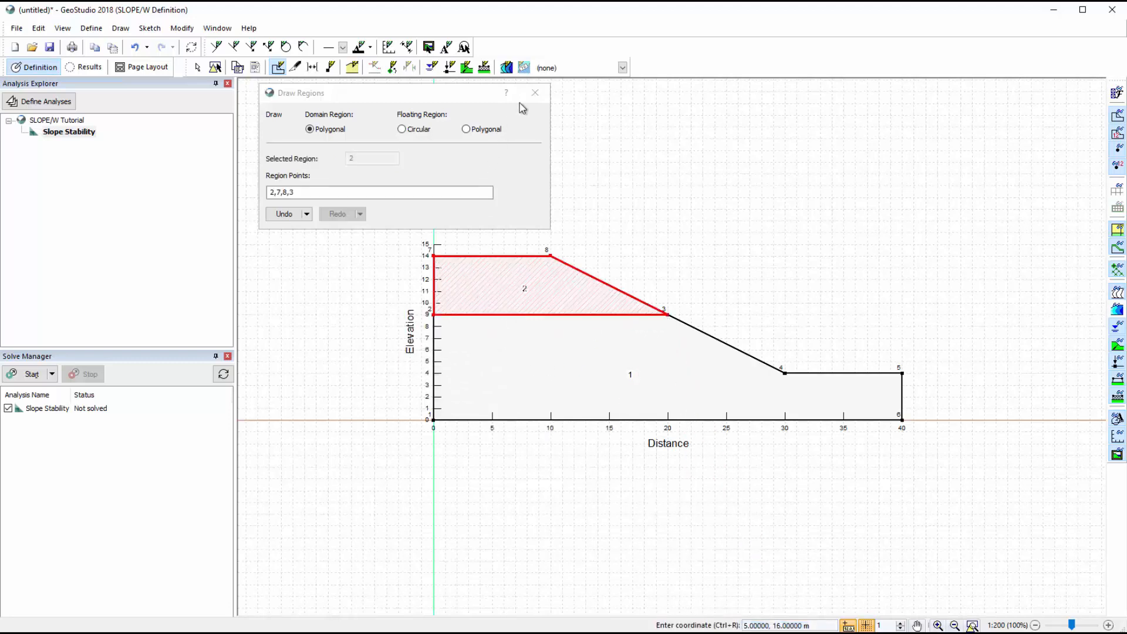
pyautogui.click(535, 93)
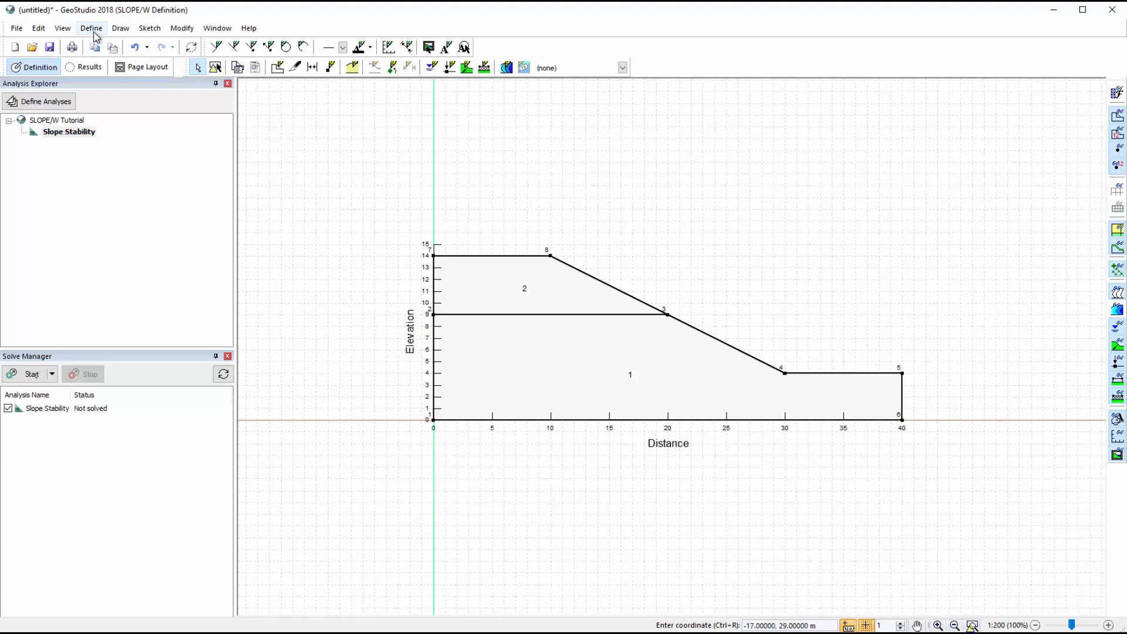
# Step: Add Mohr-Coulomb material 'Upper Soil Layer': unit weight 15 kN/m³, cohesion 5 kPa, Phi 20°
pyautogui.click(91, 27)
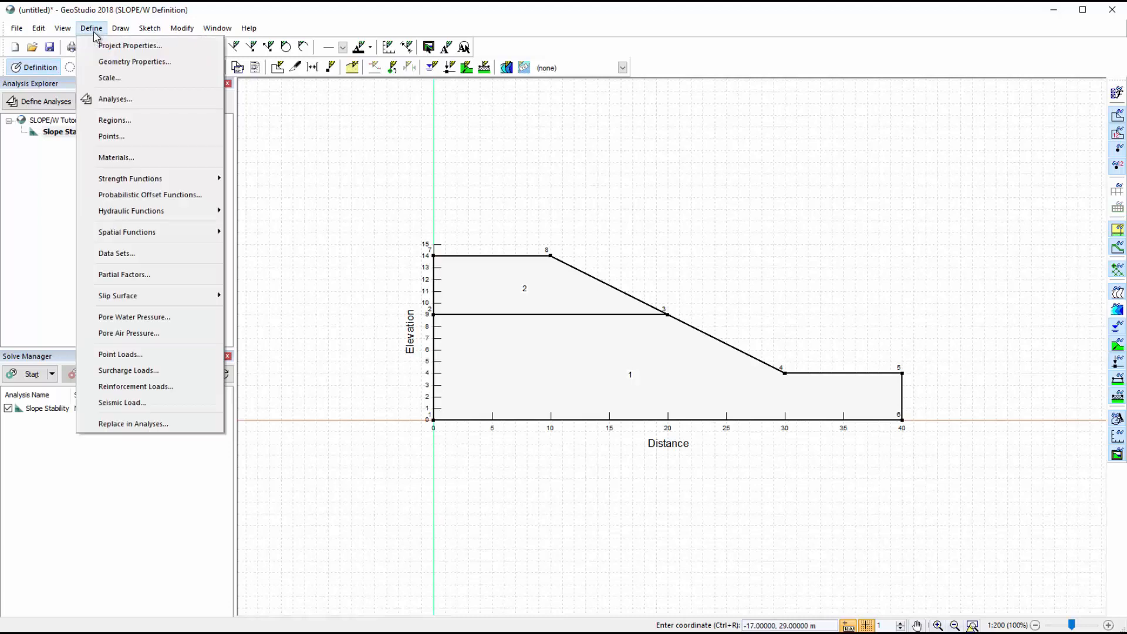
pyautogui.click(115, 157)
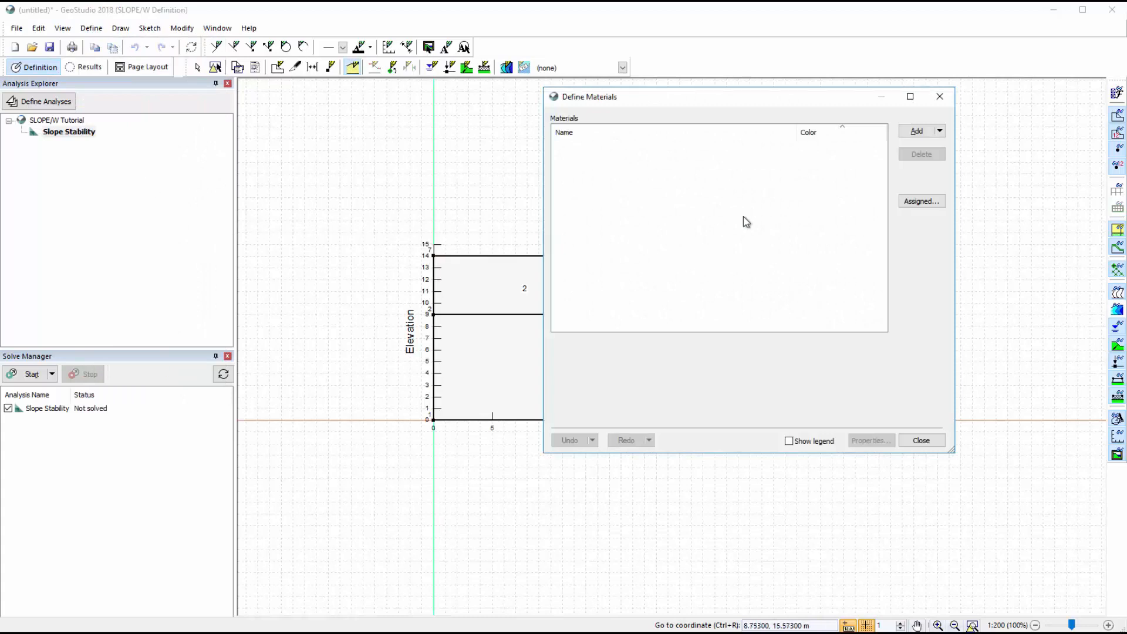
pyautogui.click(917, 131)
pyautogui.write('Upper Soil Layer')
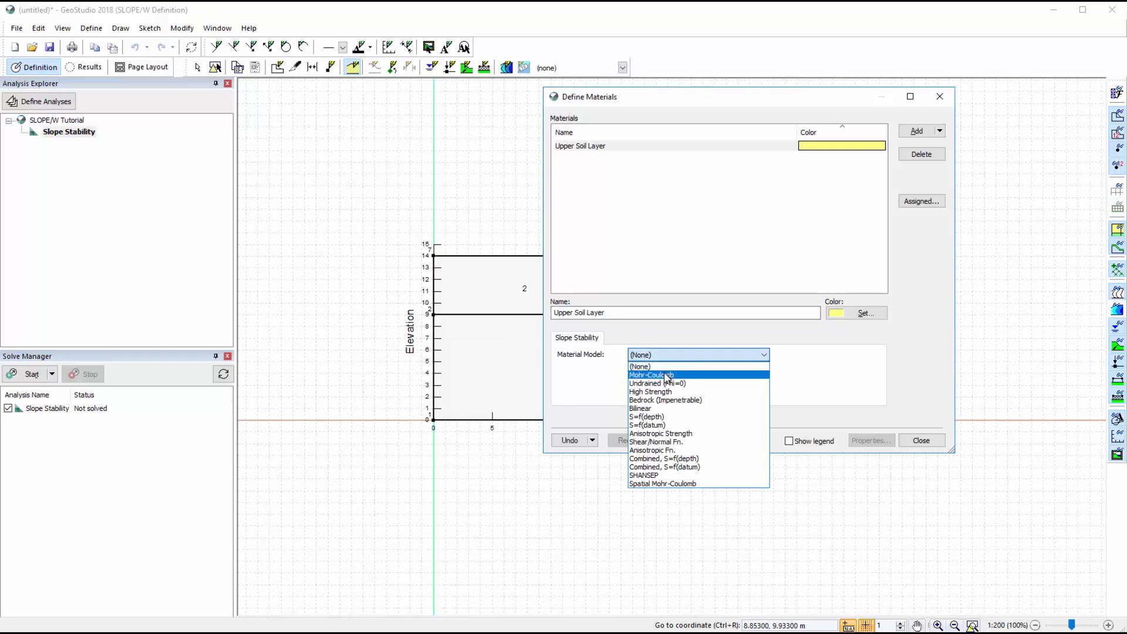
pyautogui.click(650, 374)
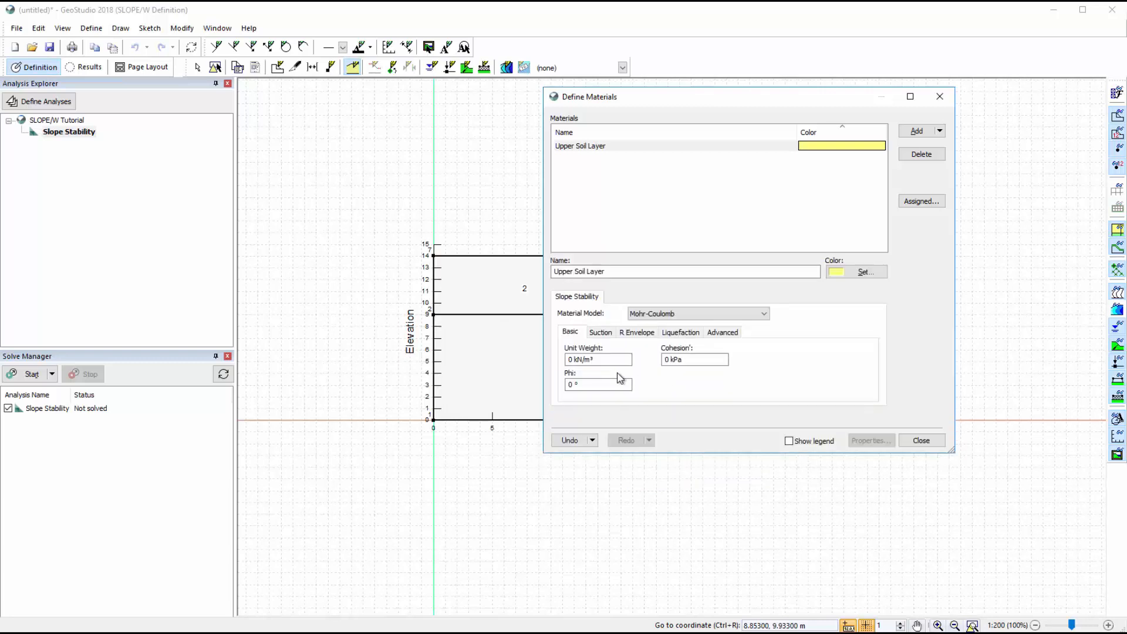
pyautogui.write('15')
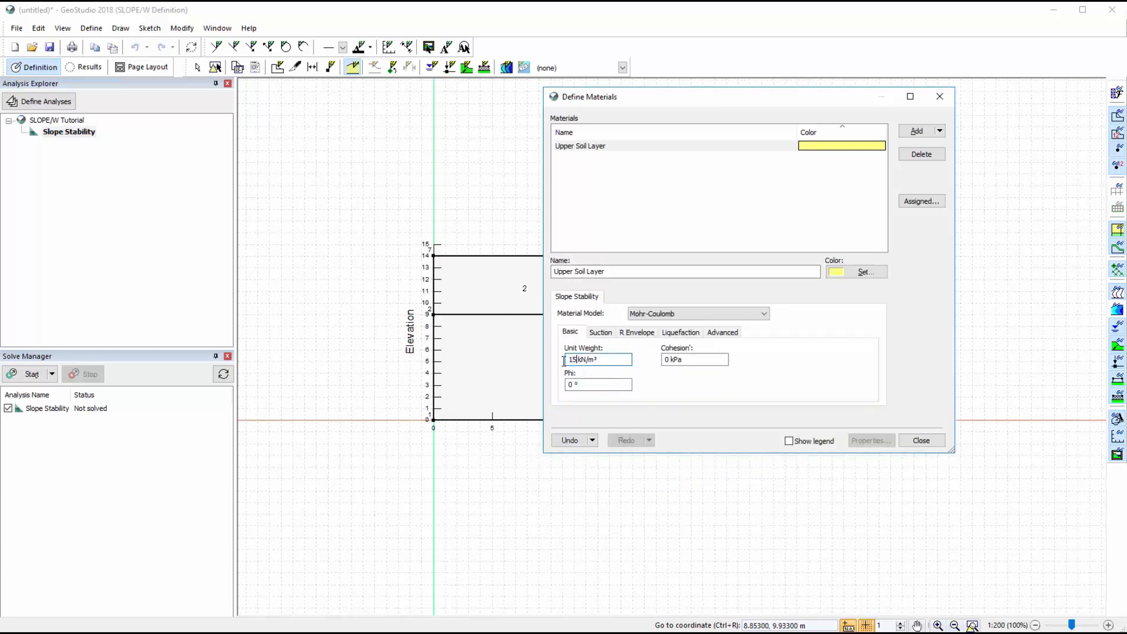
pyautogui.click(692, 359)
pyautogui.write('5')
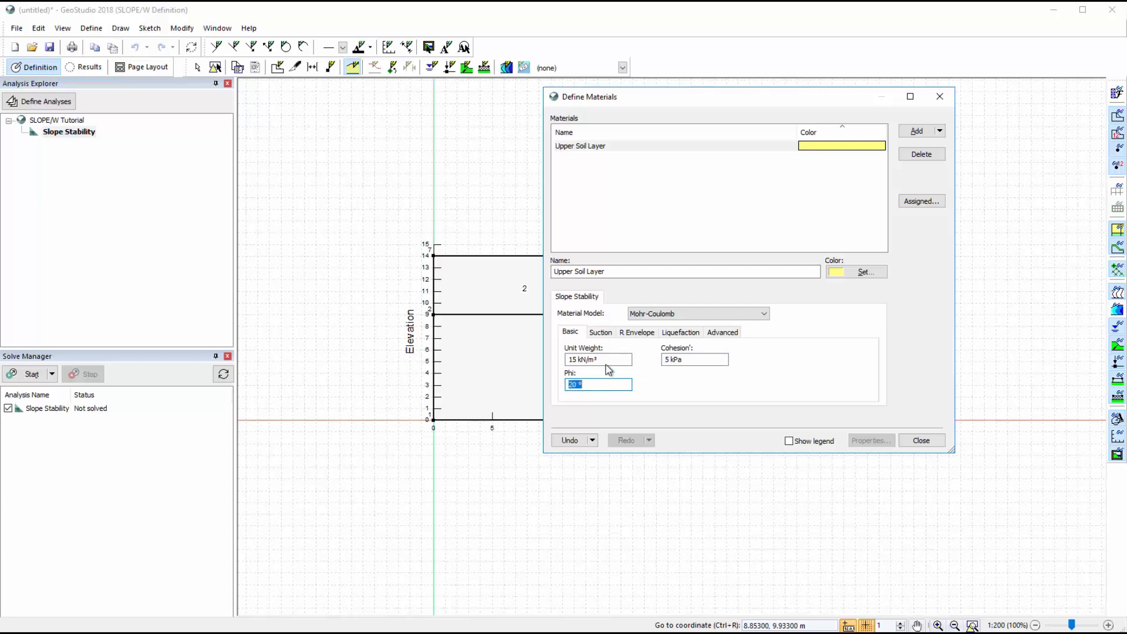
pyautogui.moveTo(711, 338)
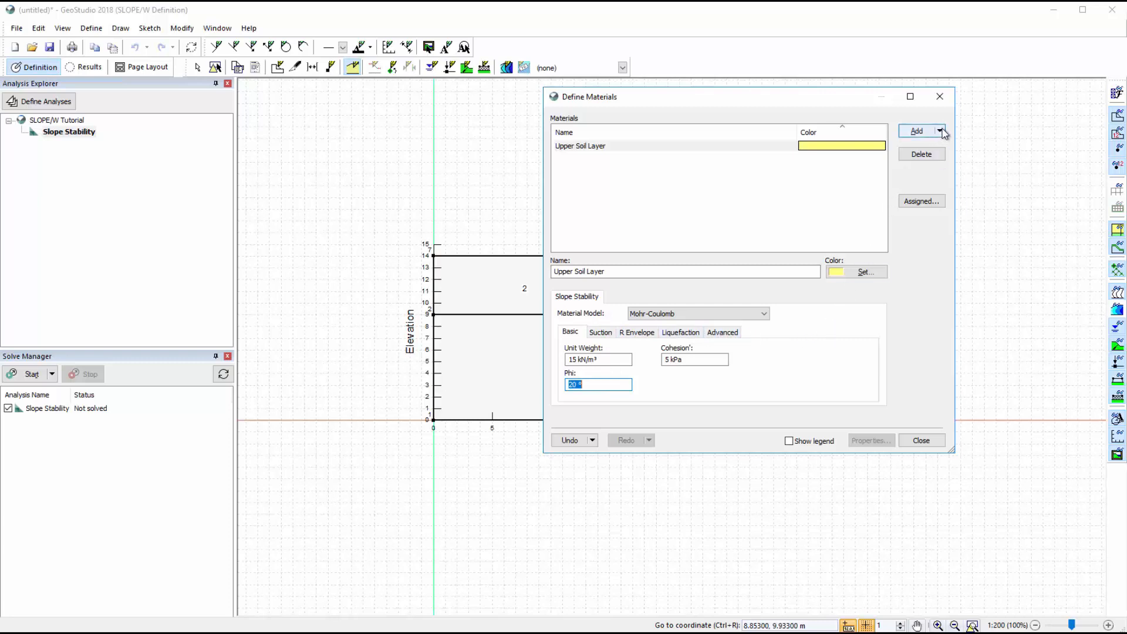
# Step: Clone Upper Soil Layer as 'Lower Soil Layer' with 18 kN/m³, 10 kPa cohesion, Phi 25°
pyautogui.click(940, 131)
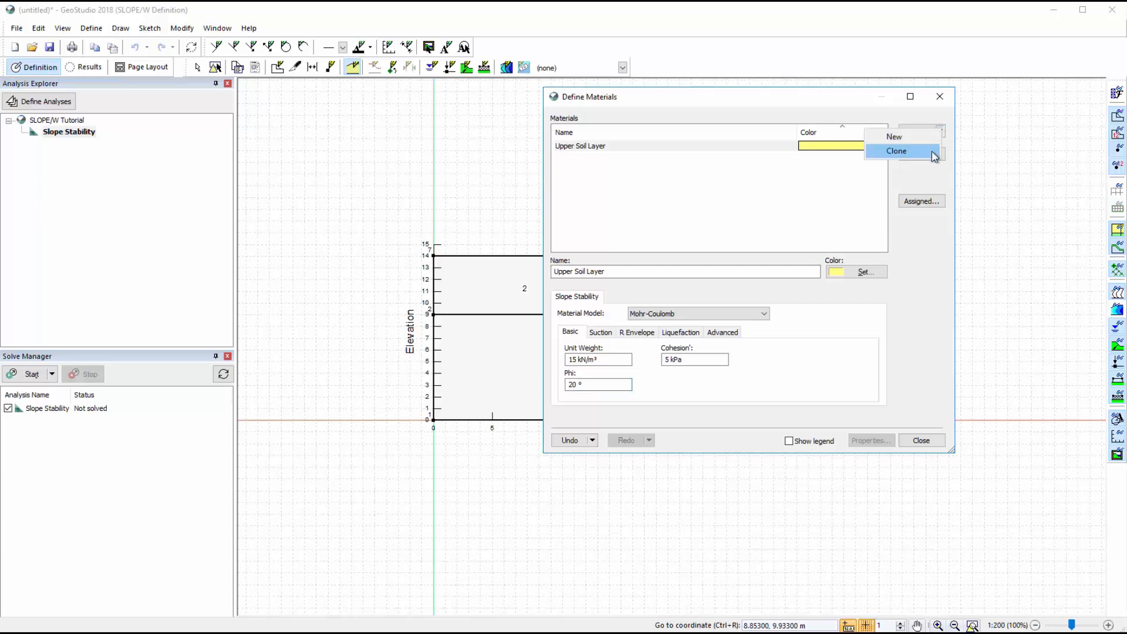
pyautogui.click(896, 150)
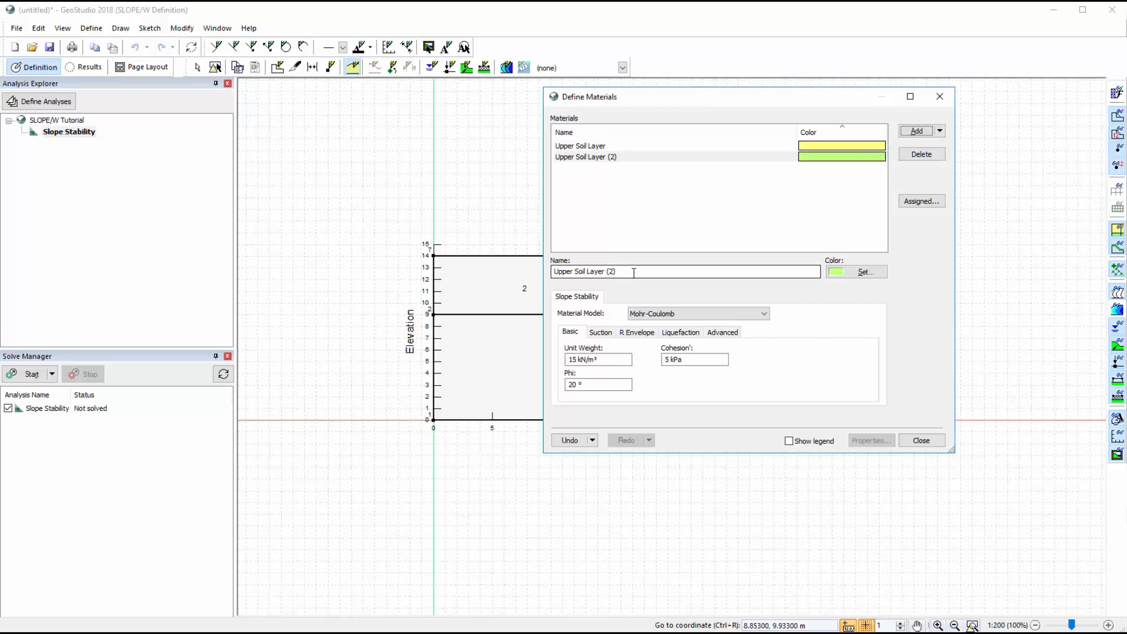
pyautogui.write('Lower')
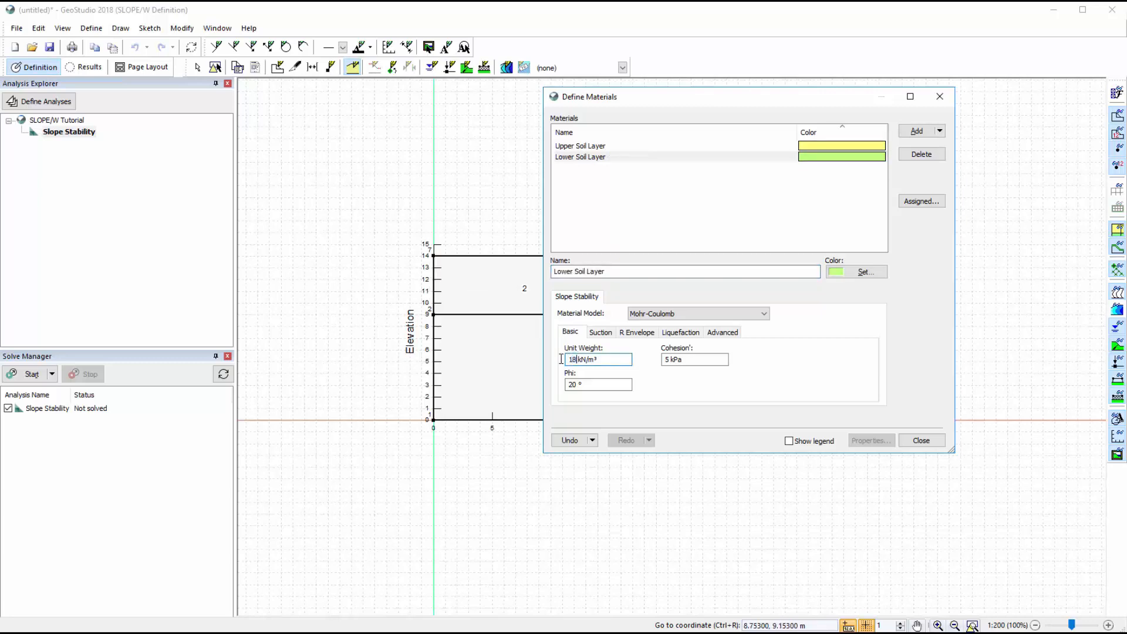
pyautogui.click(693, 359)
pyautogui.write('10')
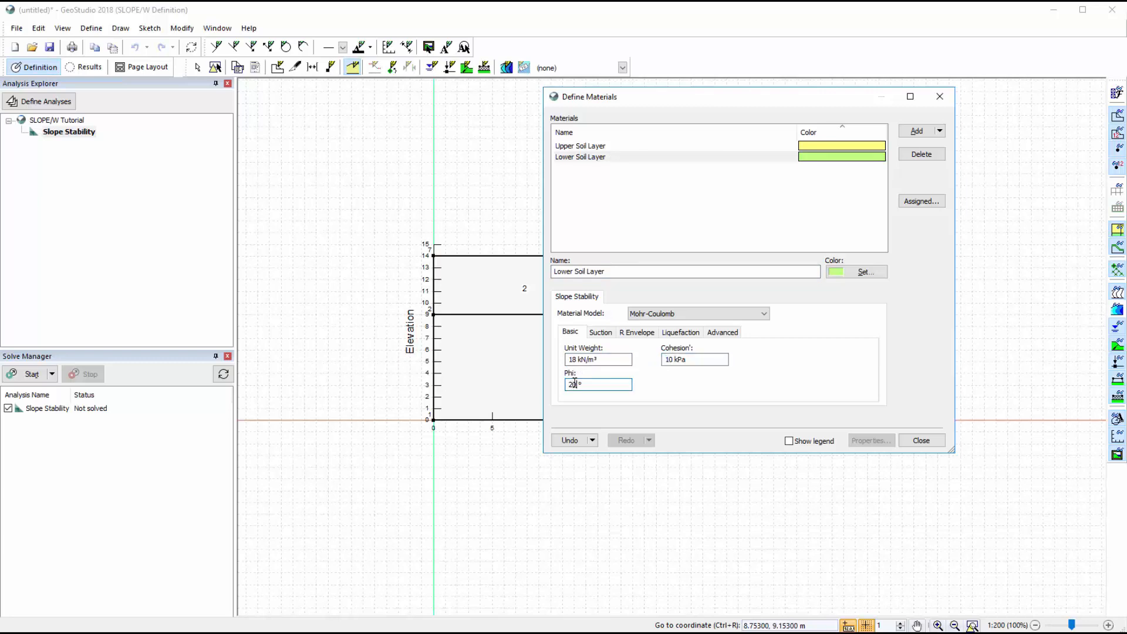
pyautogui.write('25')
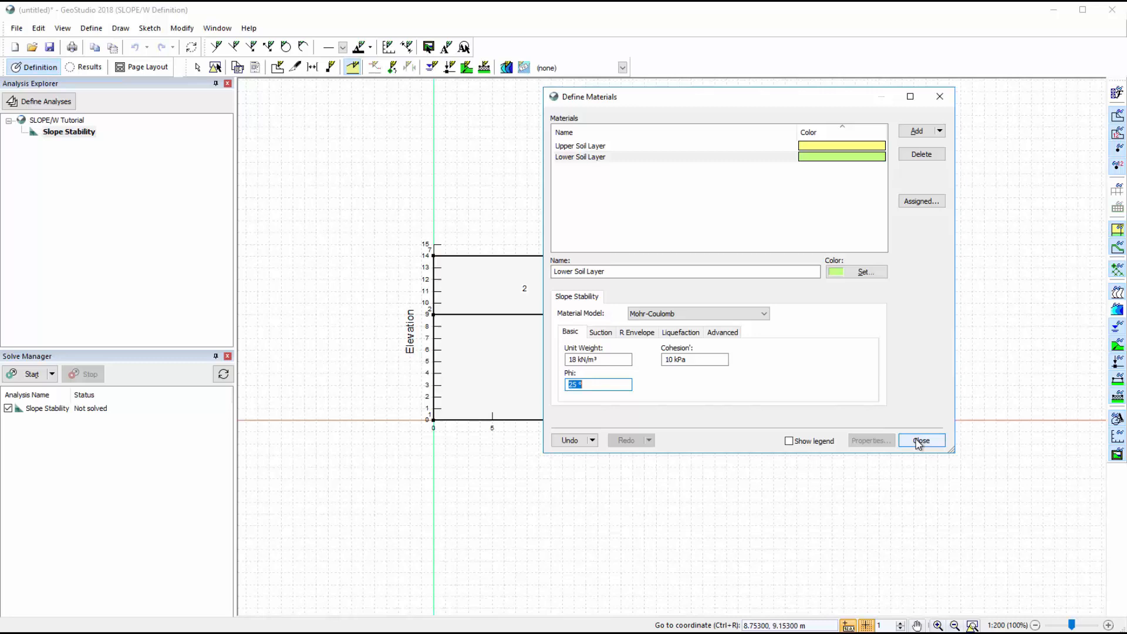
pyautogui.click(921, 440)
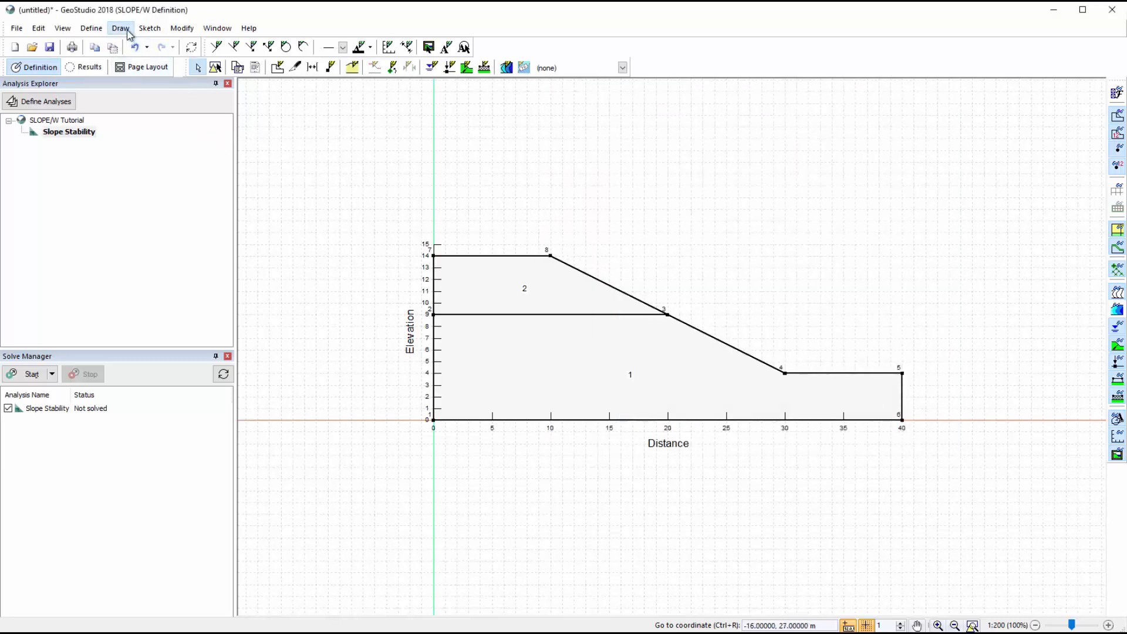
# Step: Assign Upper Soil Layer to region 2 and Lower Soil Layer to region 1
pyautogui.click(119, 27)
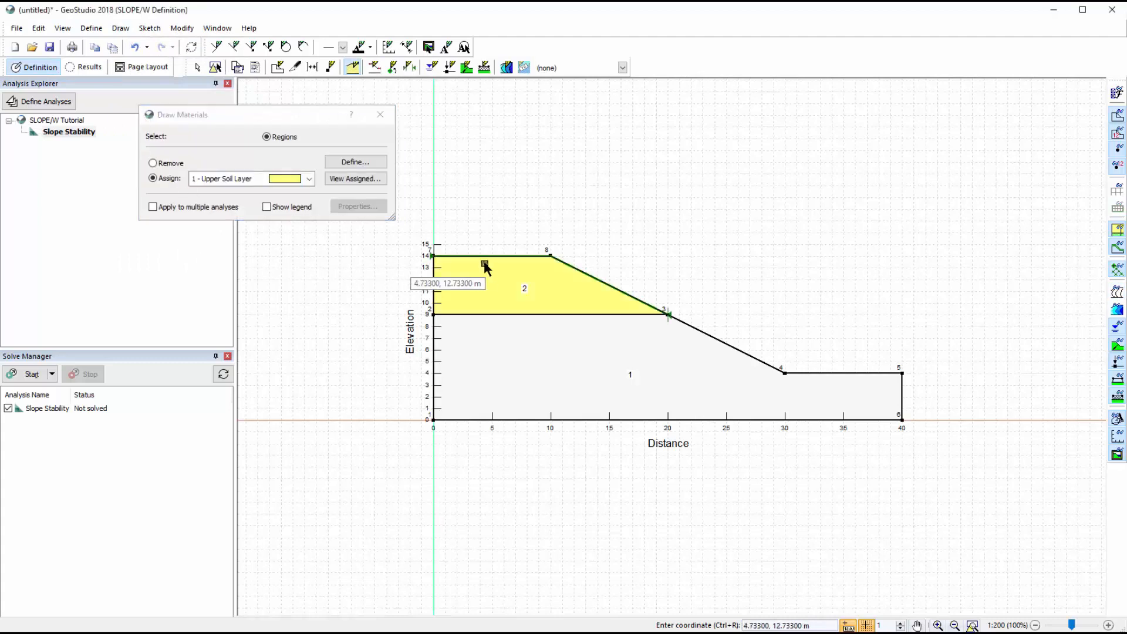
pyautogui.click(309, 178)
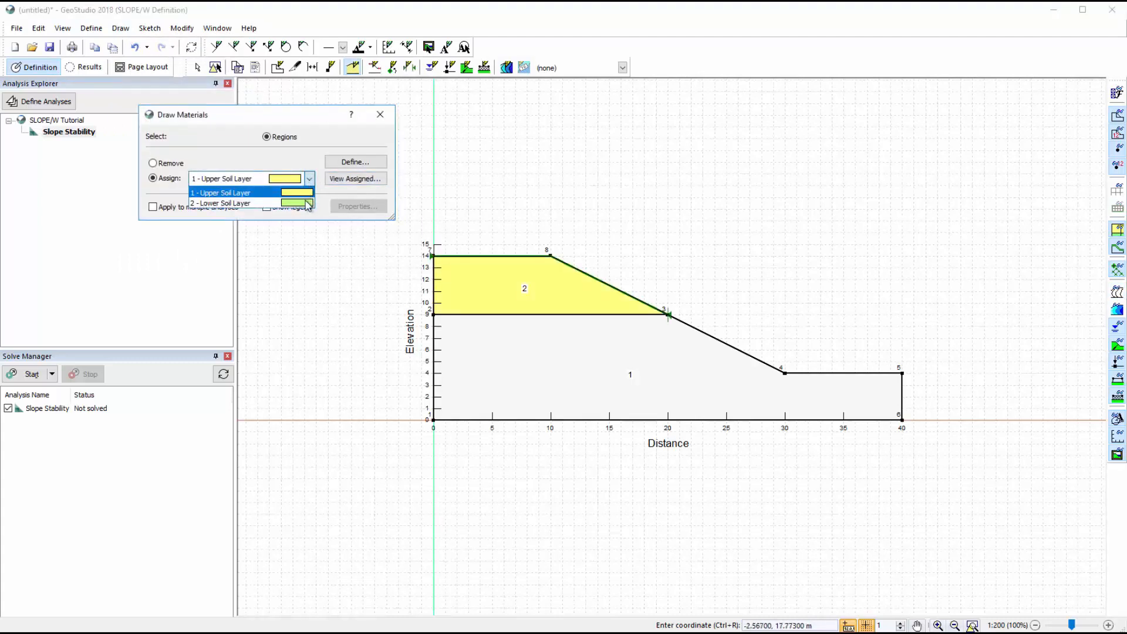
pyautogui.click(221, 203)
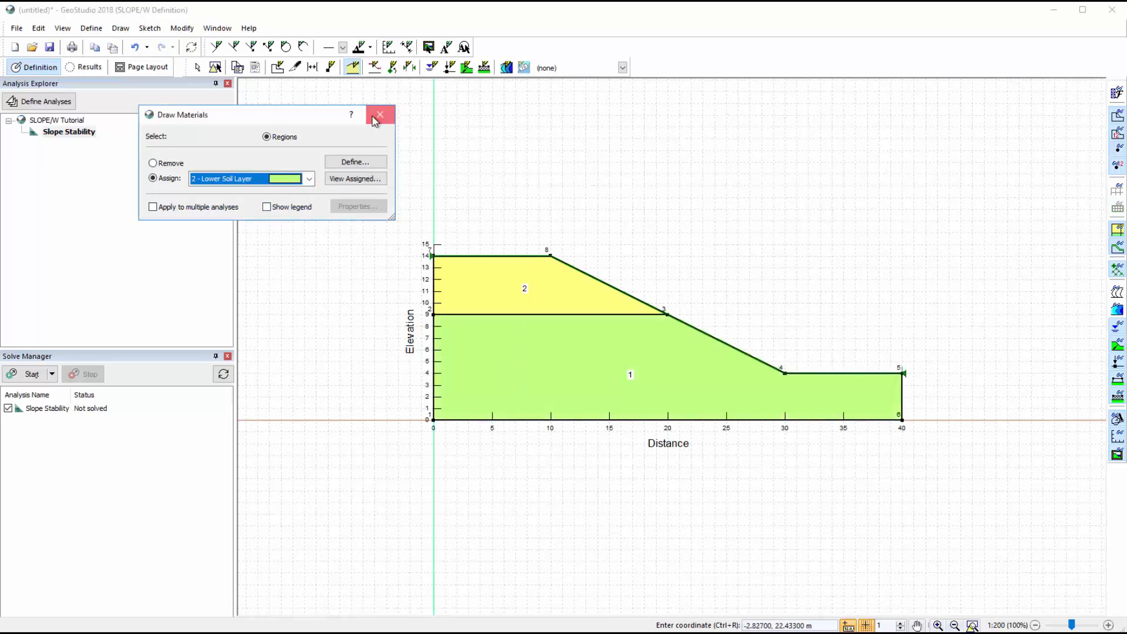
pyautogui.click(380, 116)
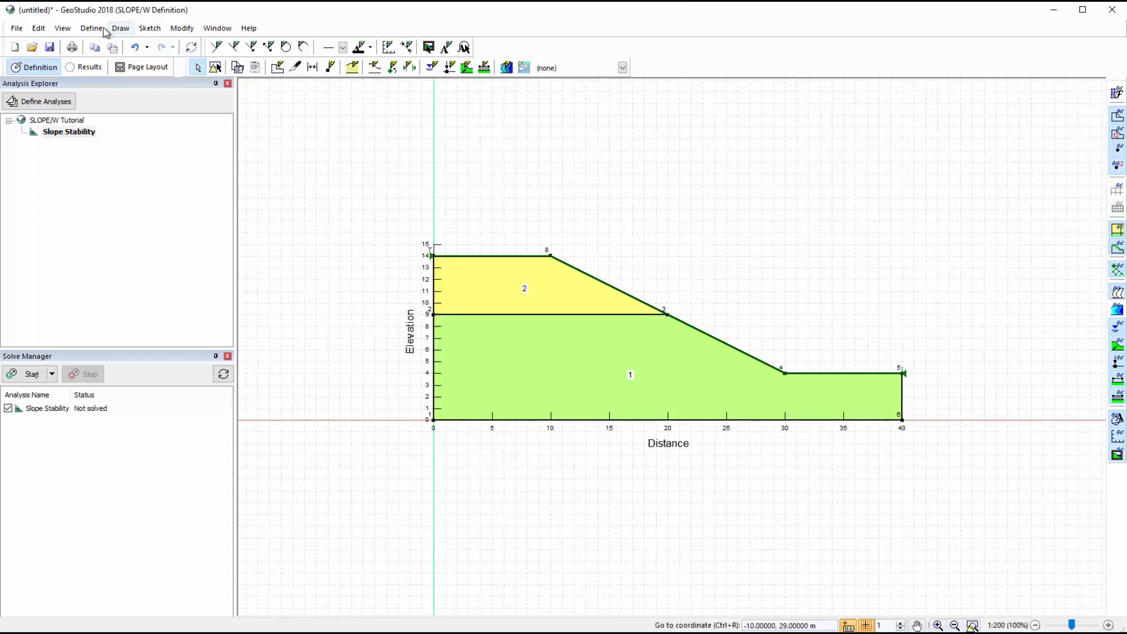
# Step: Define a piezometric line through (0,10), (16,8), (24,7), (40,7) for both soil layers
pyautogui.click(90, 28)
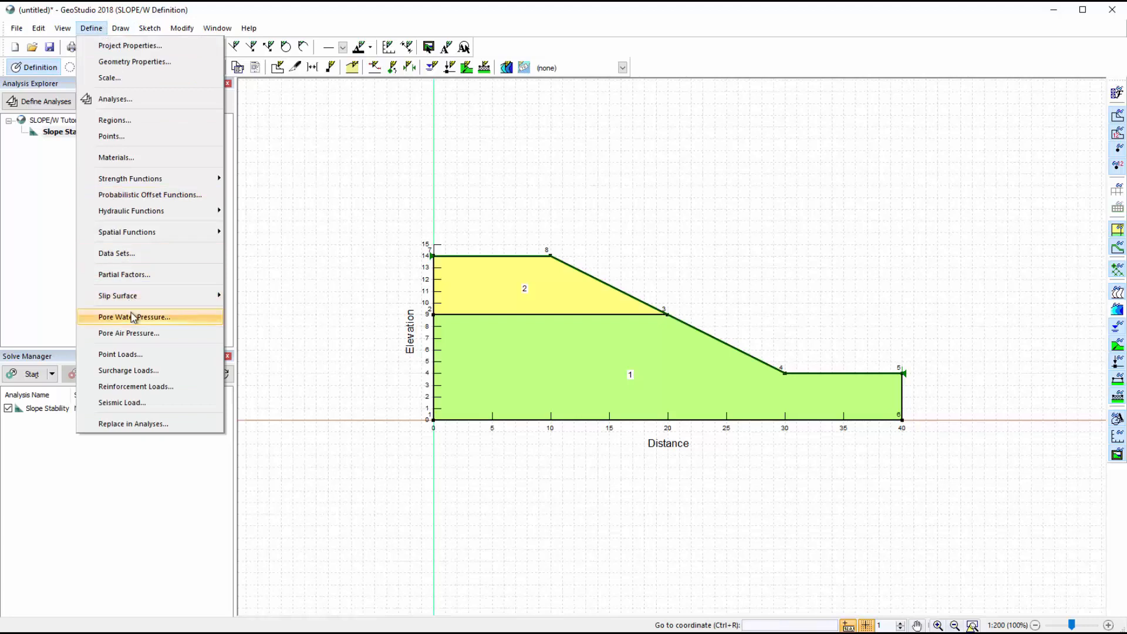
pyautogui.click(134, 318)
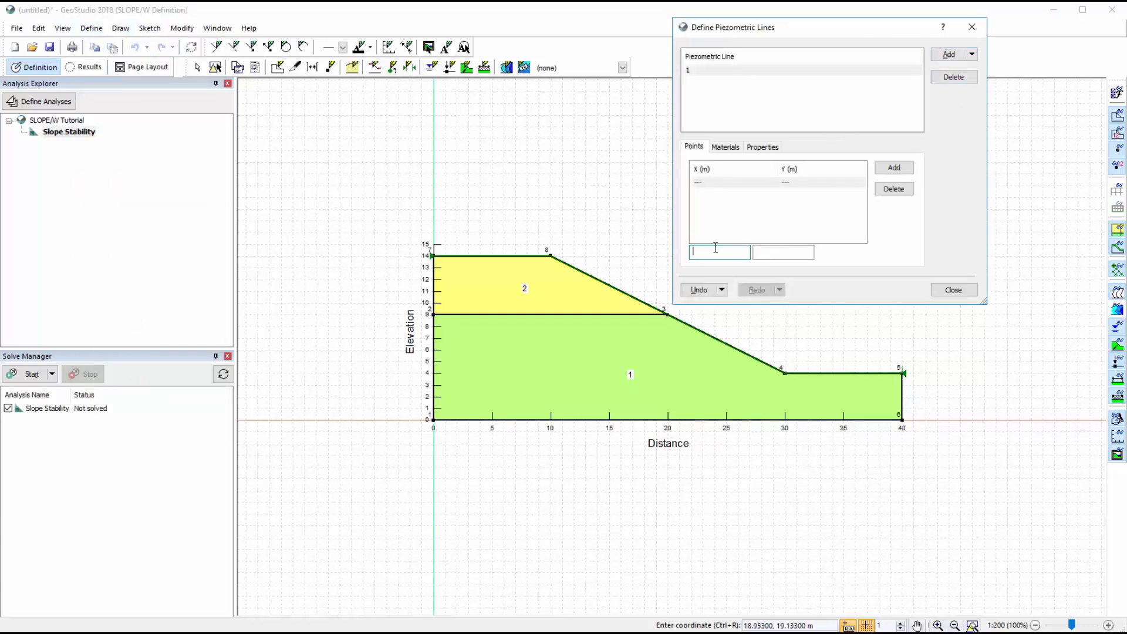
pyautogui.write('10')
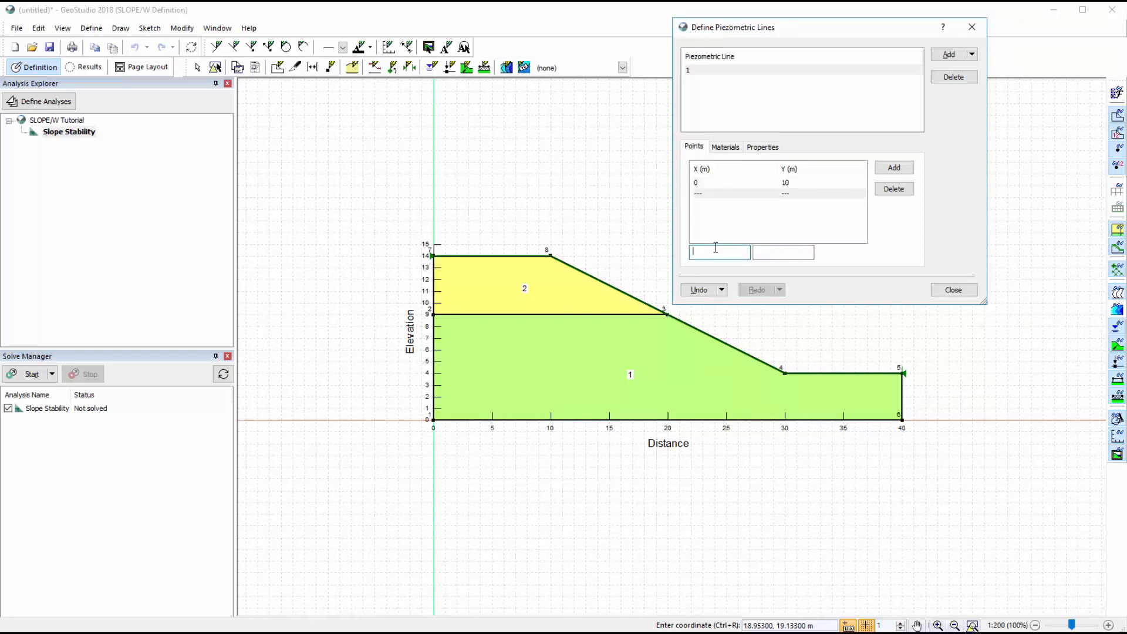
pyautogui.write('8')
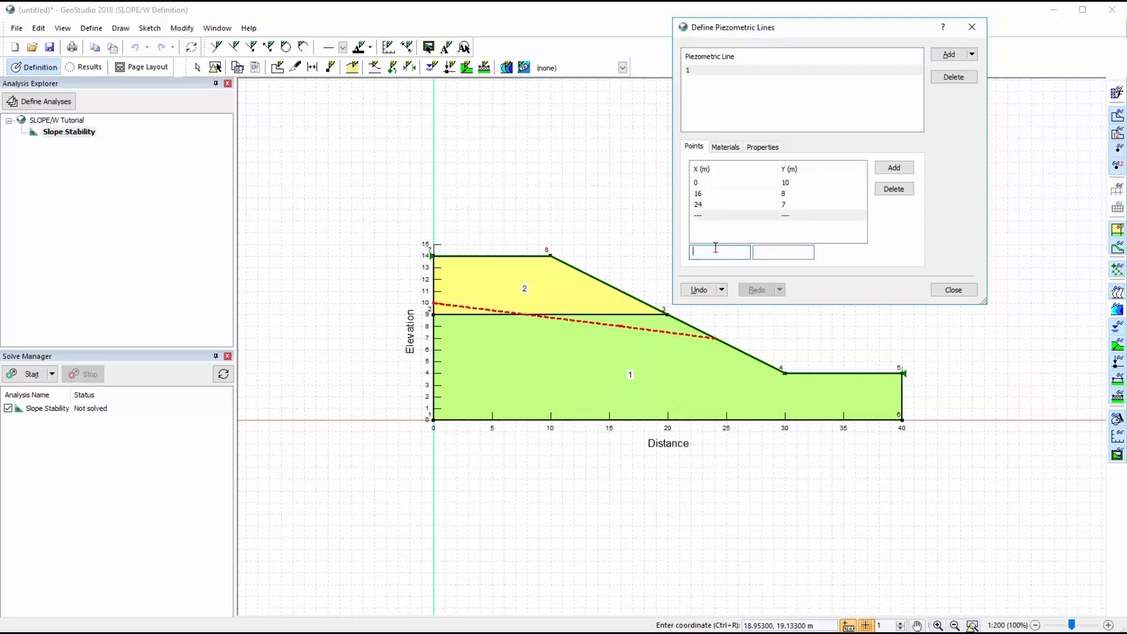
pyautogui.write('40')
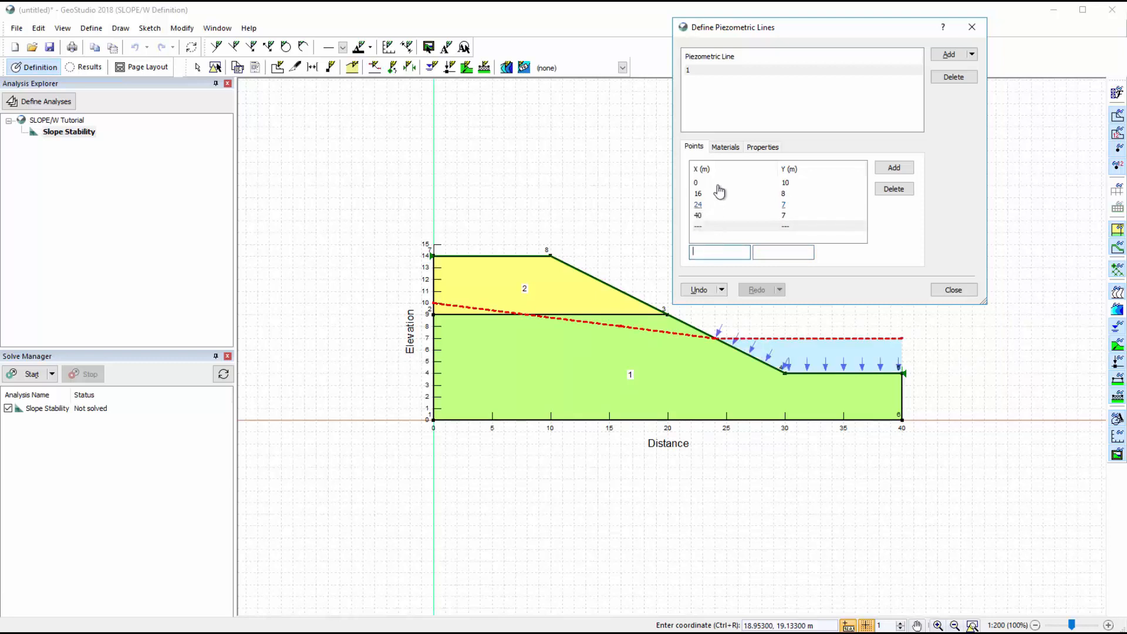
pyautogui.click(724, 146)
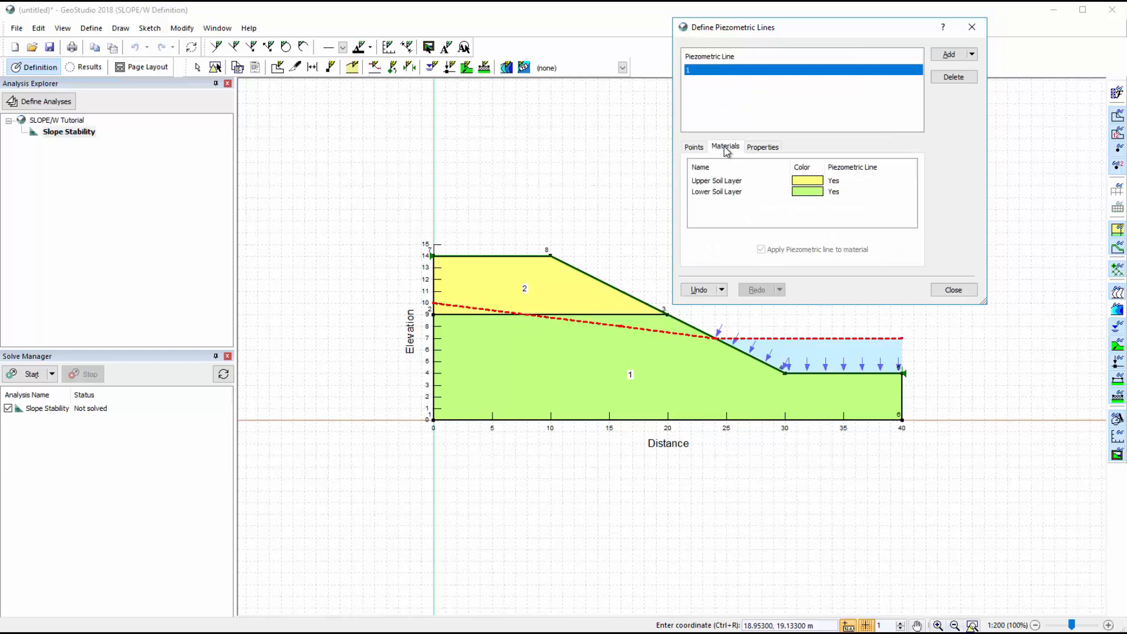
pyautogui.moveTo(743, 196)
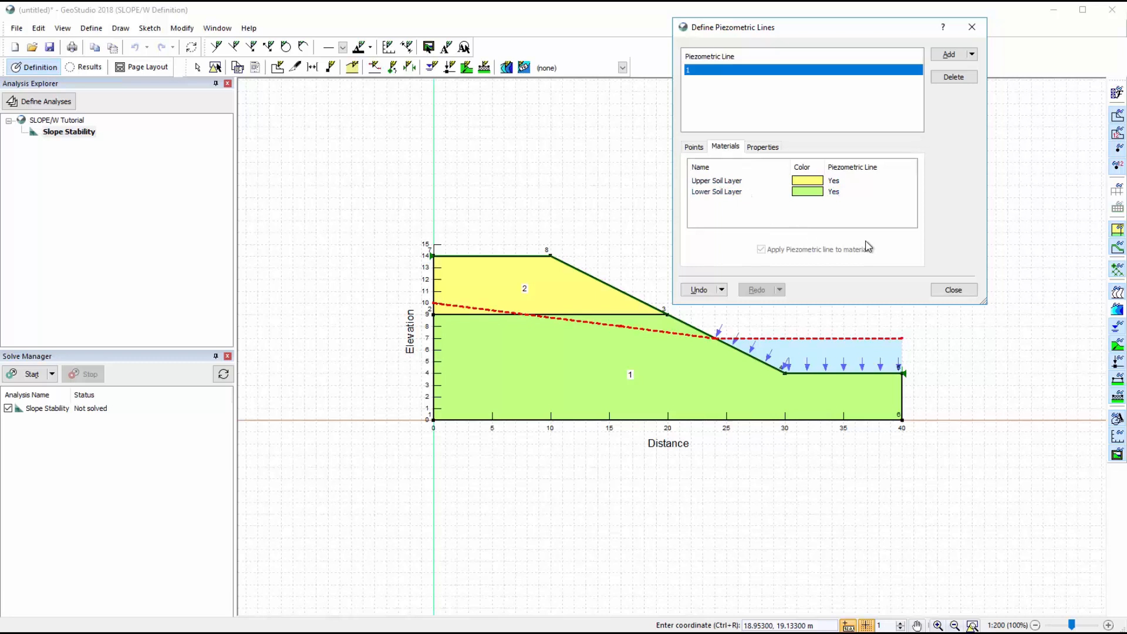
pyautogui.click(953, 290)
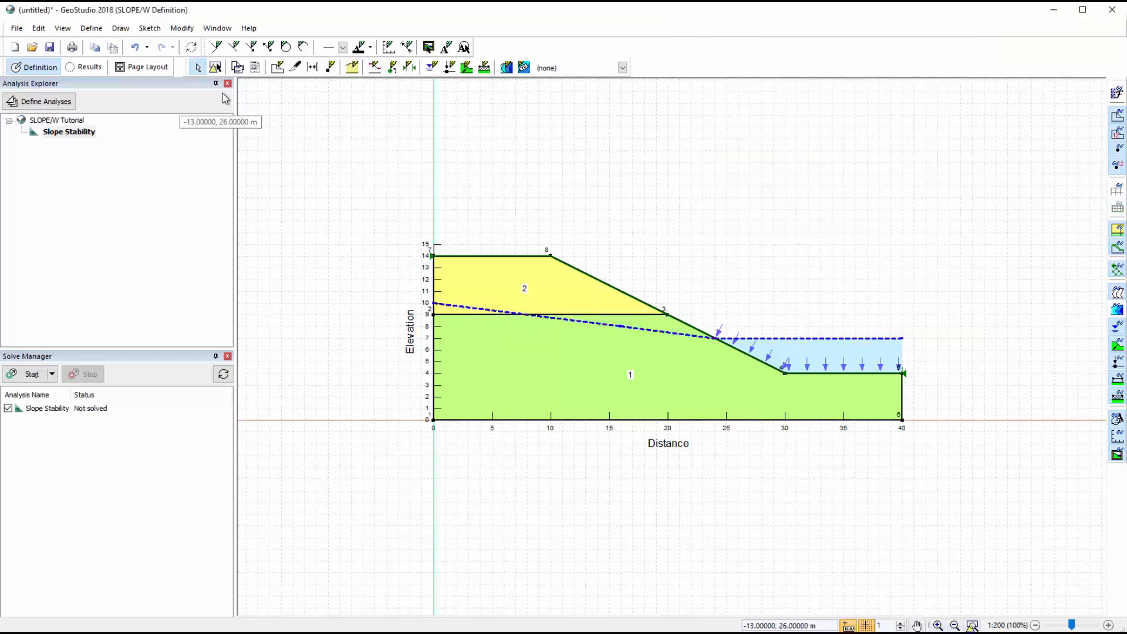
pyautogui.click(120, 28)
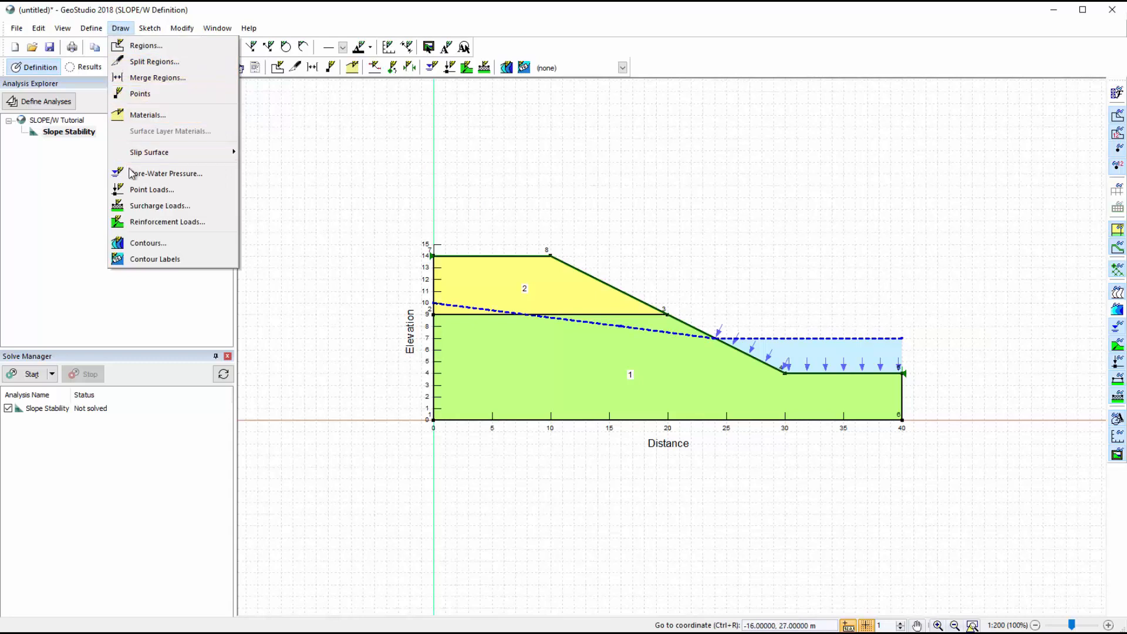
pyautogui.click(167, 173)
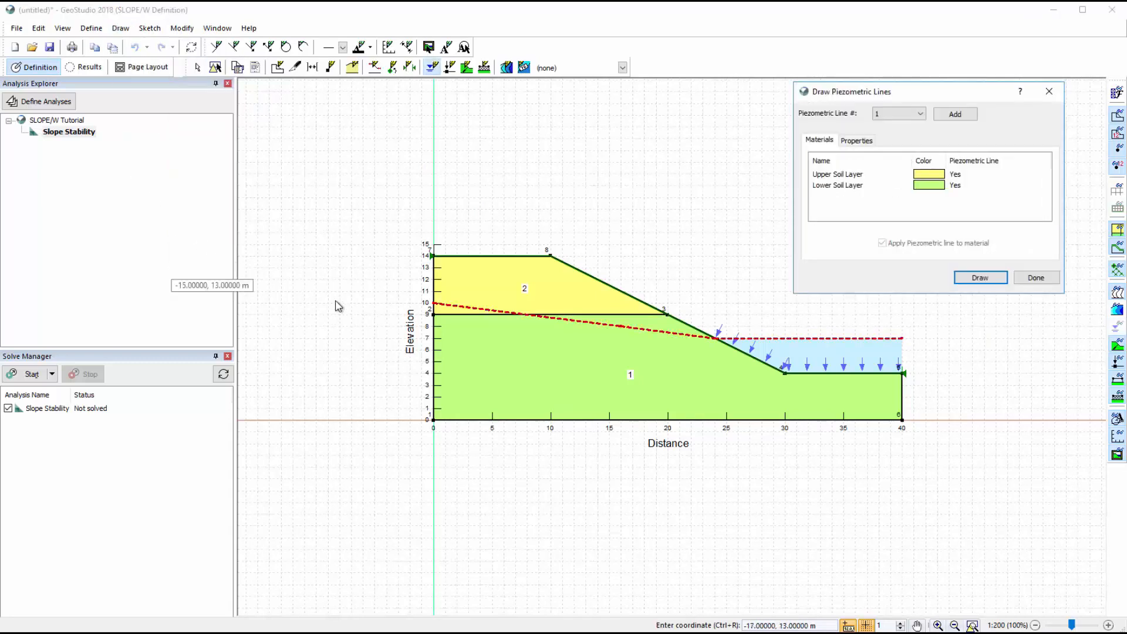
pyautogui.moveTo(826, 350)
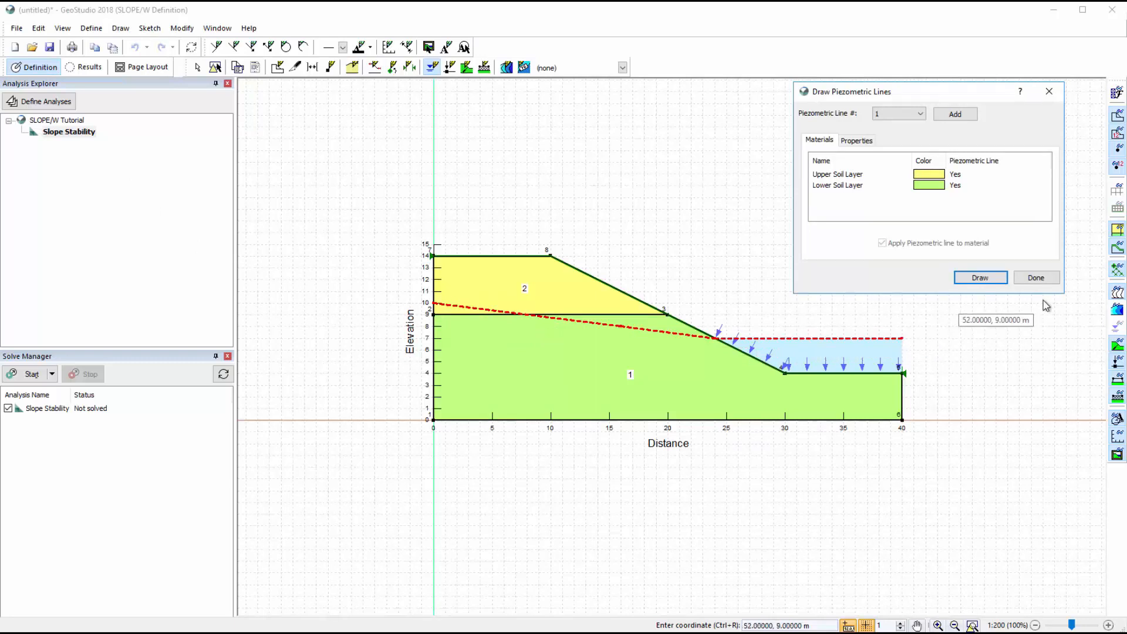
pyautogui.click(1036, 278)
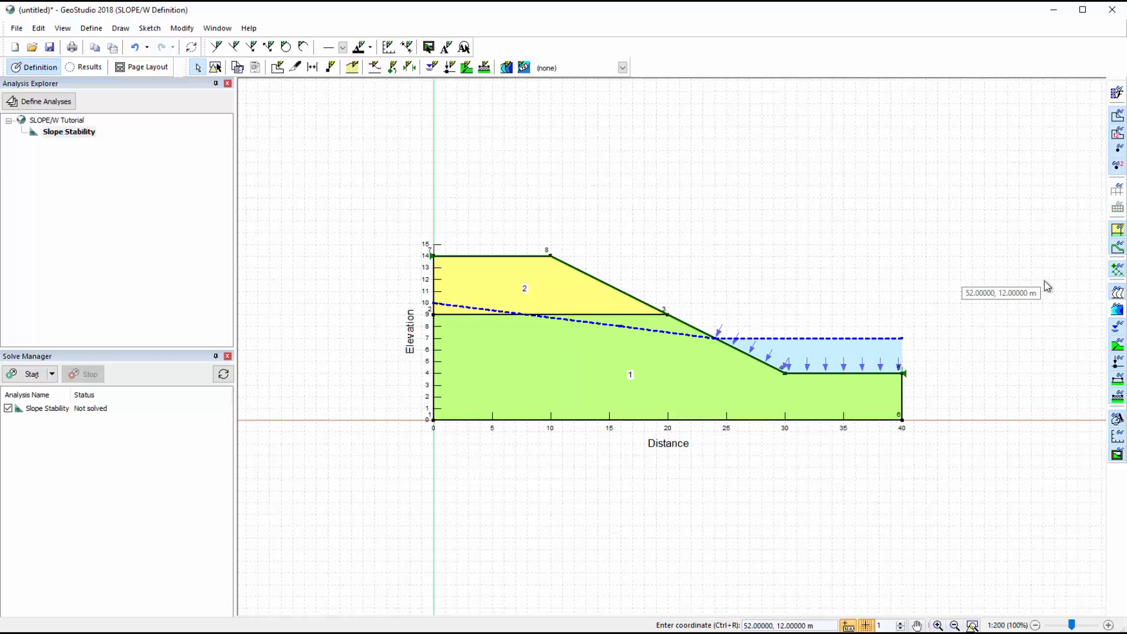
pyautogui.moveTo(276, 107)
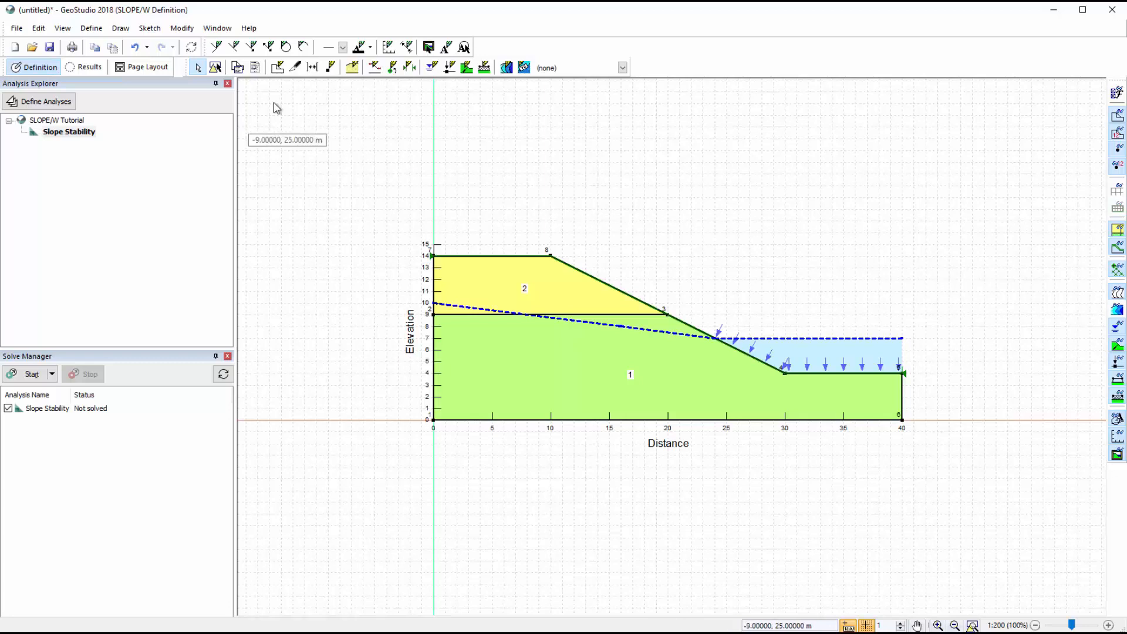
pyautogui.click(120, 28)
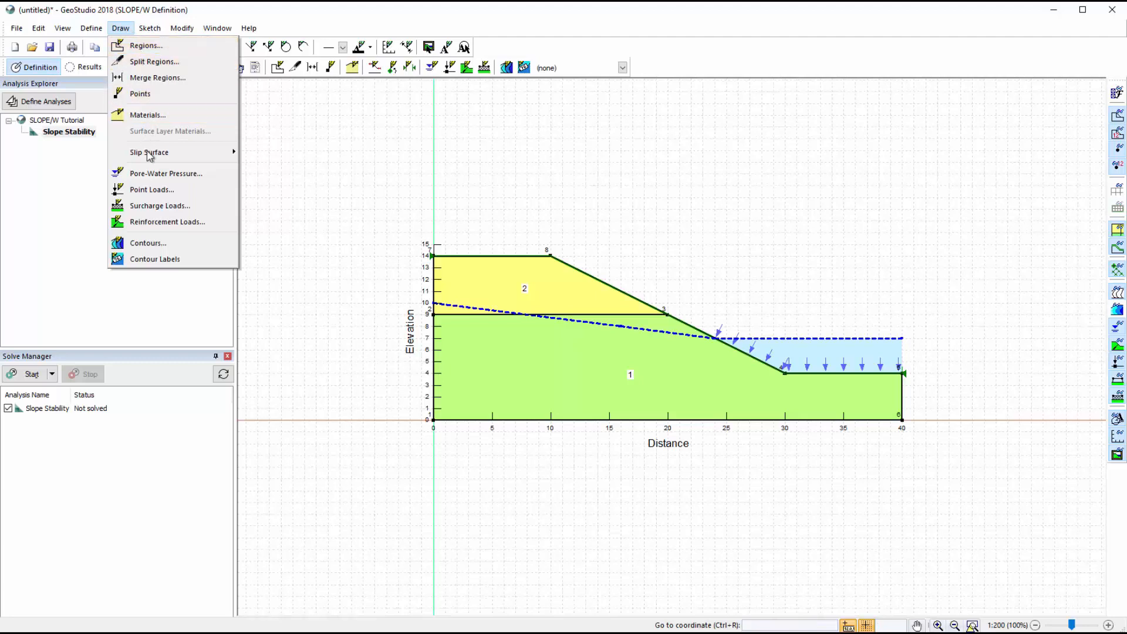
# Step: Draw a slip surface entry range along the crest and an exit range beyond the toe
pyautogui.click(149, 151)
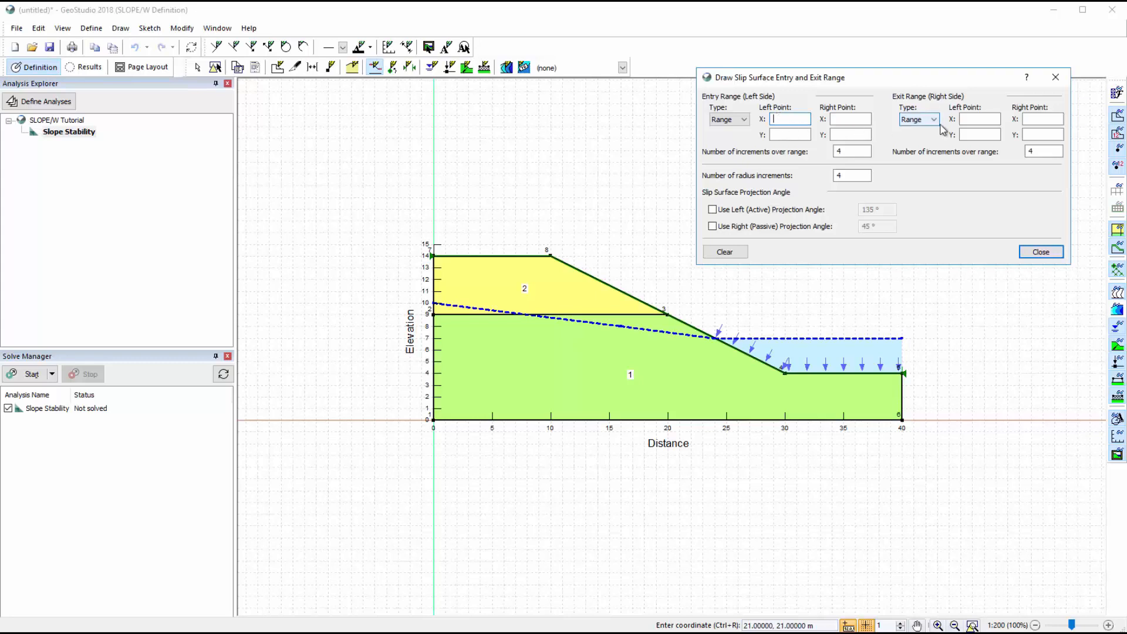
pyautogui.click(979, 118)
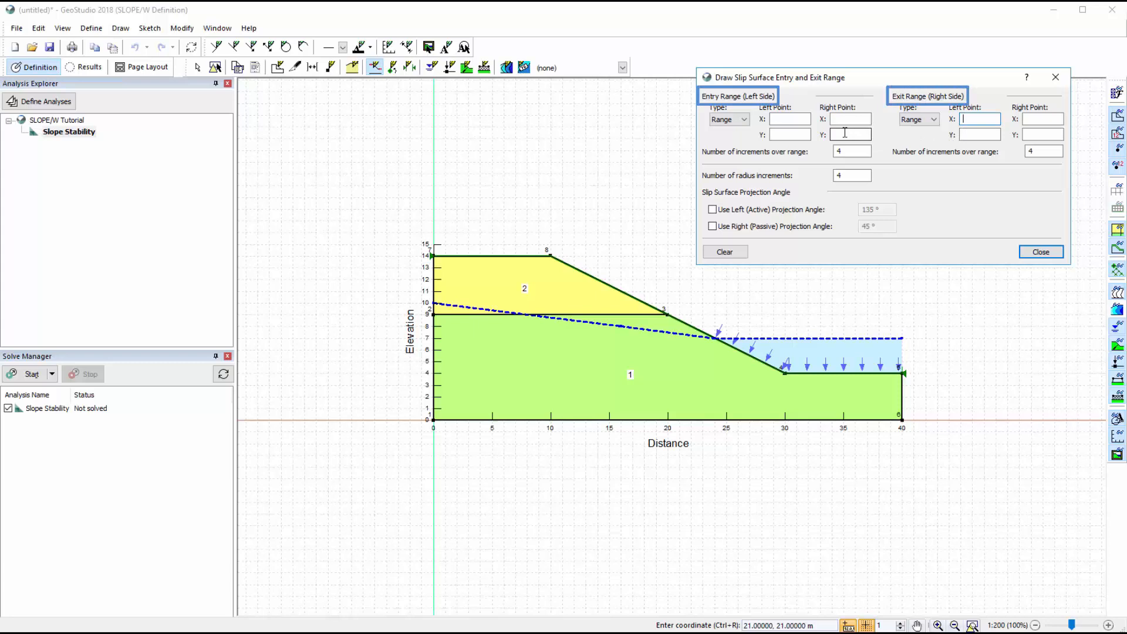
pyautogui.click(790, 119)
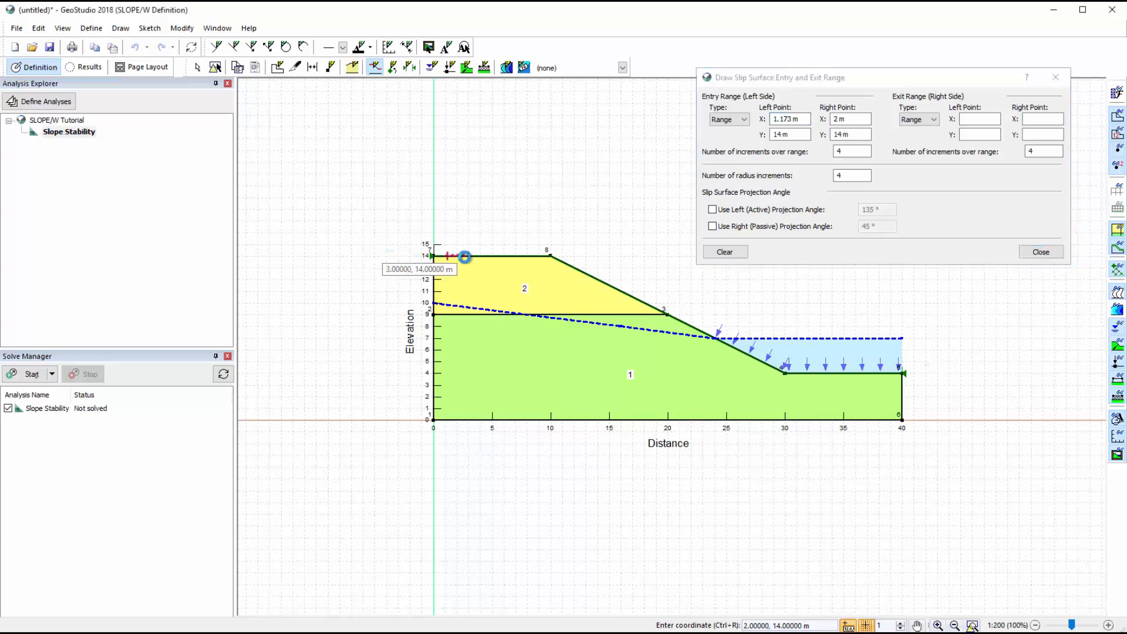
pyautogui.moveTo(465, 257); pyautogui.dragTo(535, 257)
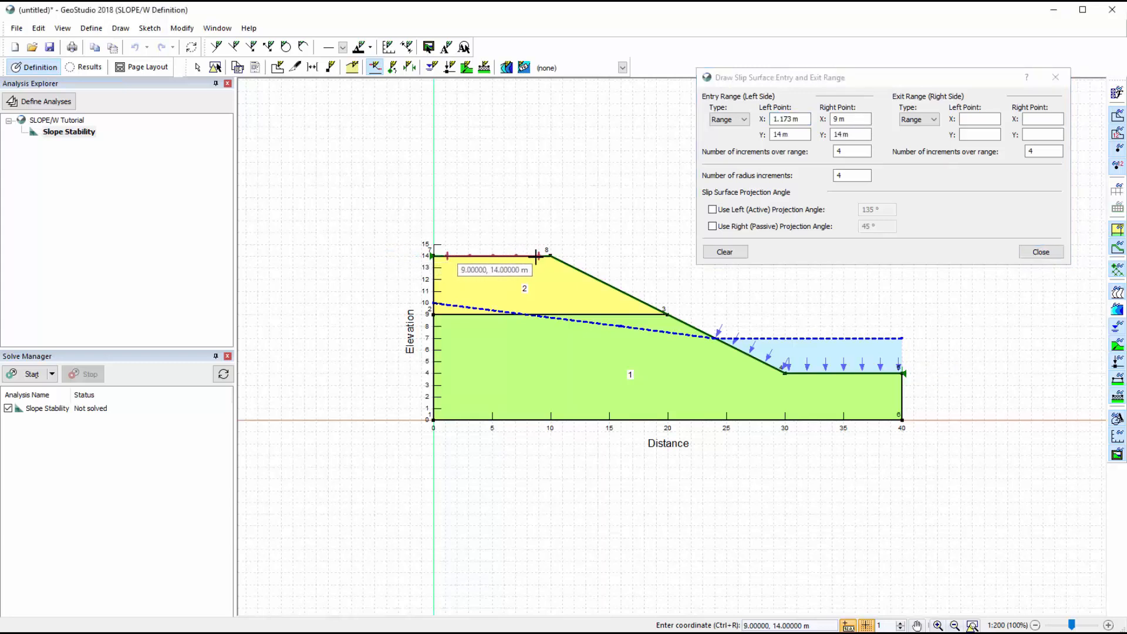
pyautogui.moveTo(769, 374)
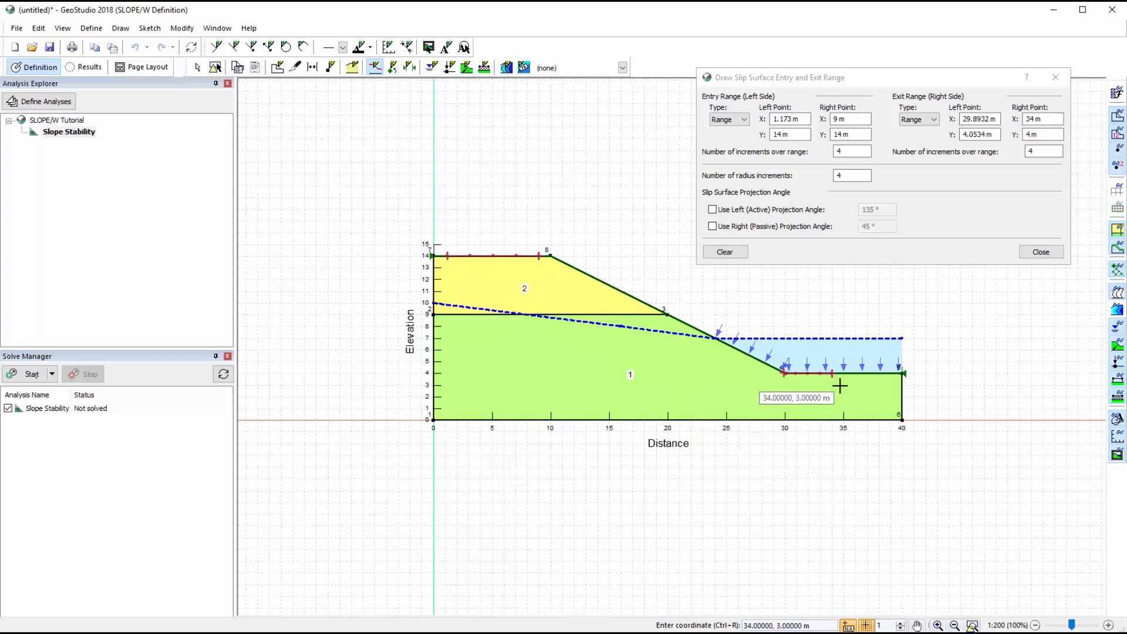
pyautogui.click(1039, 252)
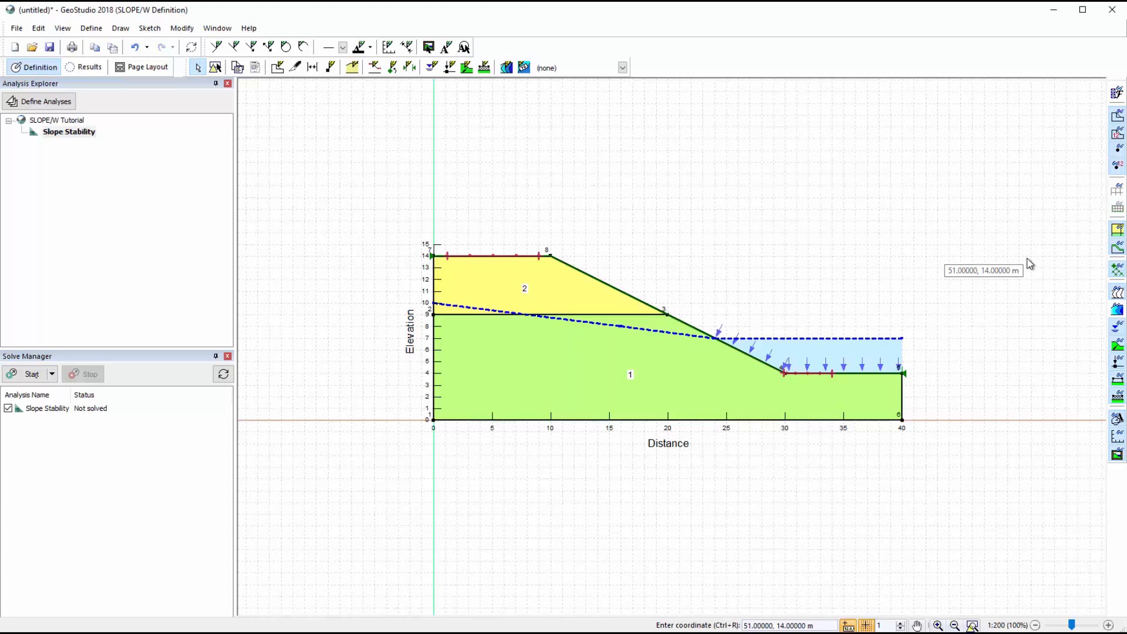
# Step: Shade the slope by friction angle Phi with a legend, then switch contours to Pore-Water Pressure
pyautogui.click(506, 67)
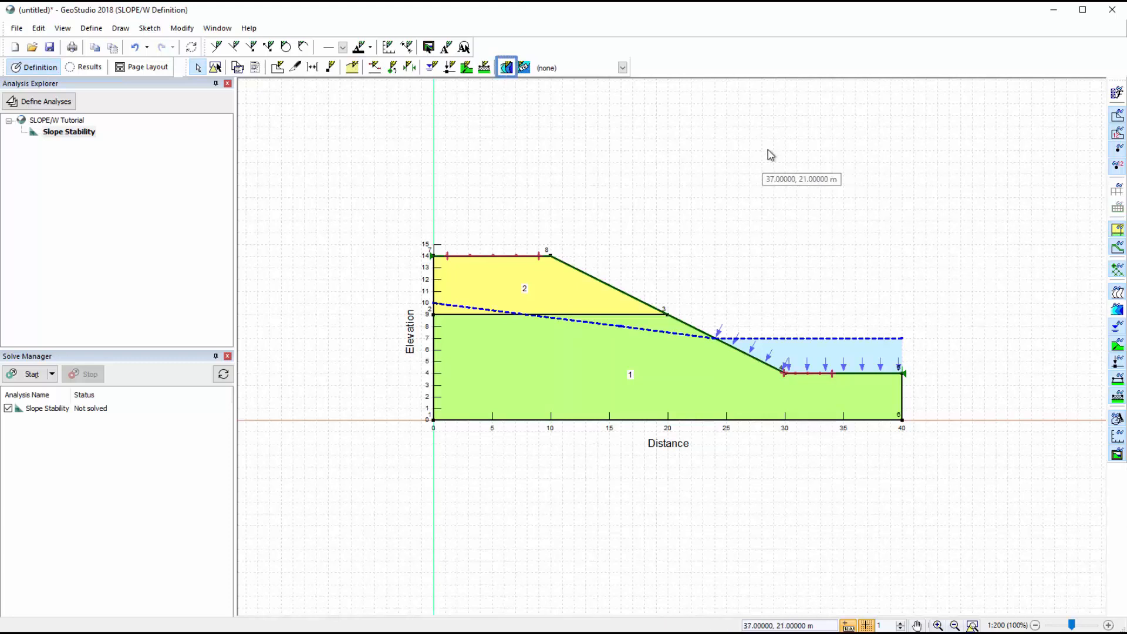
pyautogui.moveTo(507, 67)
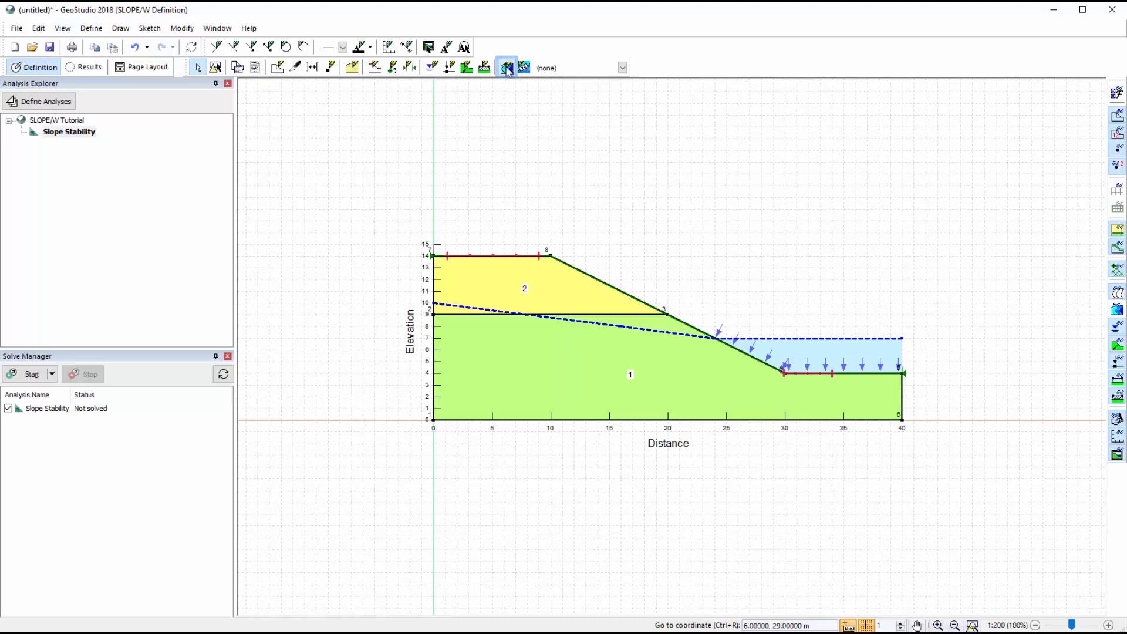
pyautogui.click(507, 67)
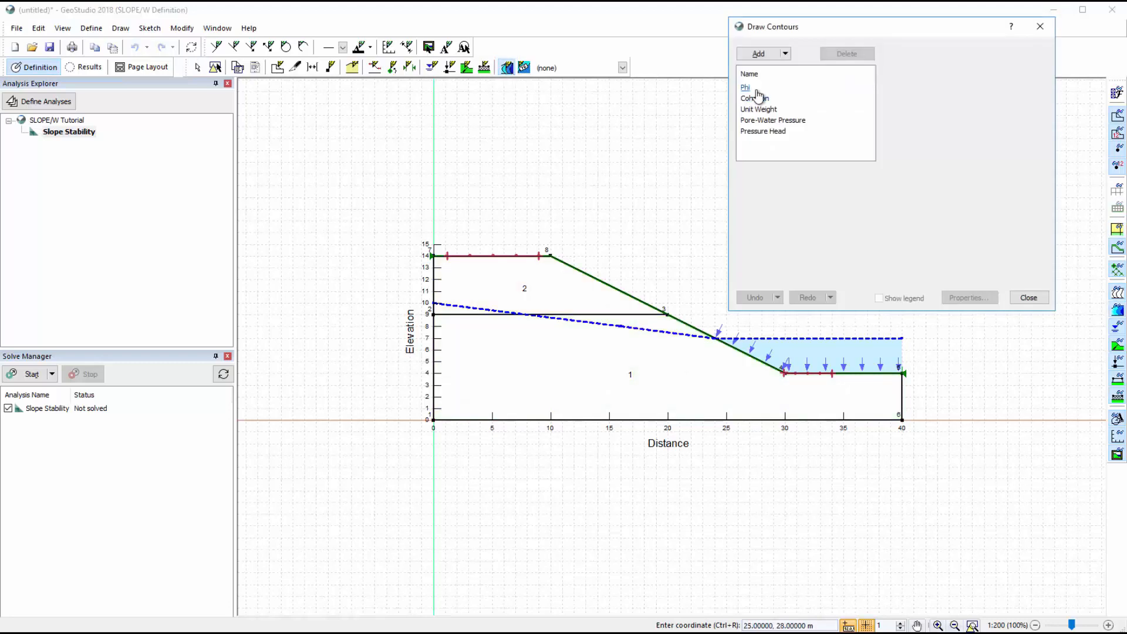
pyautogui.click(746, 87)
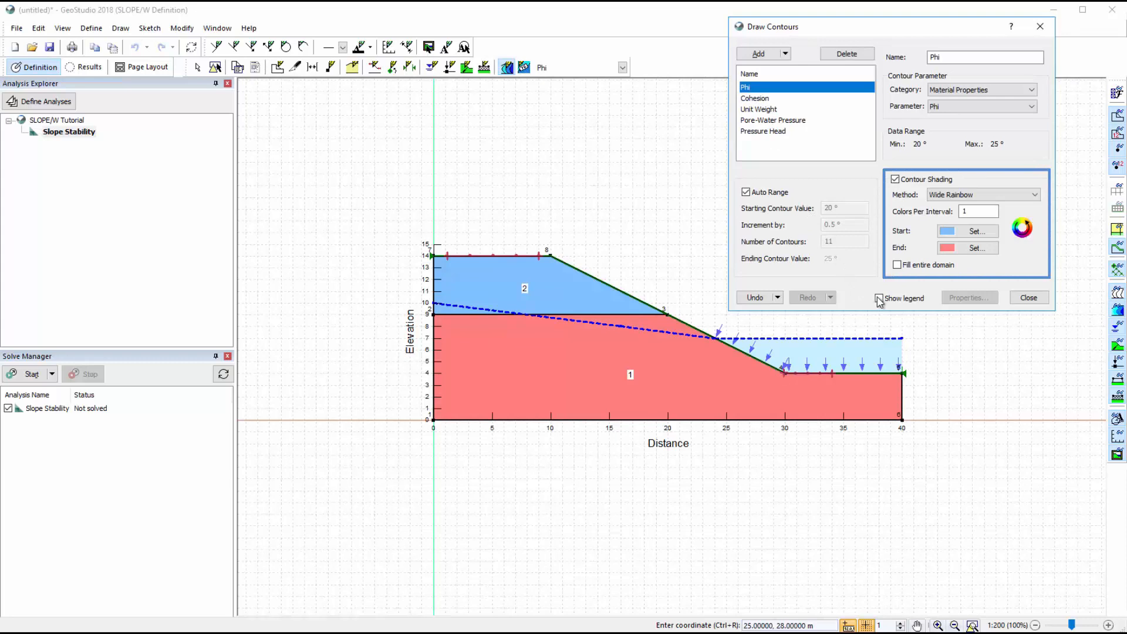
pyautogui.click(878, 298)
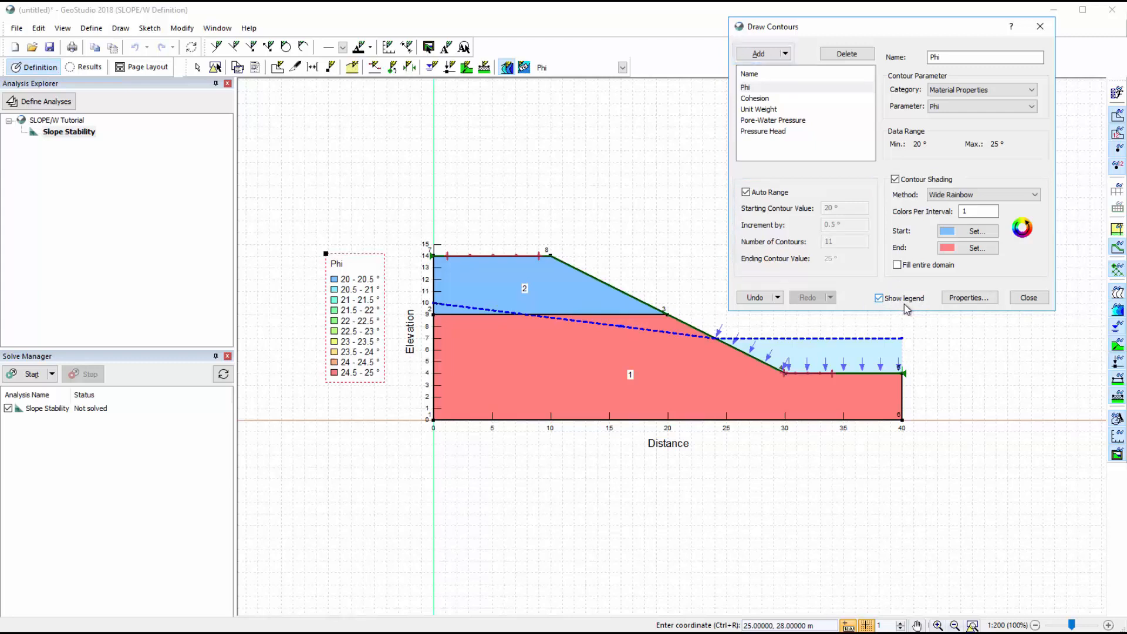
pyautogui.click(1028, 298)
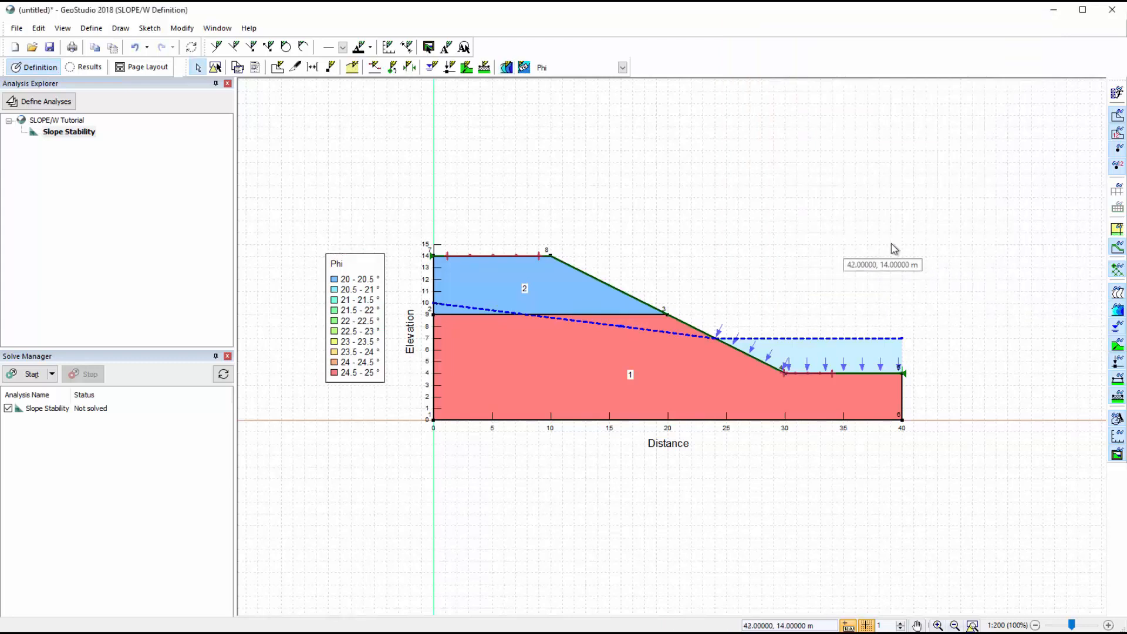
pyautogui.click(621, 67)
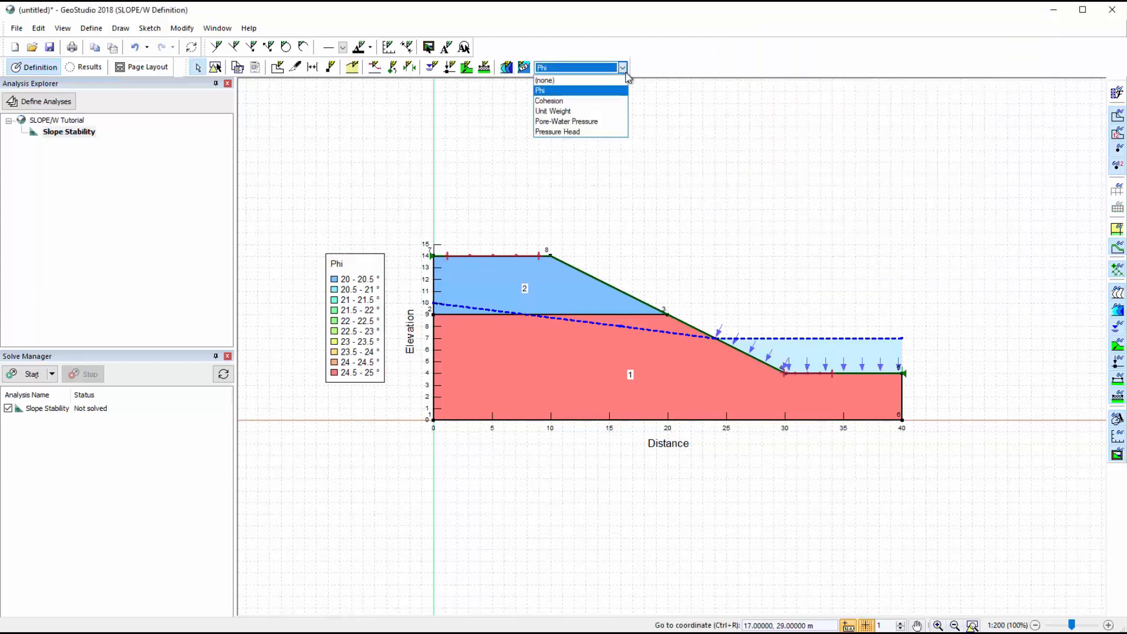
pyautogui.click(566, 121)
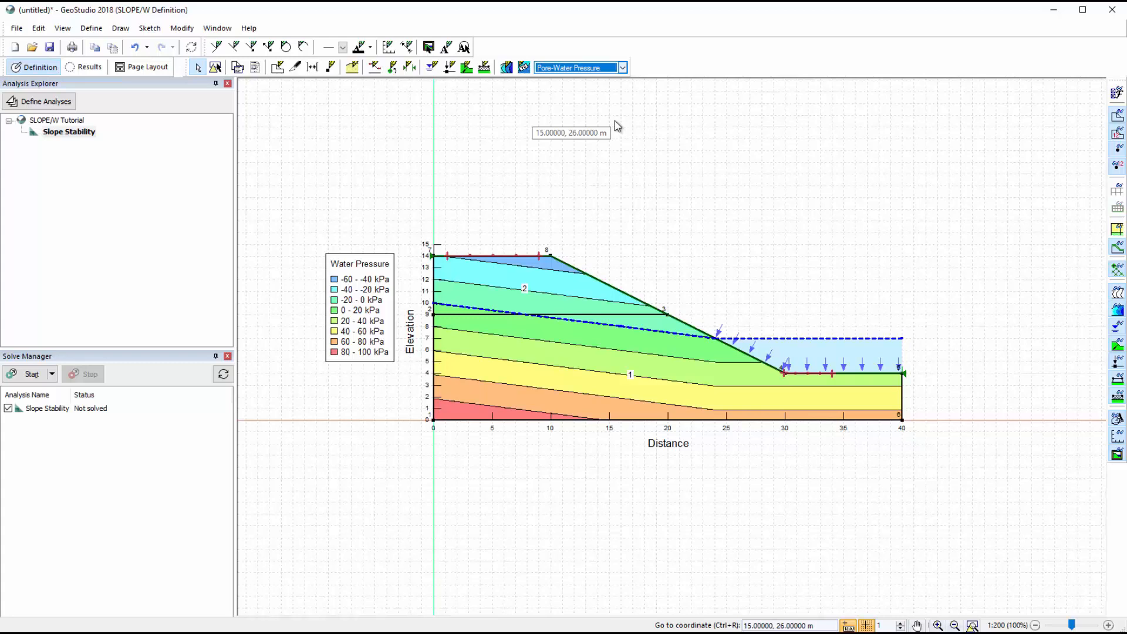
pyautogui.moveTo(628, 134)
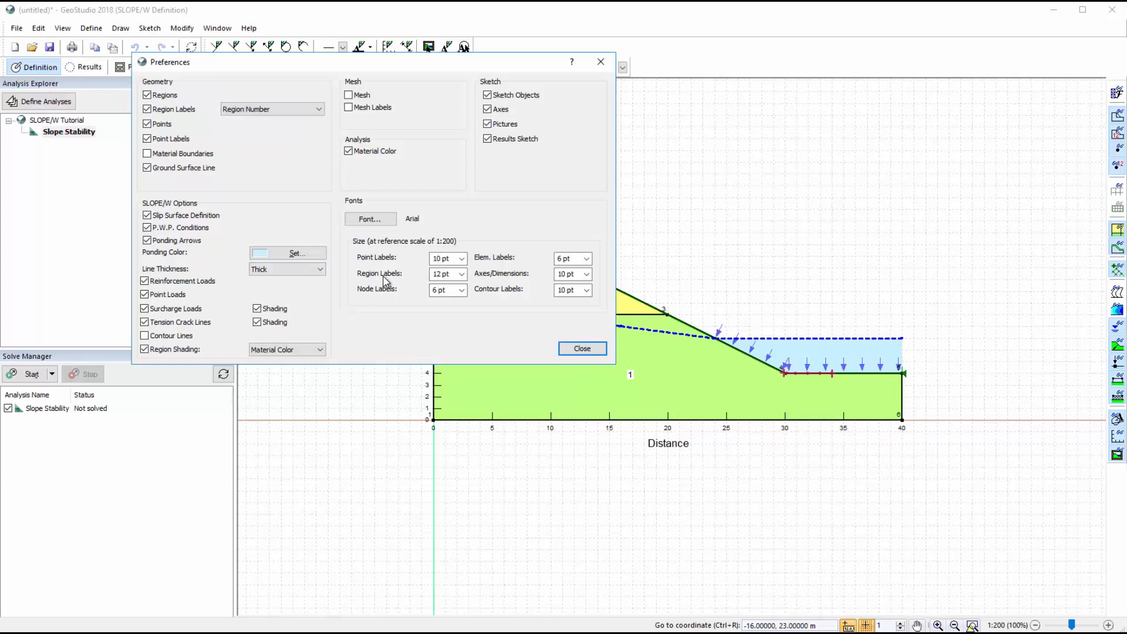
pyautogui.moveTo(450, 335)
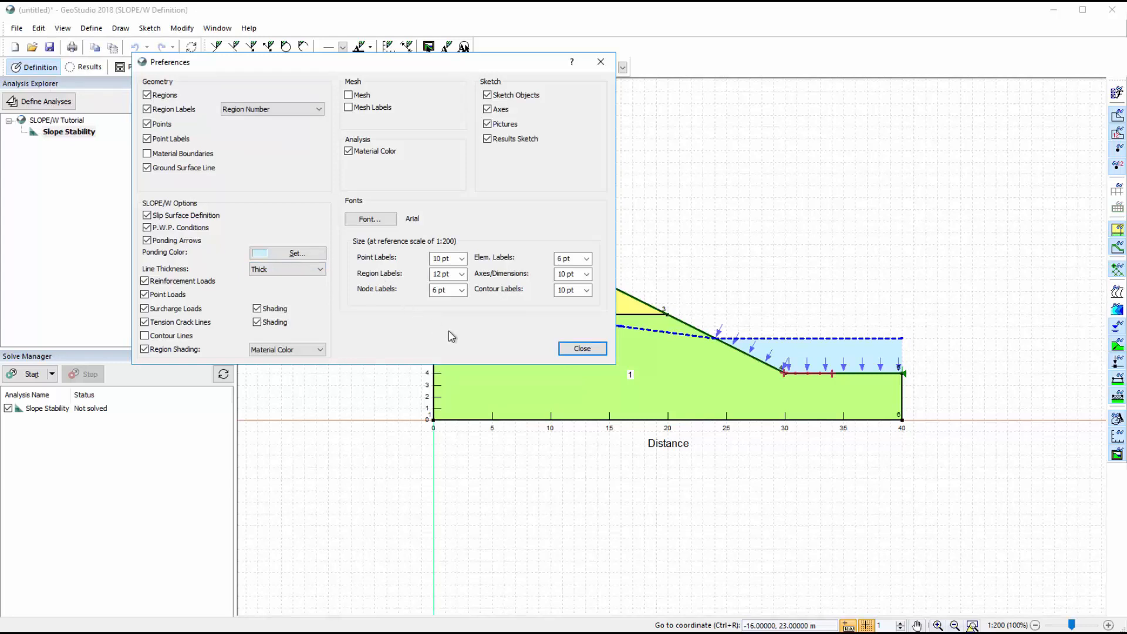
# Step: Close View Preferences with Region Shading left as Material Color
pyautogui.click(582, 348)
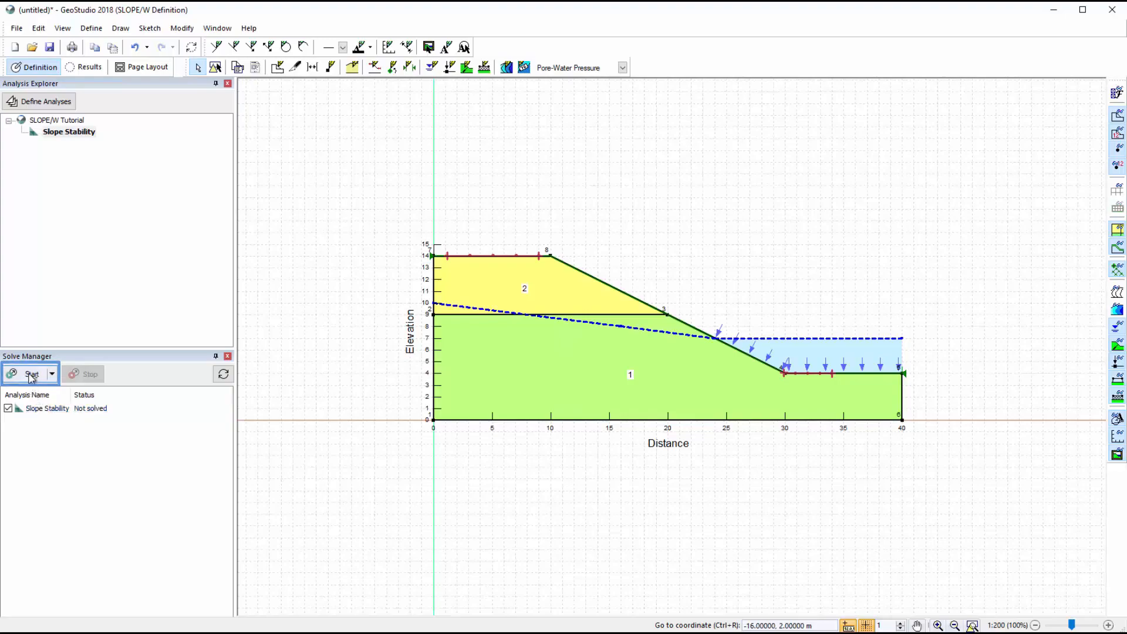
# Step: Solve the slope (FS 1.472) and shade soil regions by Phi, then by cohesion
pyautogui.click(30, 374)
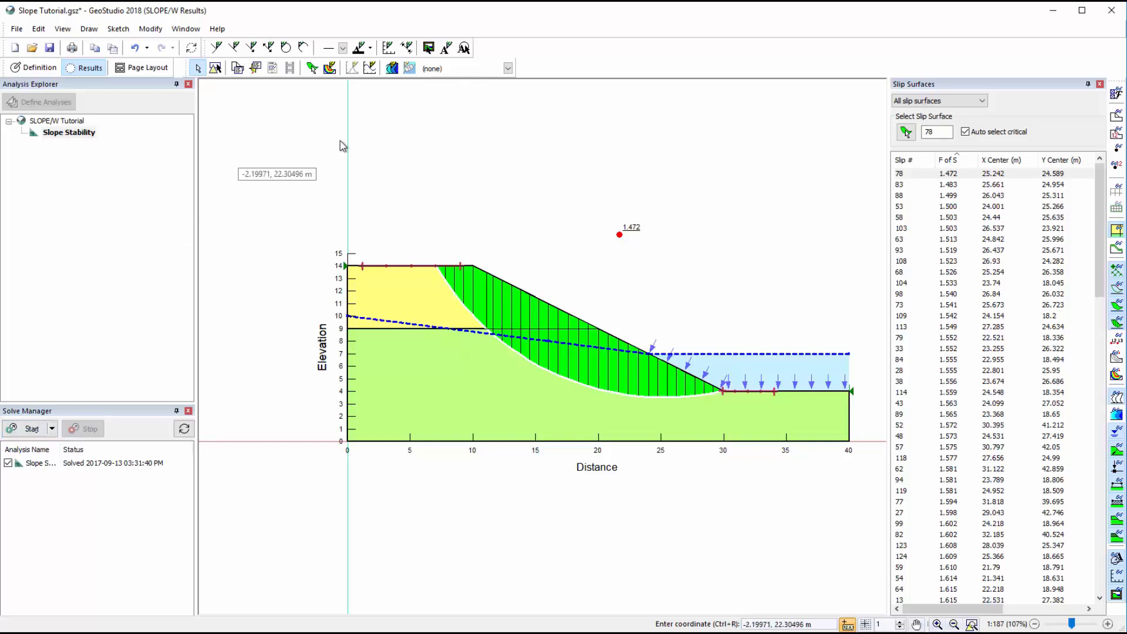
pyautogui.click(392, 68)
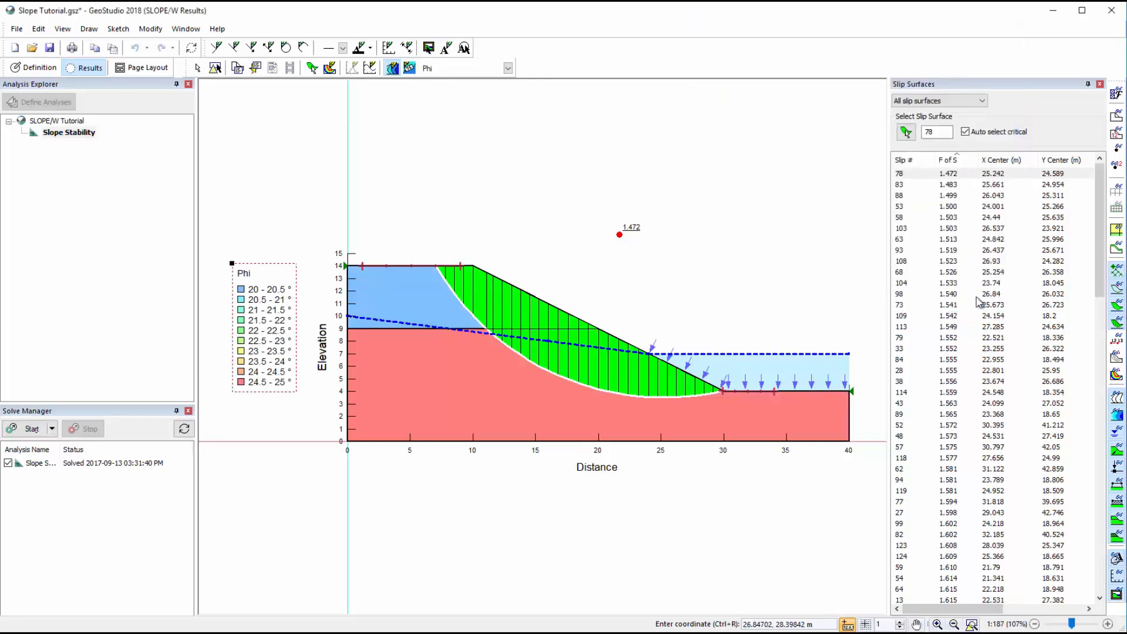
pyautogui.click(507, 67)
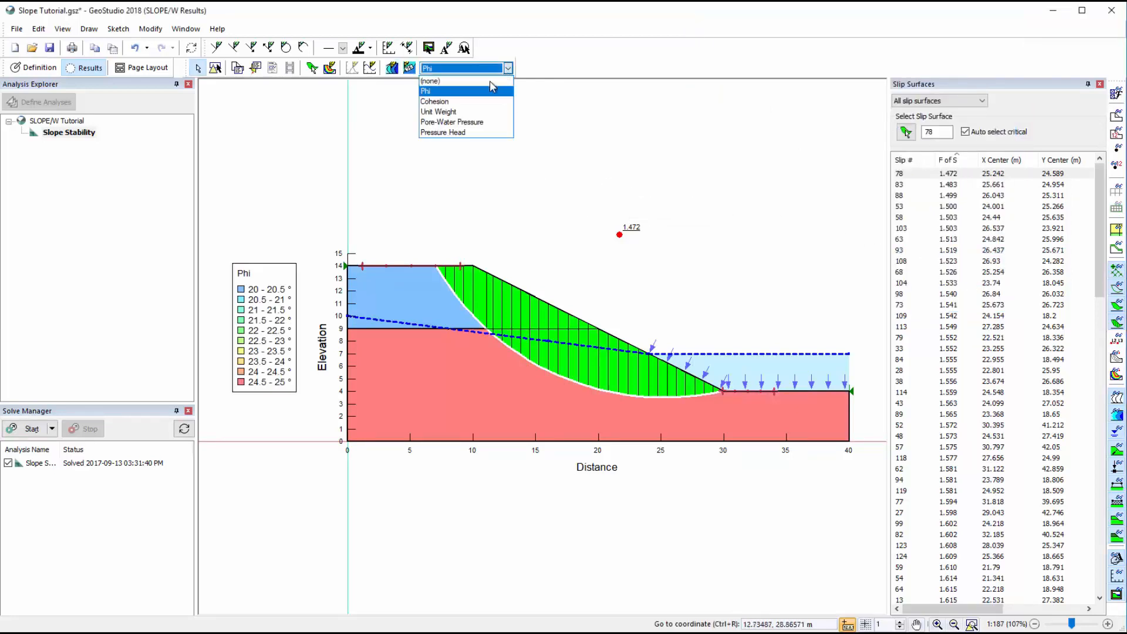
pyautogui.click(434, 100)
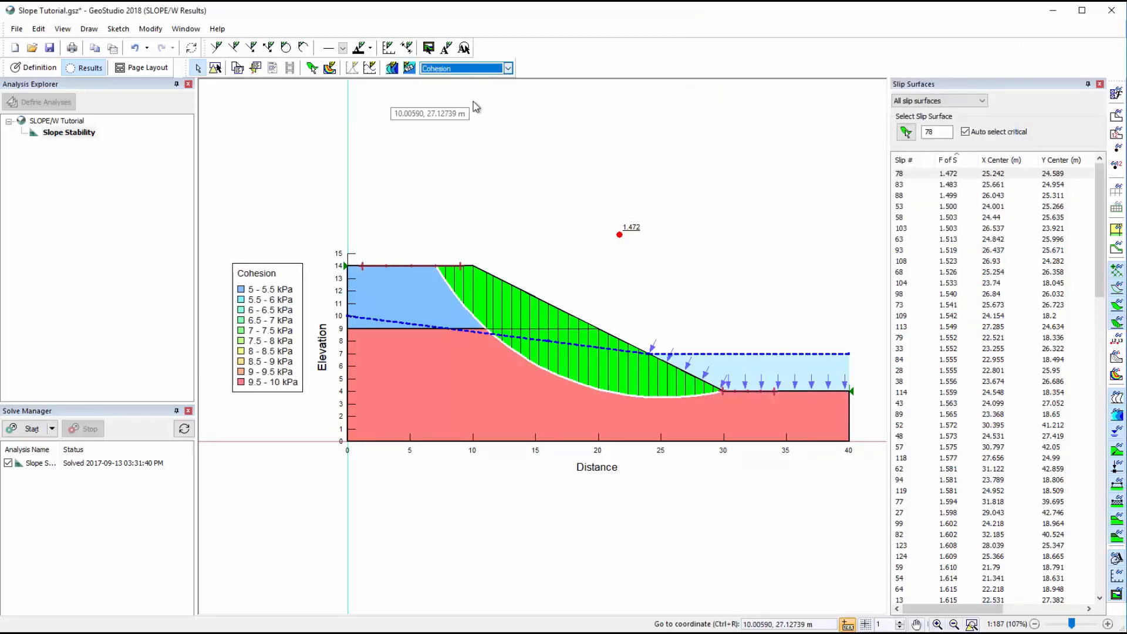
pyautogui.moveTo(904, 189)
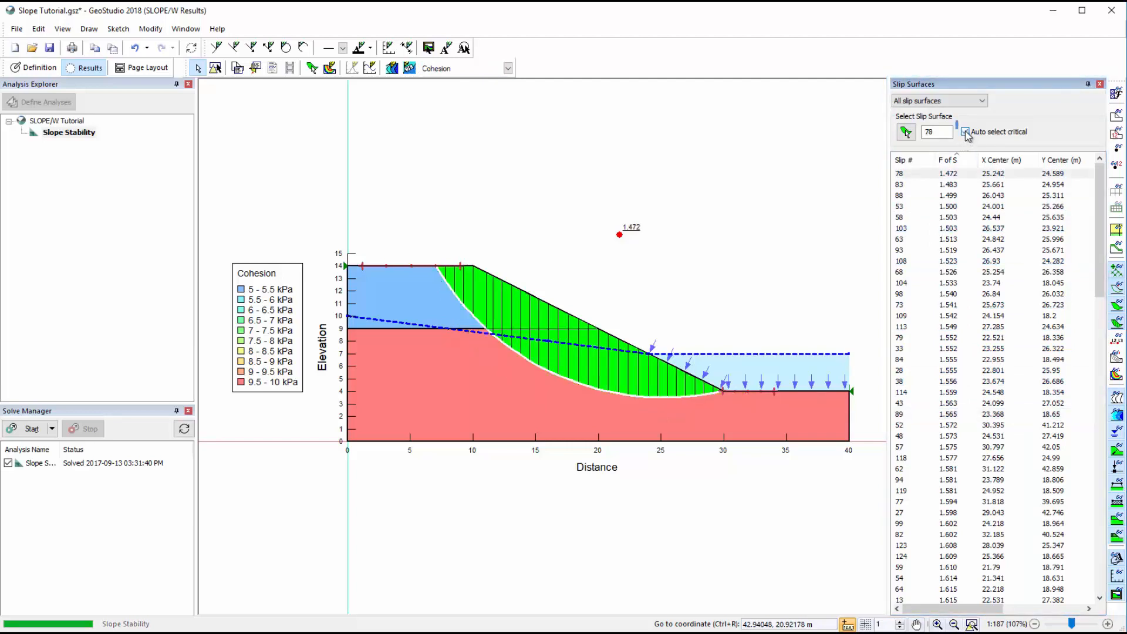
pyautogui.click(967, 132)
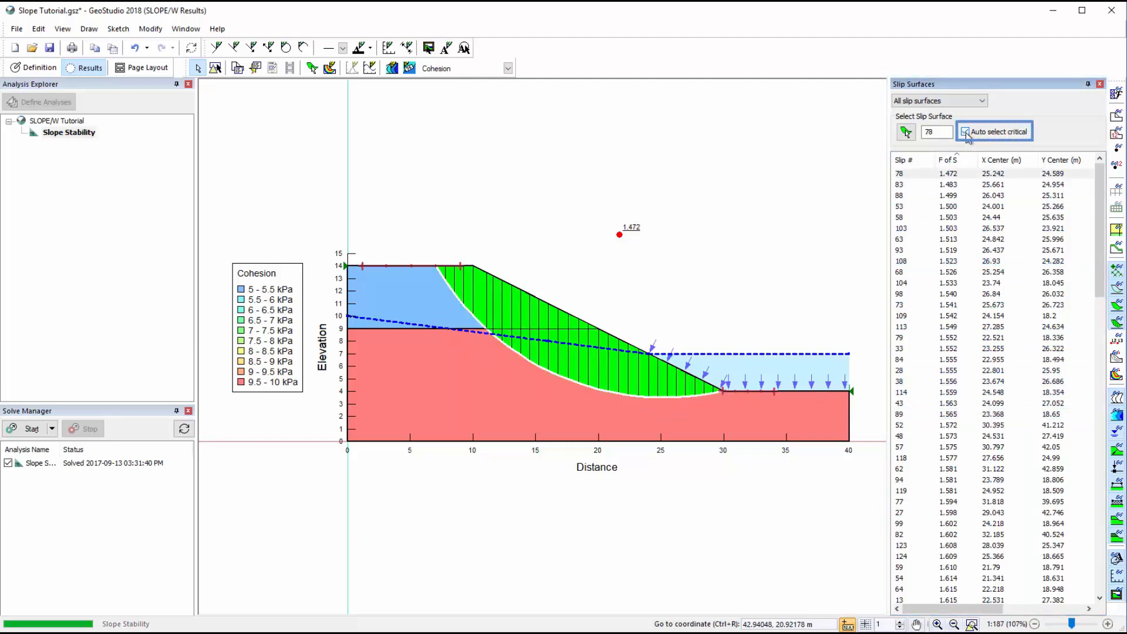
pyautogui.click(966, 131)
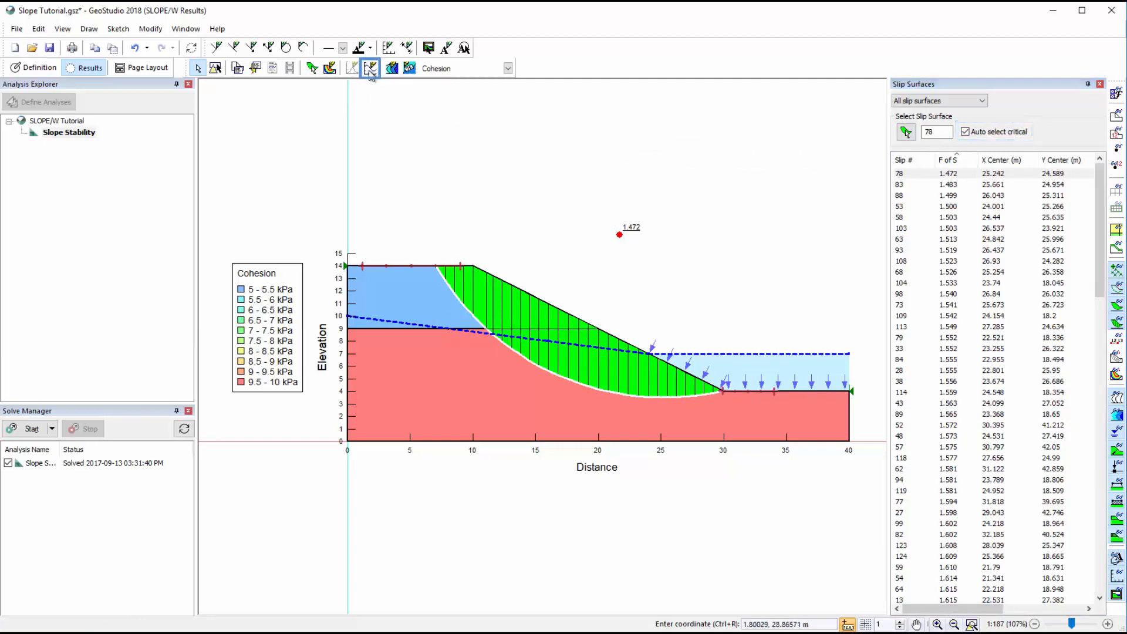
# Step: View the Factor of Safety vs Lambda graph for another trial slip and the critical slip
pyautogui.click(371, 67)
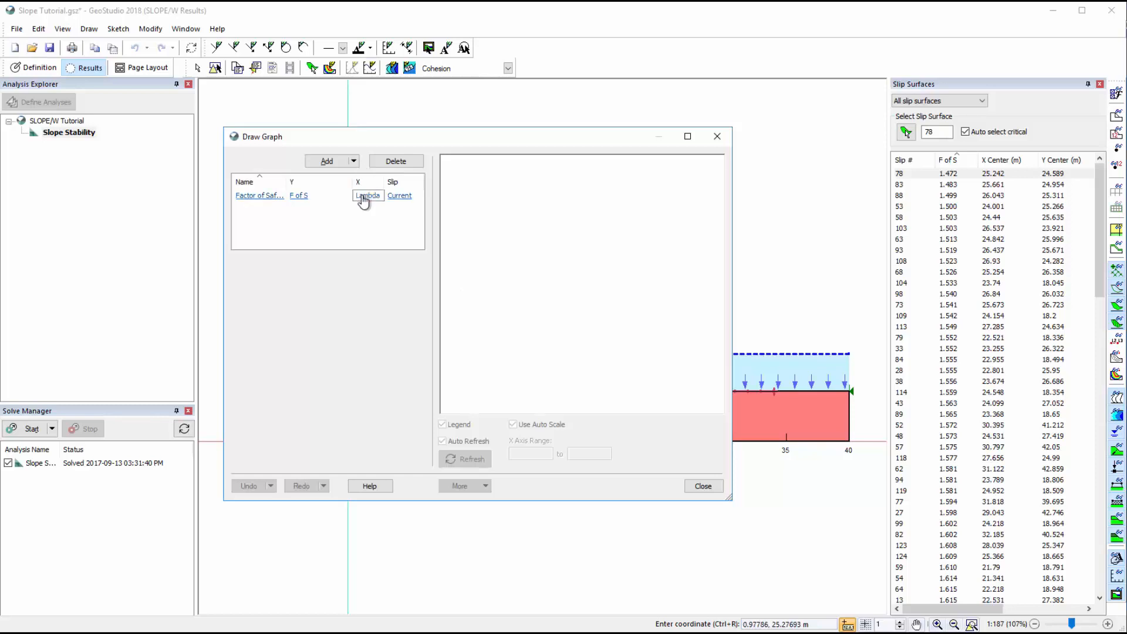
pyautogui.click(259, 195)
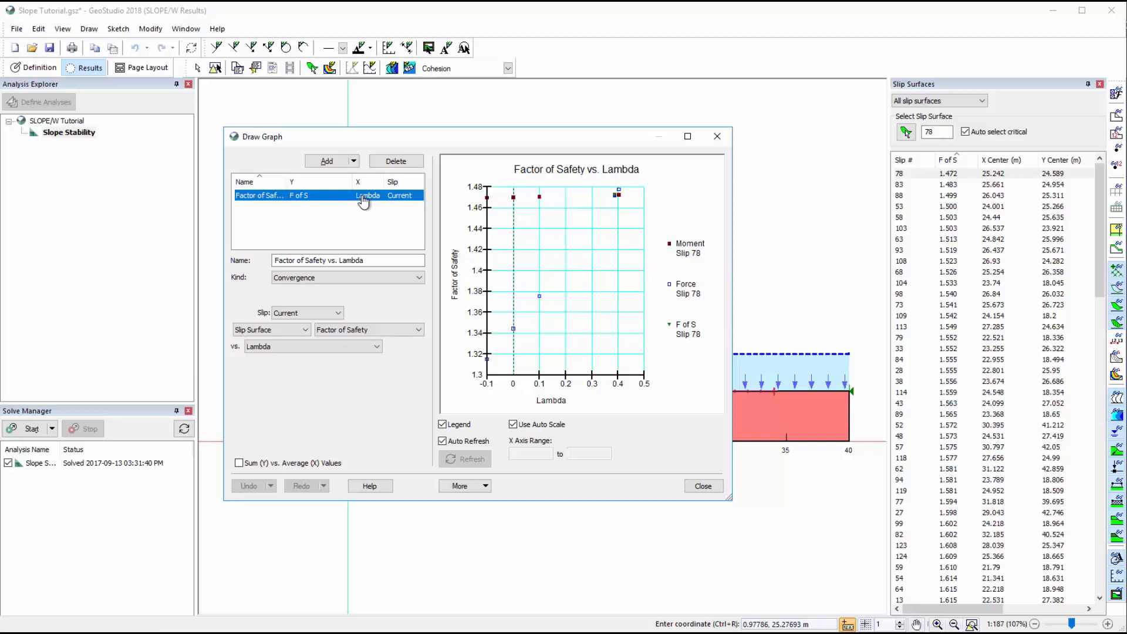
pyautogui.moveTo(615, 195)
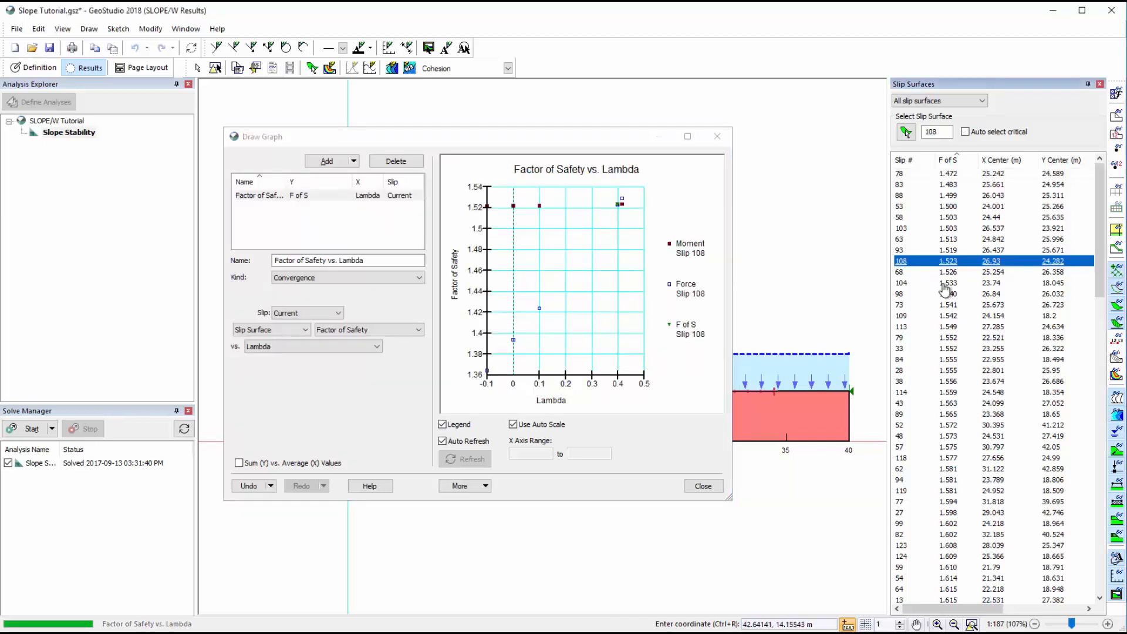
pyautogui.click(949, 337)
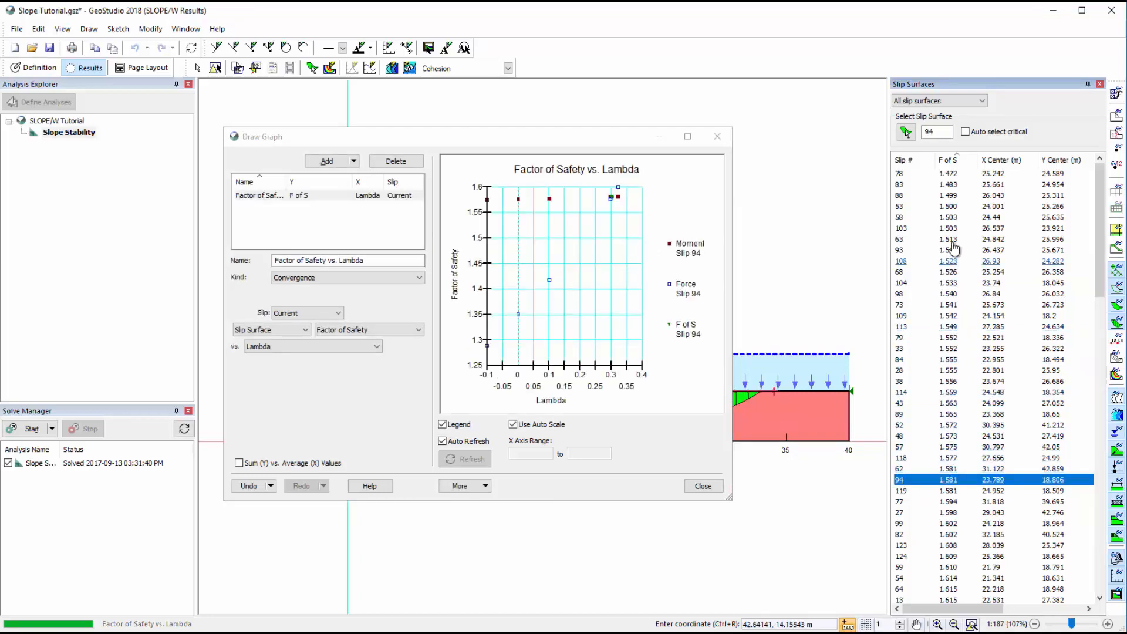
pyautogui.click(965, 132)
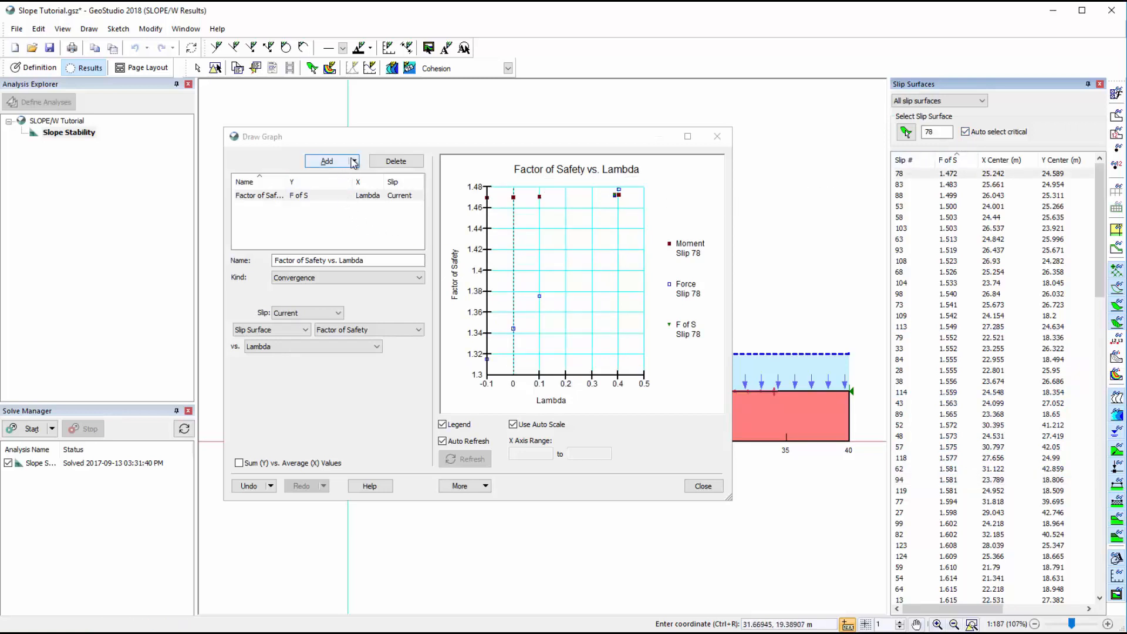
# Step: Add a new 'Pore Water Pressure' graph plotting pore-water pressure against slice number
pyautogui.click(352, 160)
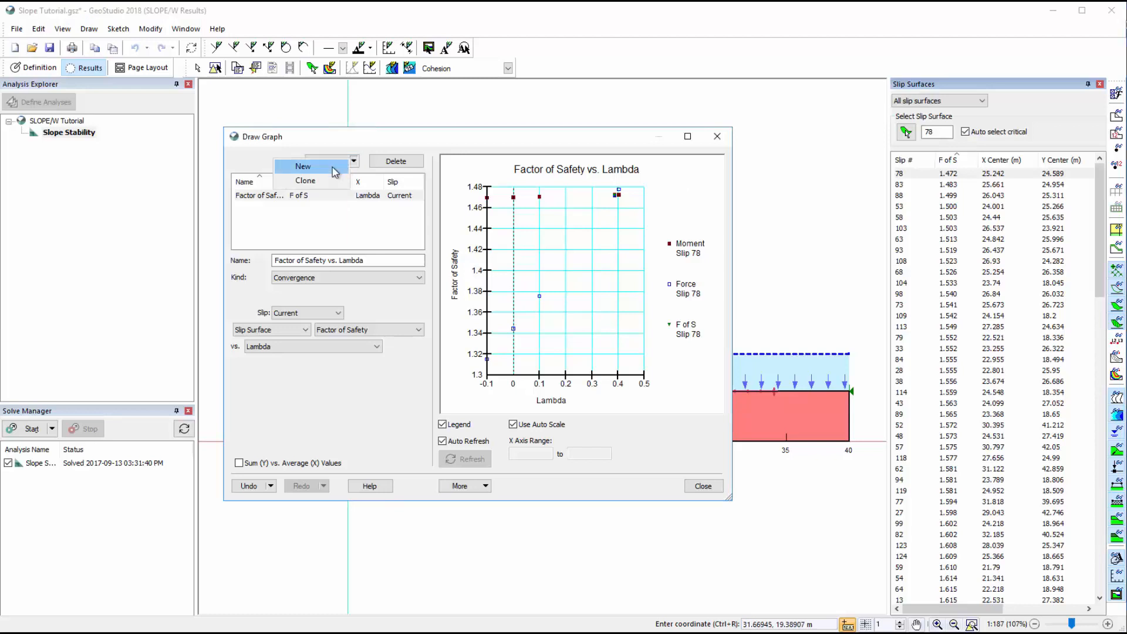
pyautogui.click(303, 167)
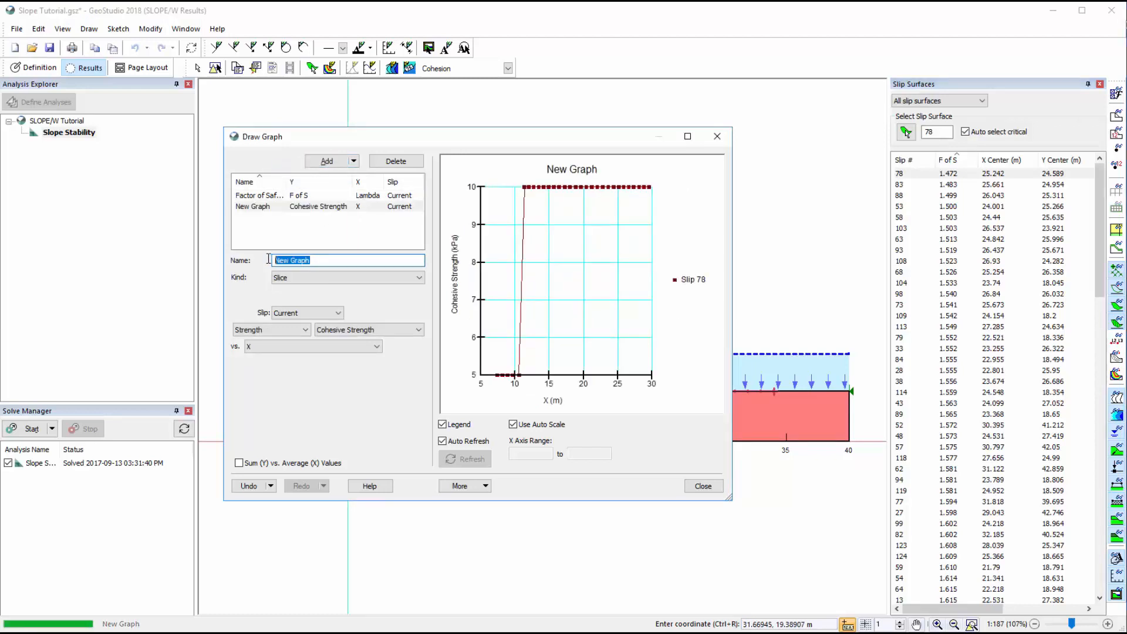
pyautogui.write('Pore Water Pressure vs Slice')
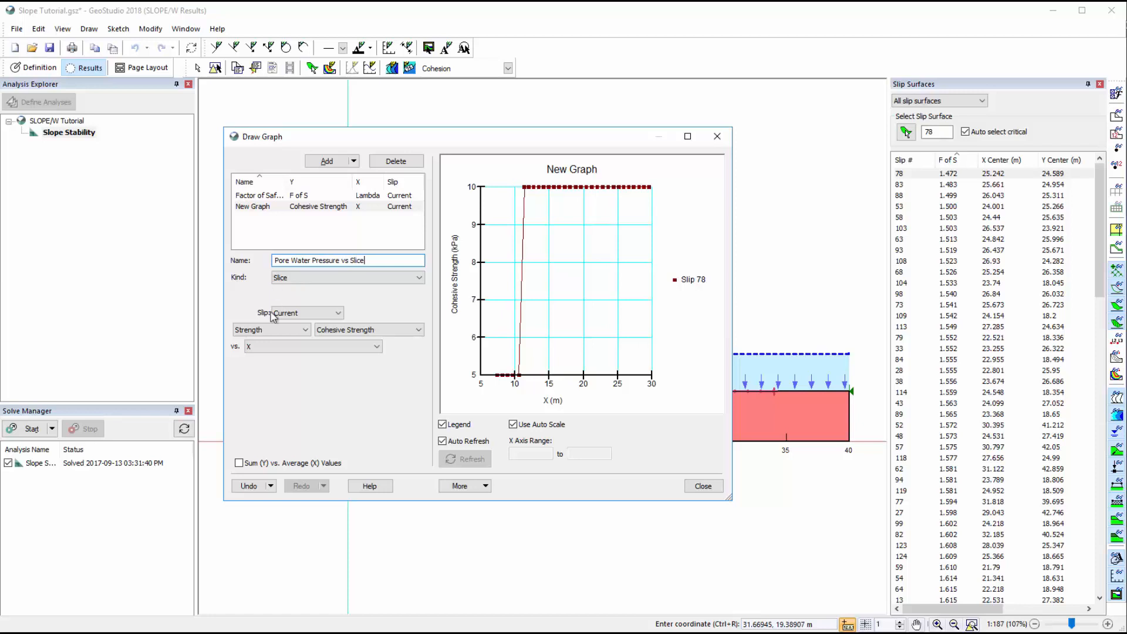
pyautogui.click(295, 330)
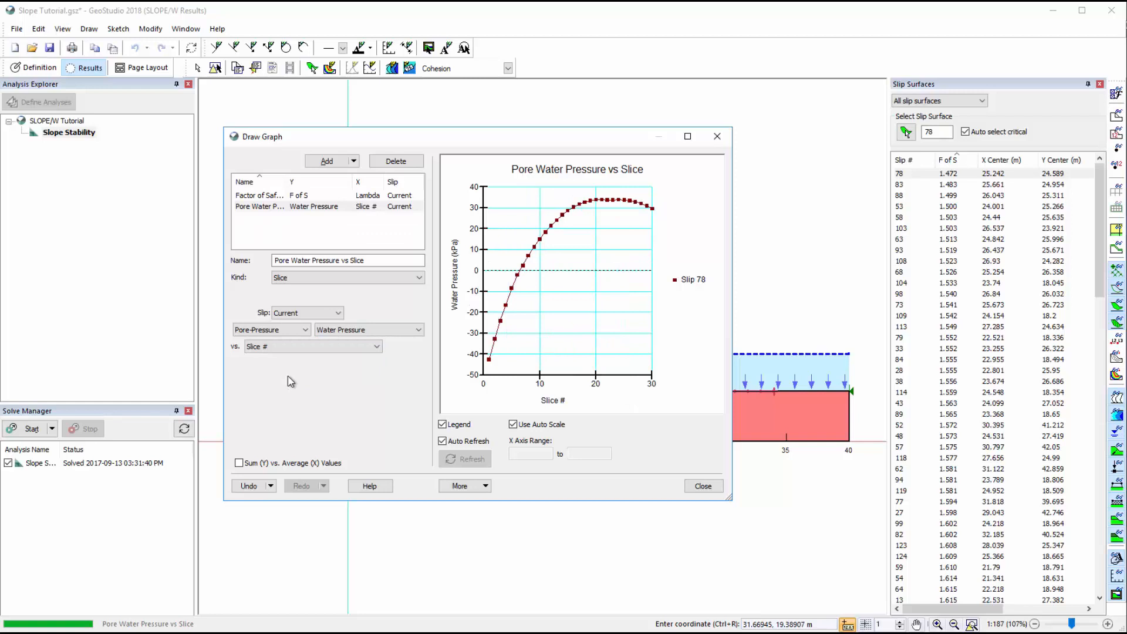
pyautogui.click(461, 486)
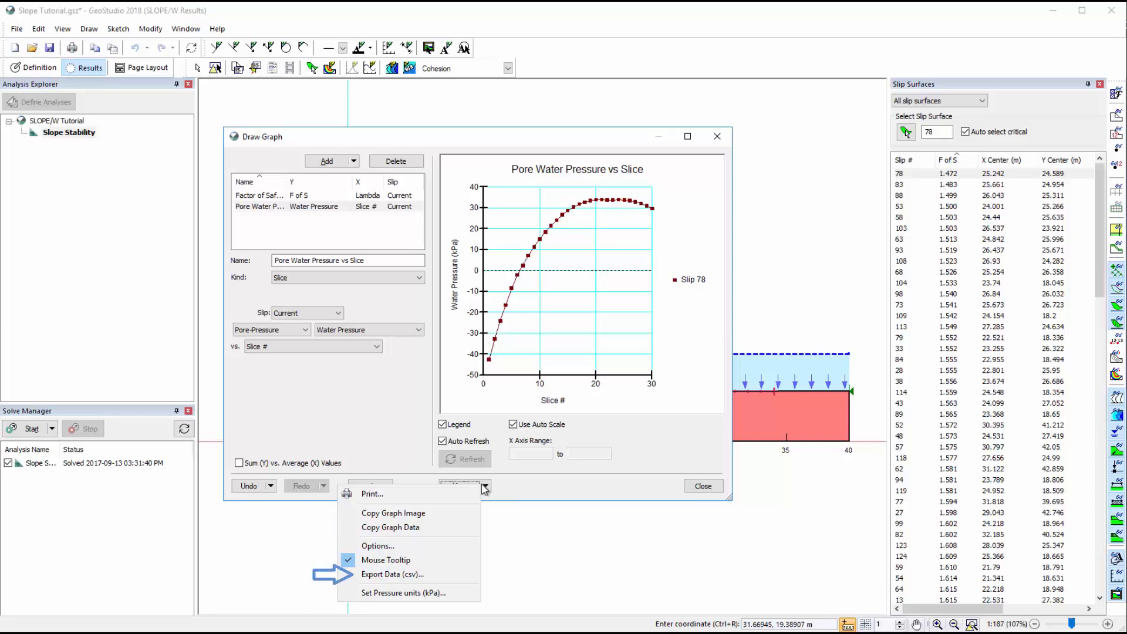
pyautogui.click(379, 546)
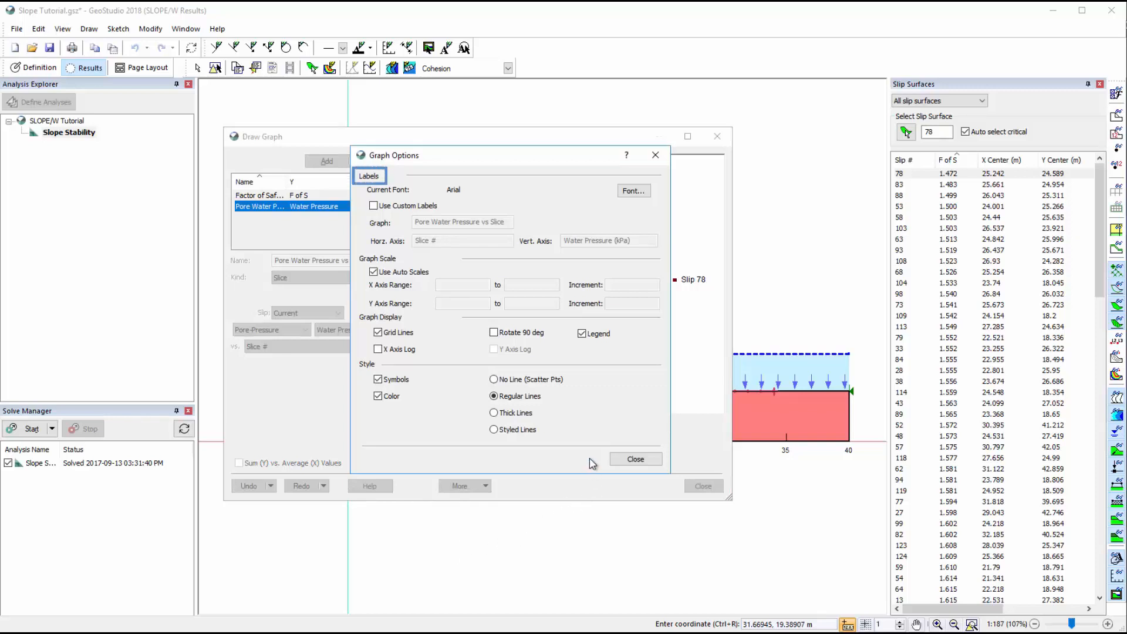
pyautogui.click(377, 258)
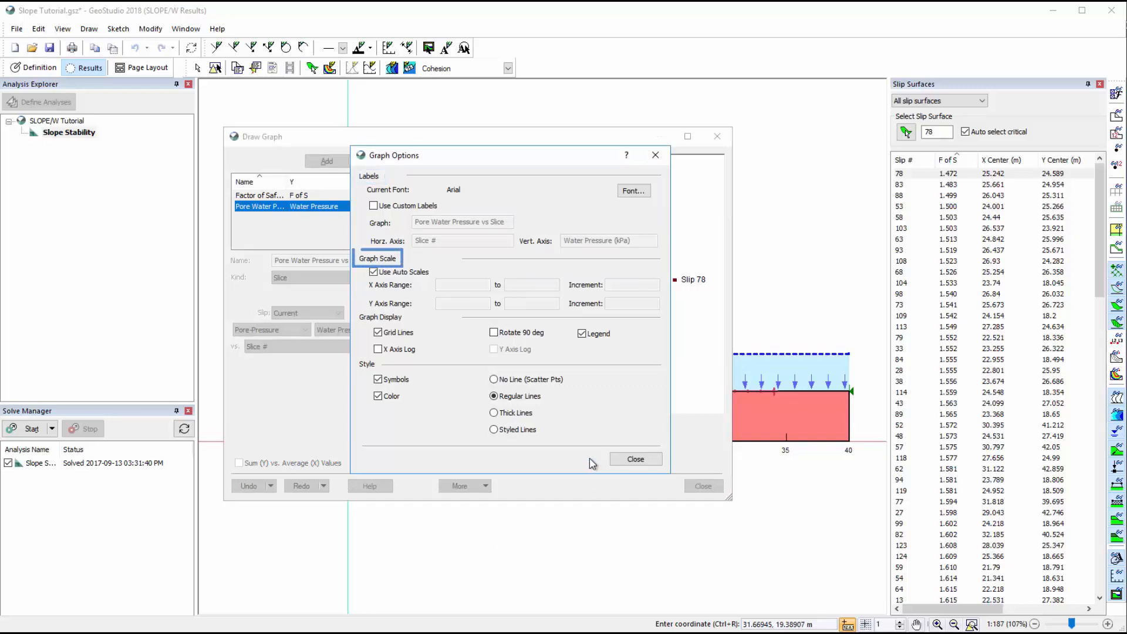
pyautogui.click(493, 333)
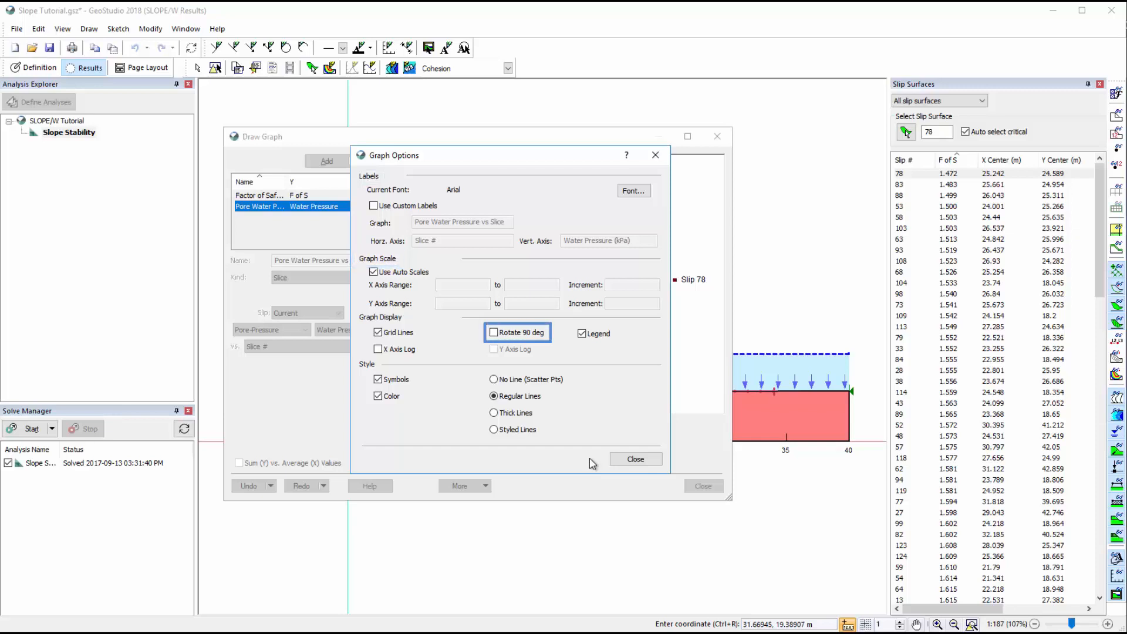
pyautogui.click(582, 333)
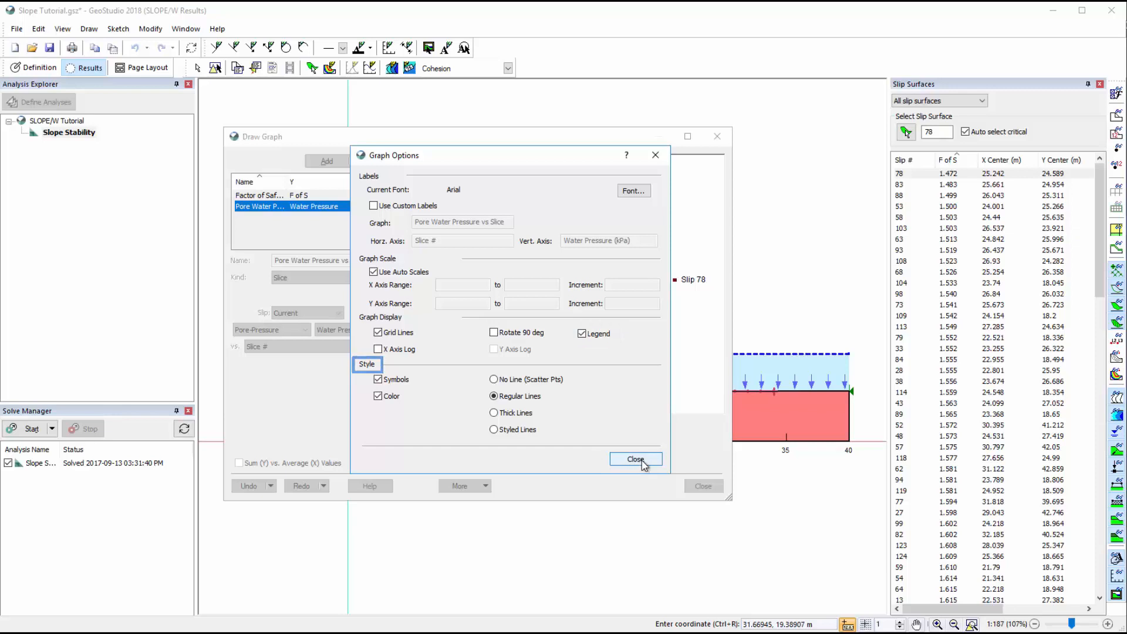
pyautogui.click(635, 459)
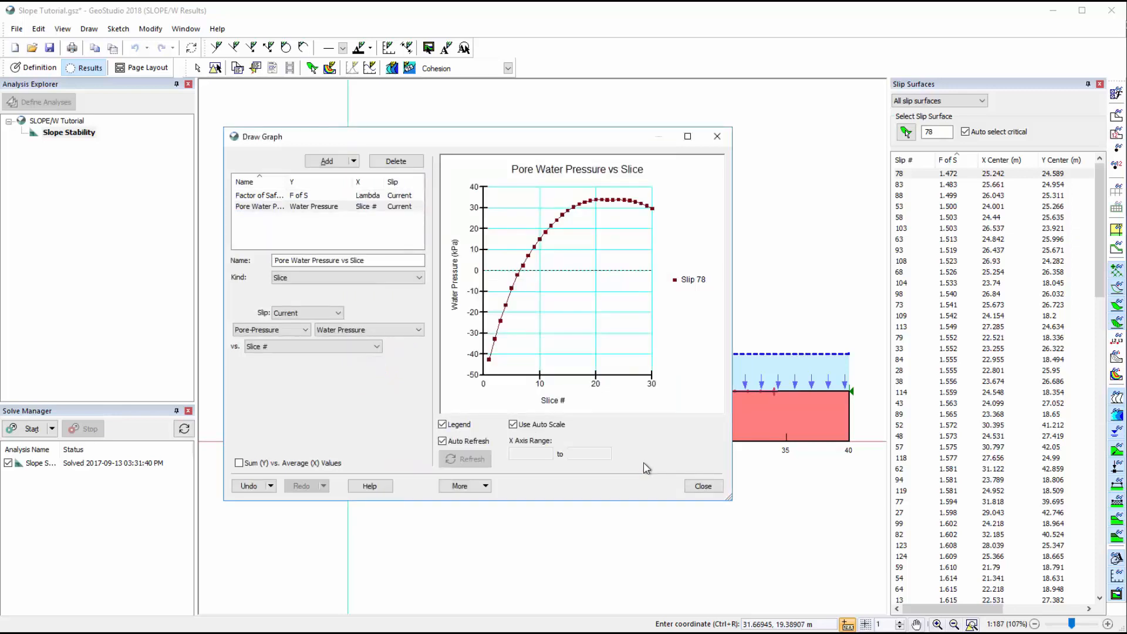
pyautogui.click(702, 486)
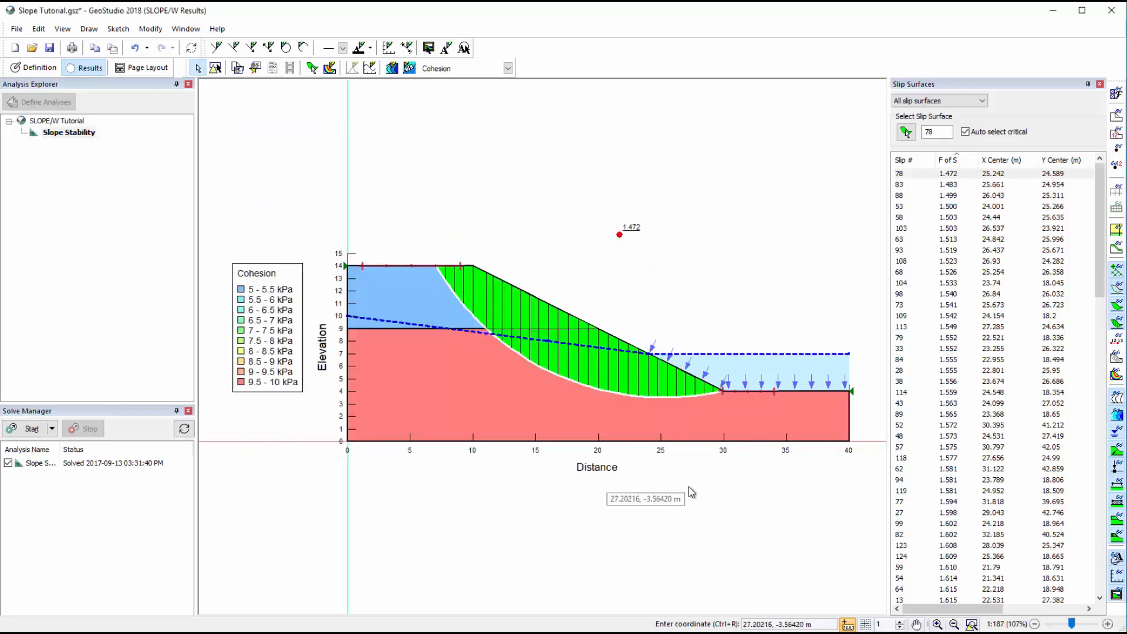
pyautogui.moveTo(212, 119)
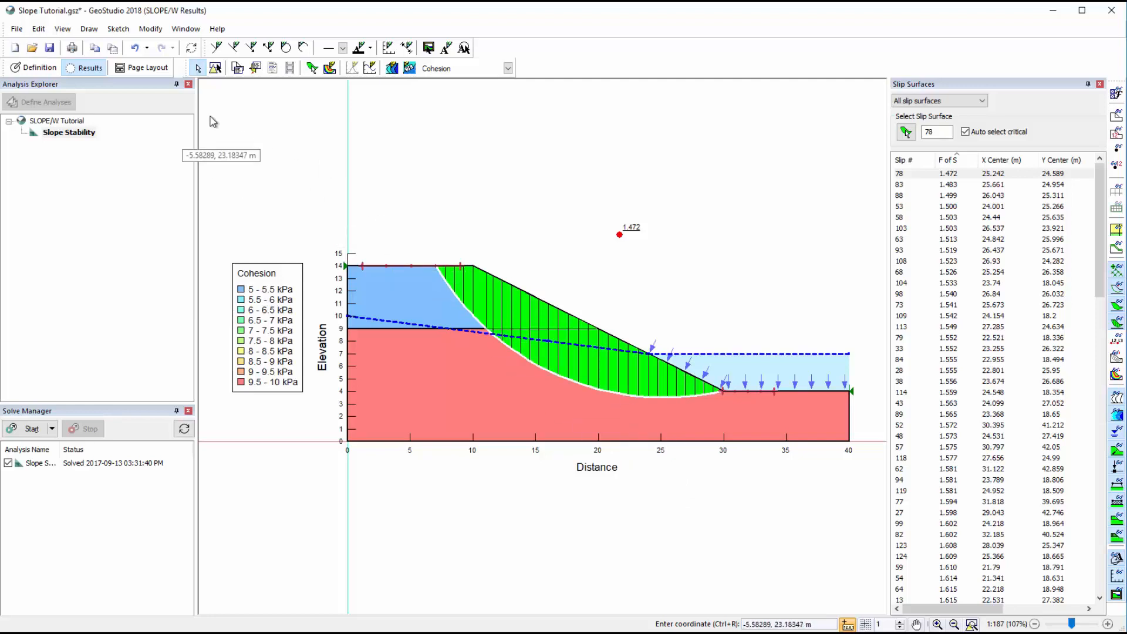
pyautogui.click(62, 29)
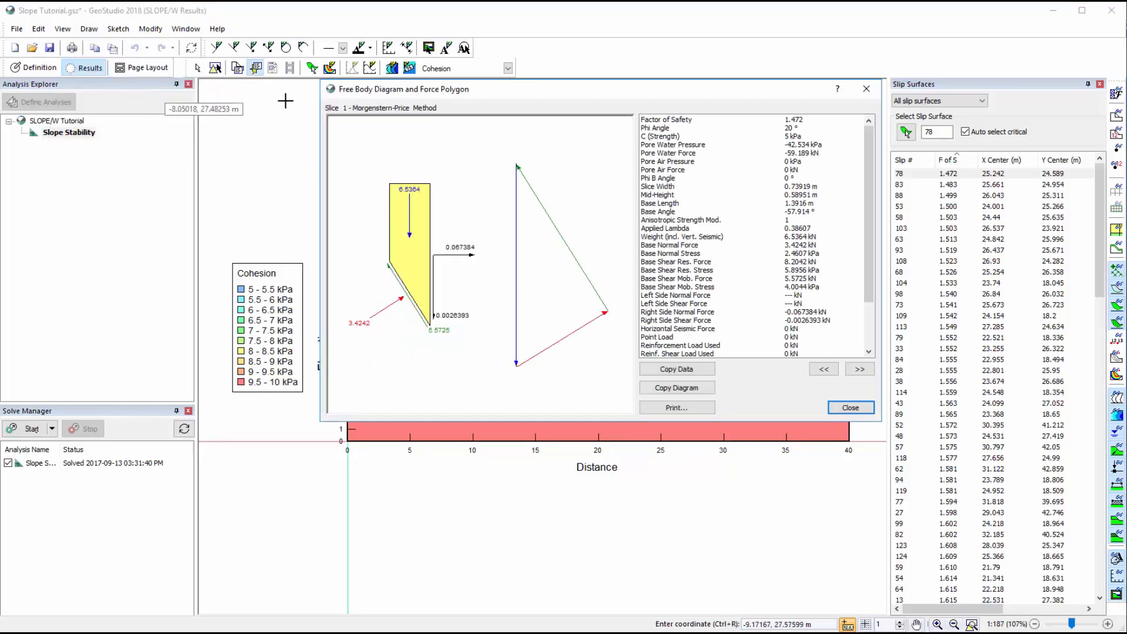
pyautogui.moveTo(403, 89); pyautogui.dragTo(557, 63)
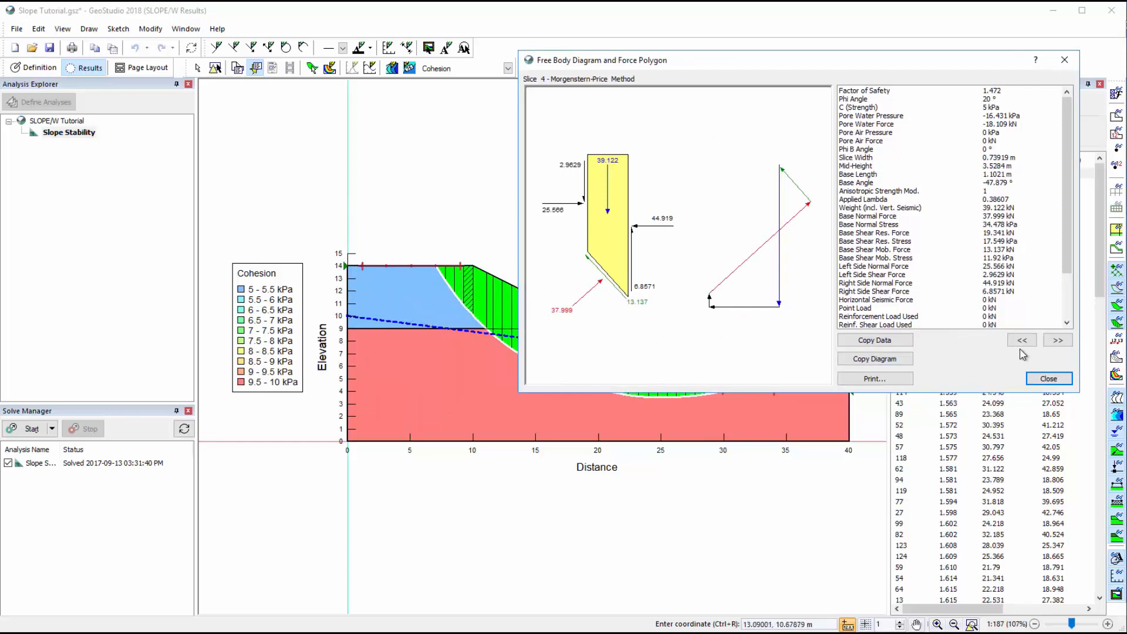
pyautogui.click(1057, 340)
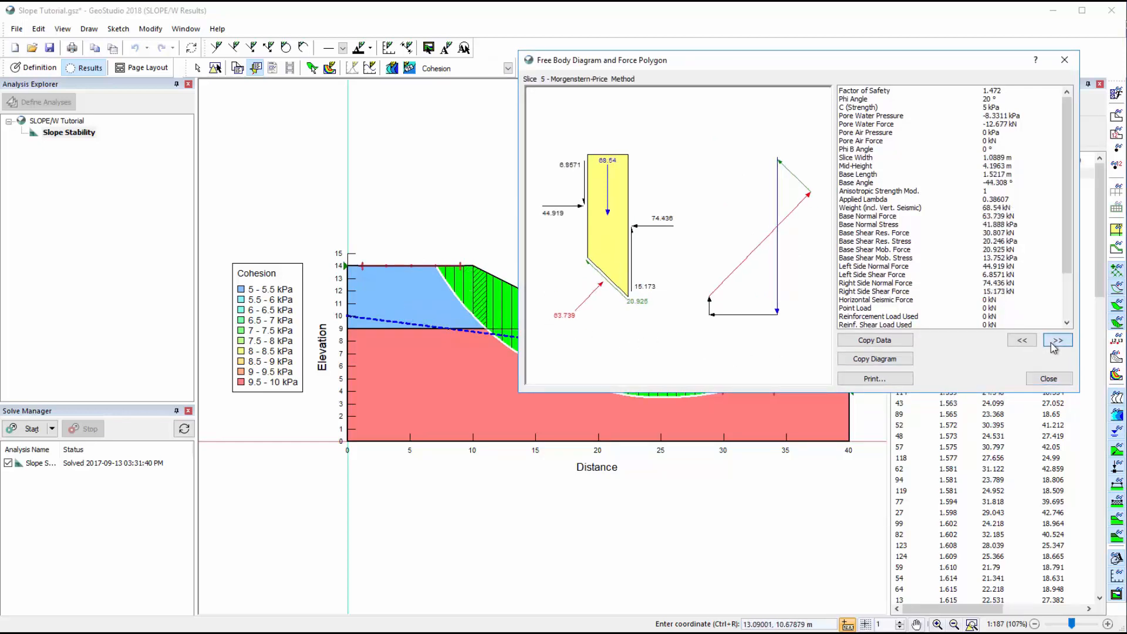
pyautogui.click(1057, 340)
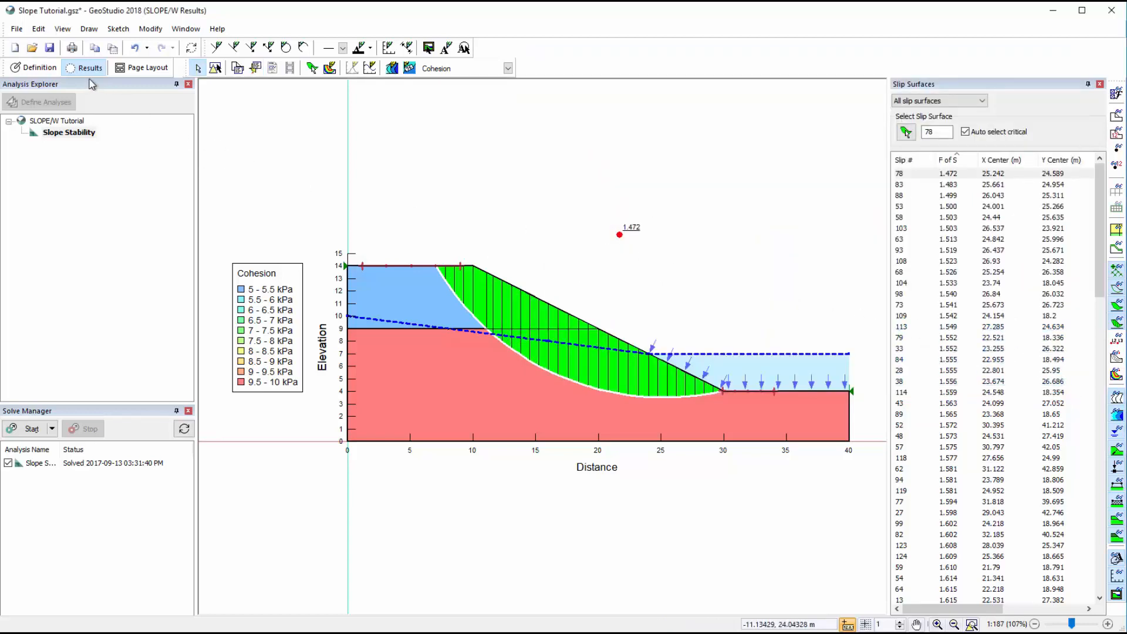
# Step: Inspect the upper soil region's material with Object Information: 5 kPa cohesion, 20° friction angle
pyautogui.click(63, 29)
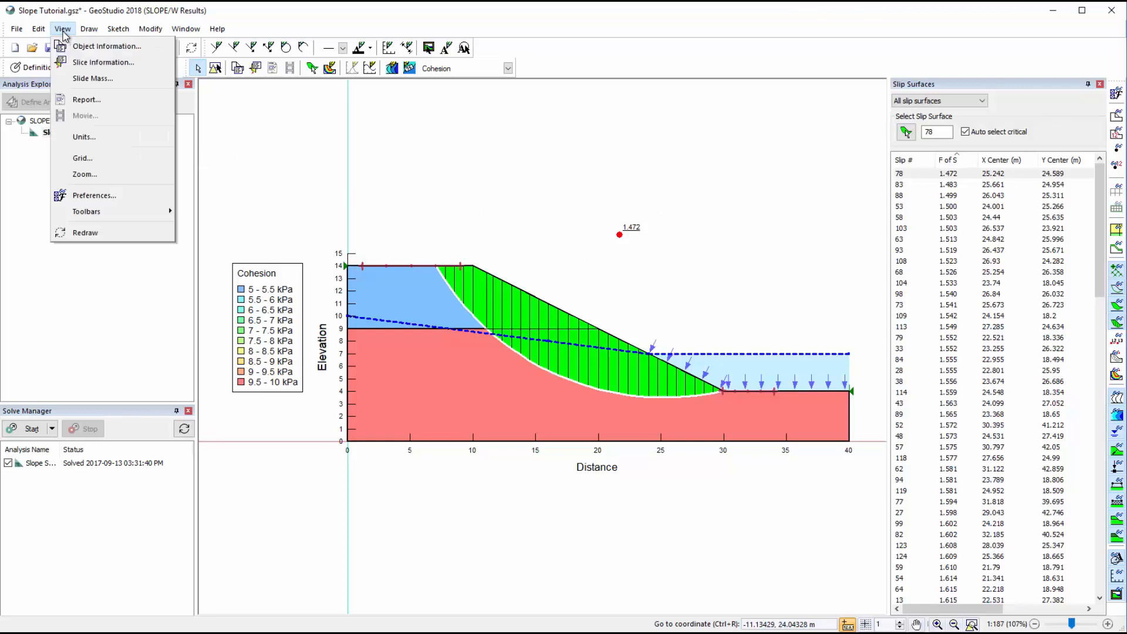
pyautogui.click(106, 46)
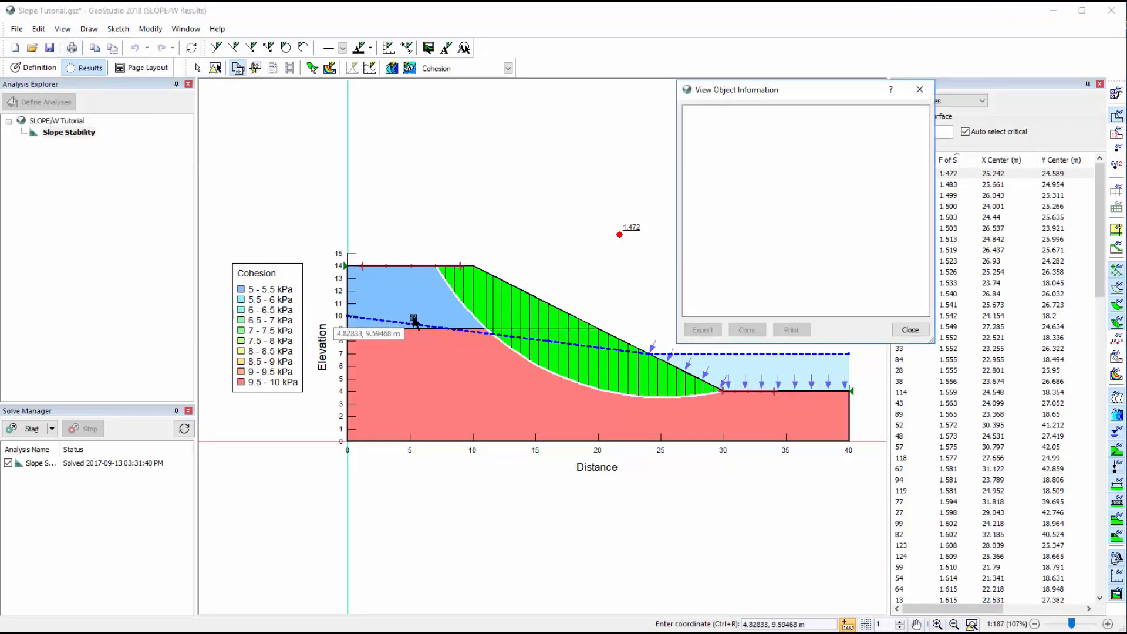
pyautogui.click(420, 313)
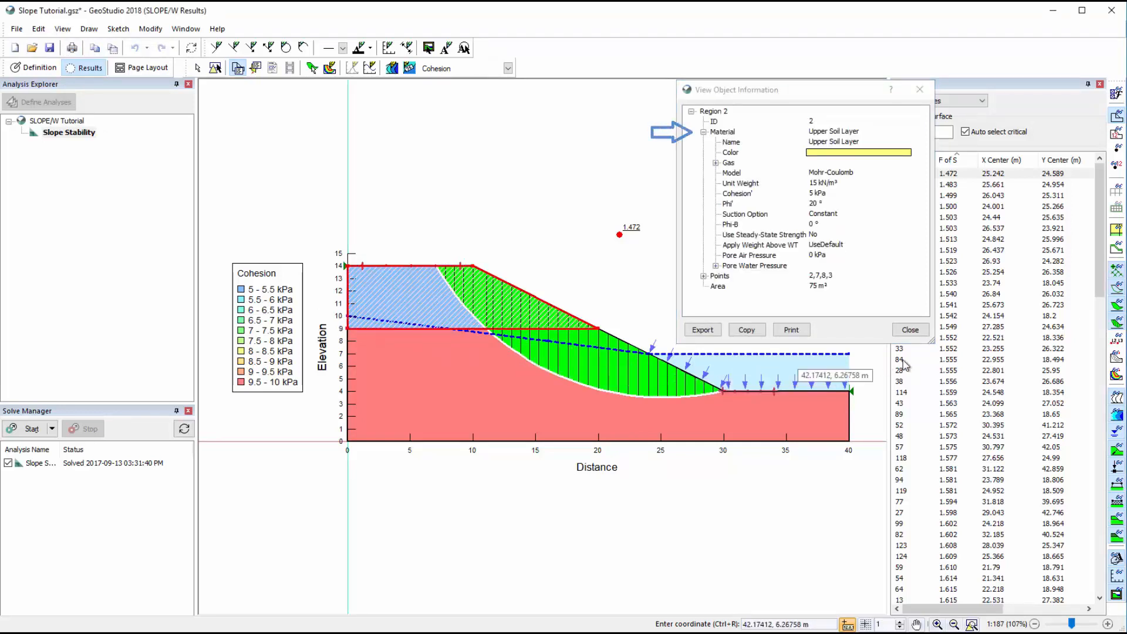
pyautogui.click(910, 329)
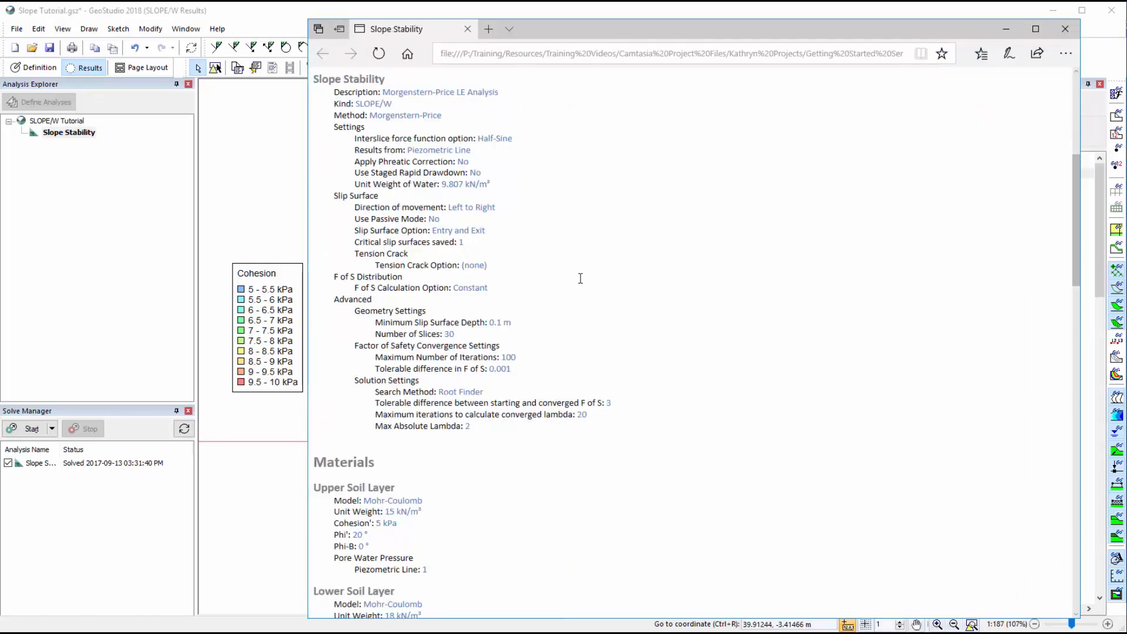
# Step: Scroll the HTML report down to the current slip surface and slice results
pyautogui.scroll(-3)
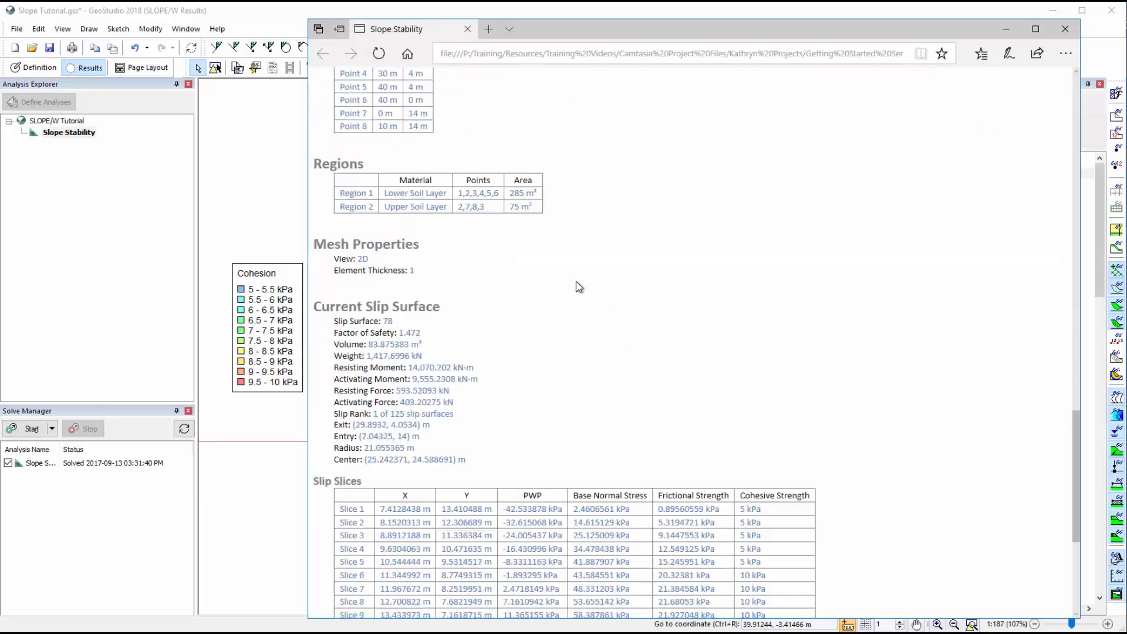
pyautogui.scroll(-3)
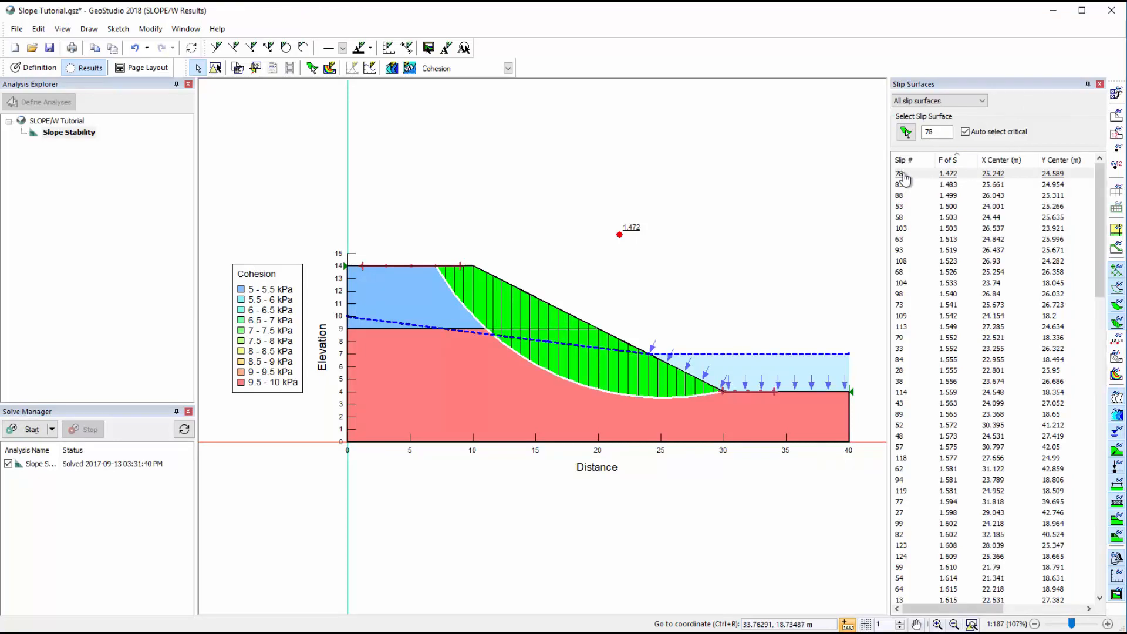
# Step: Turn on Safety Map Zone shading with 10 zones in the slip surface colour map settings
pyautogui.click(89, 29)
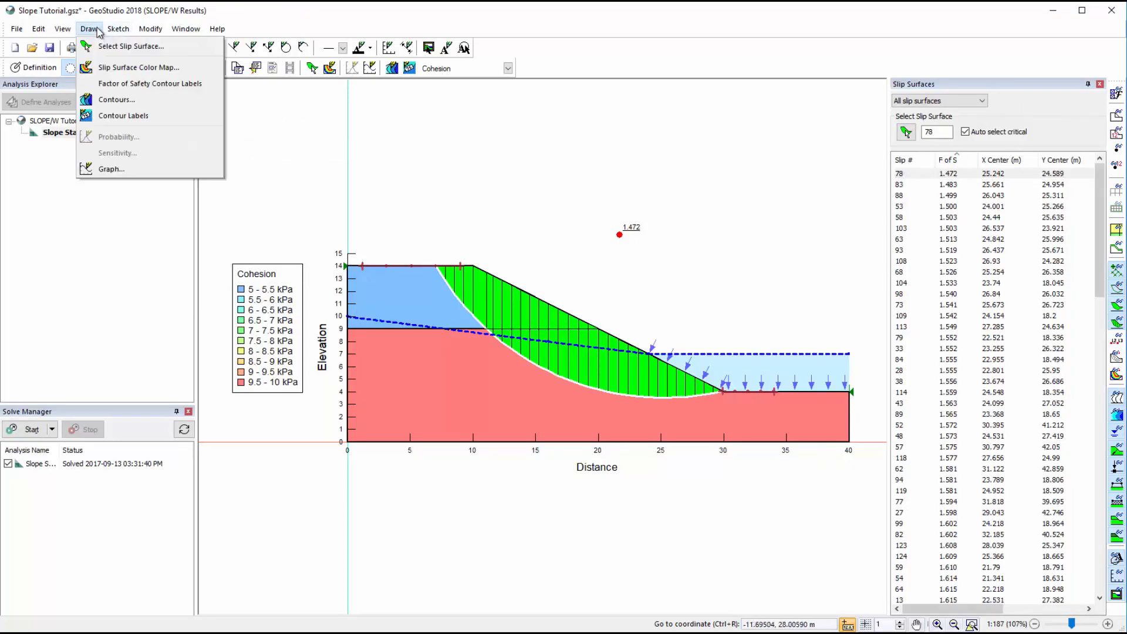
pyautogui.click(140, 67)
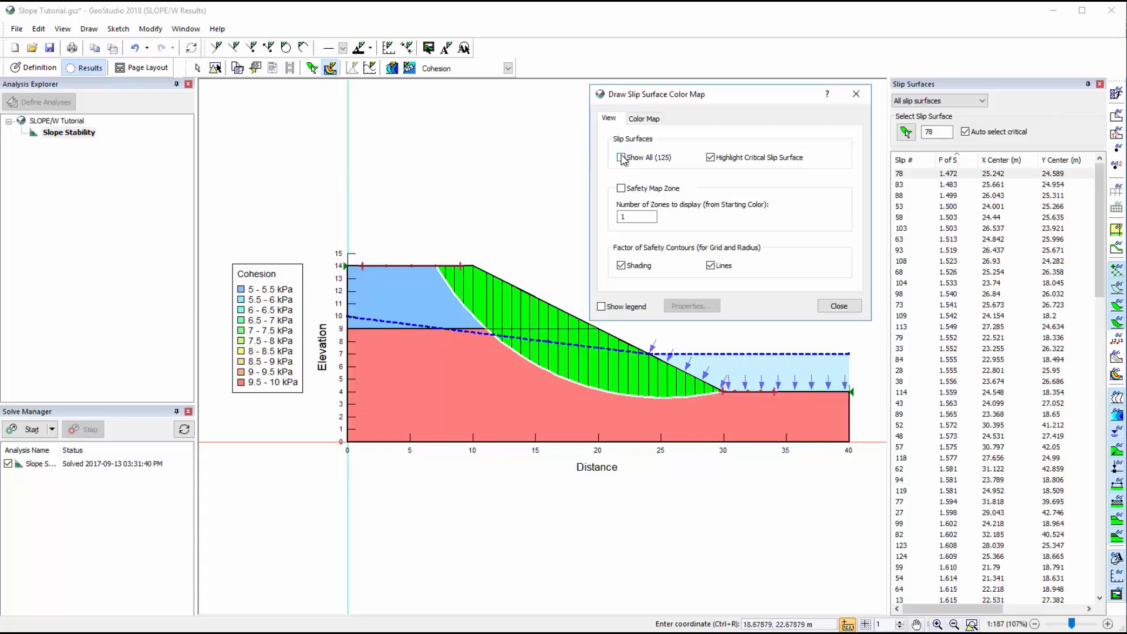
pyautogui.click(620, 158)
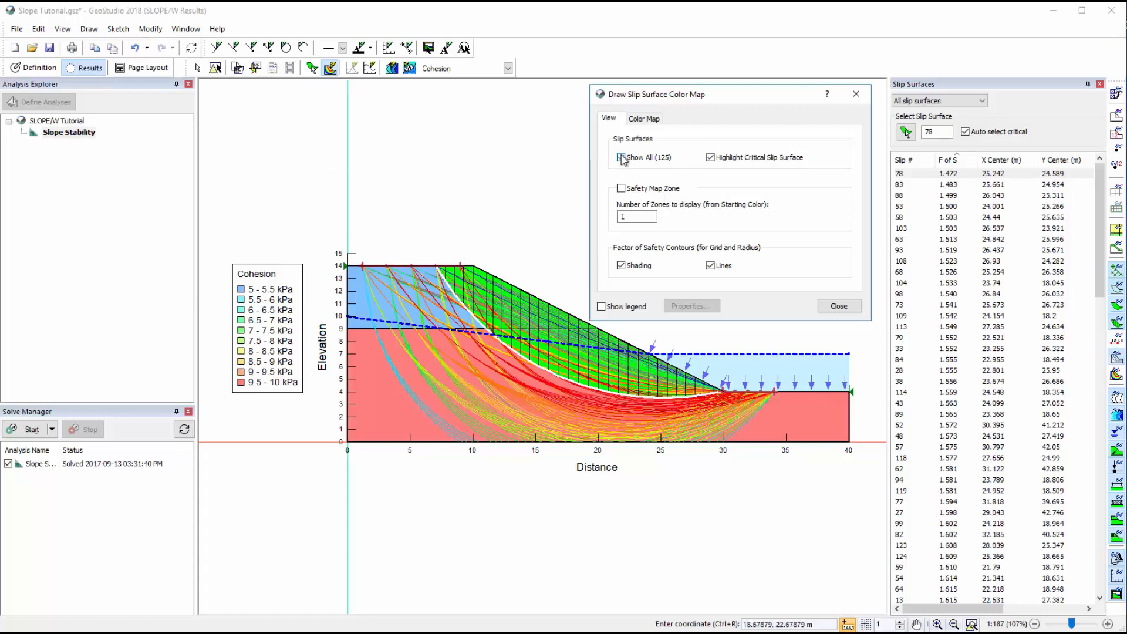
pyautogui.click(621, 158)
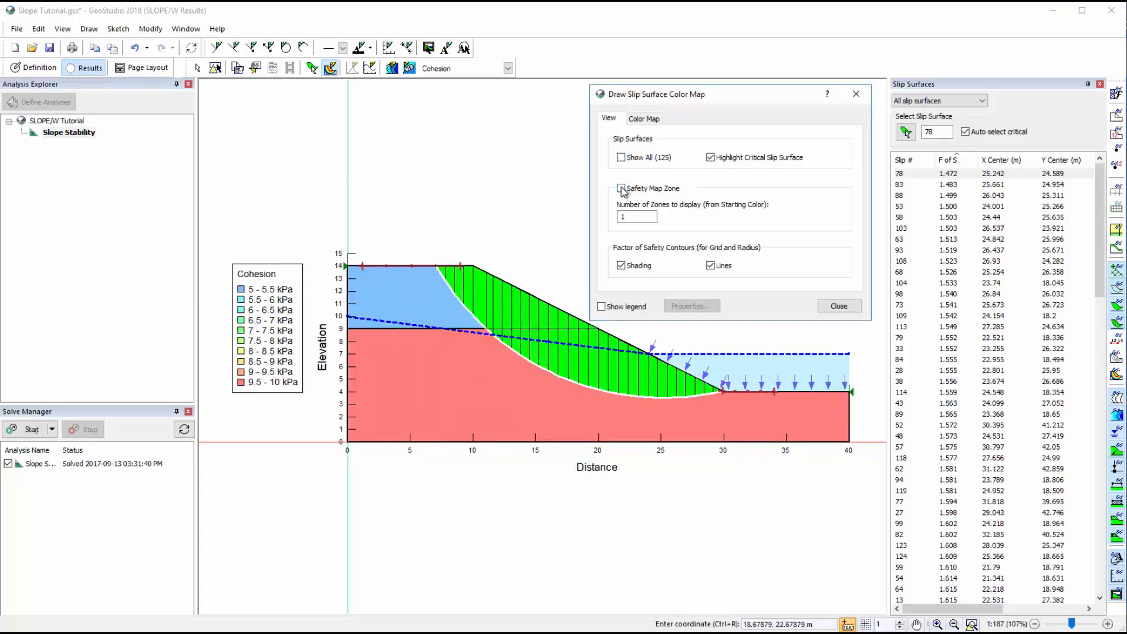
pyautogui.click(621, 188)
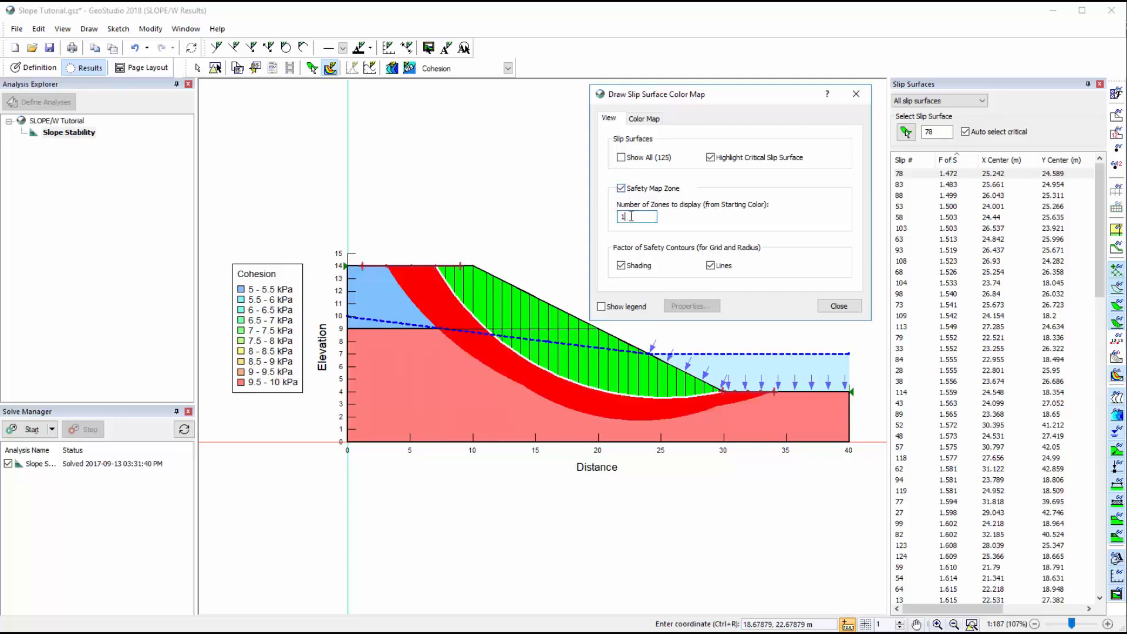
pyautogui.write('10')
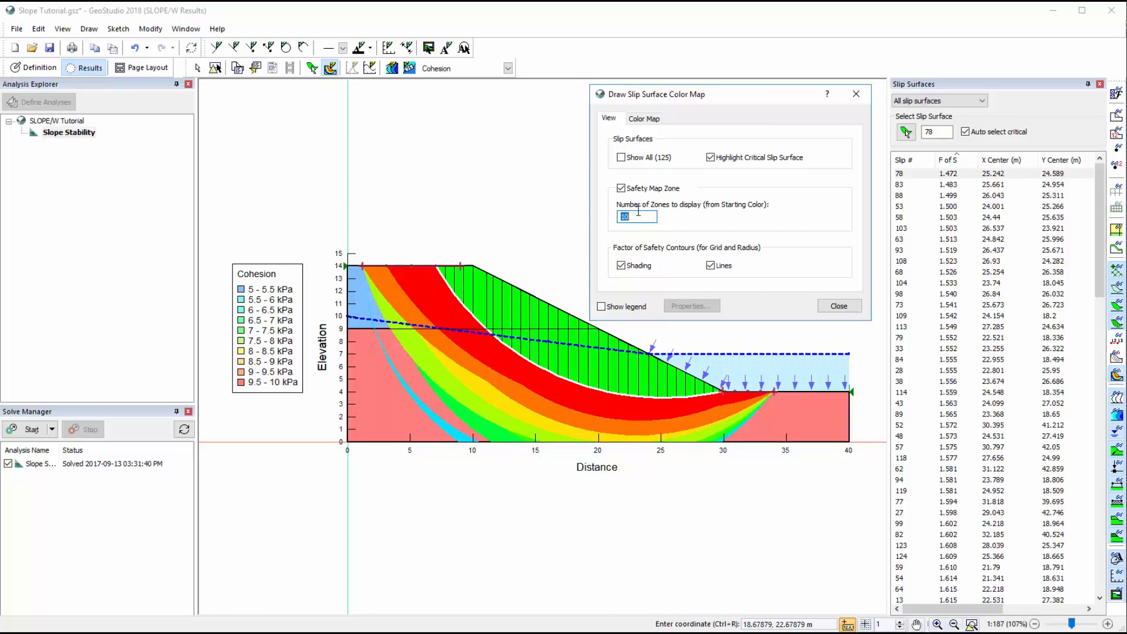
pyautogui.click(644, 118)
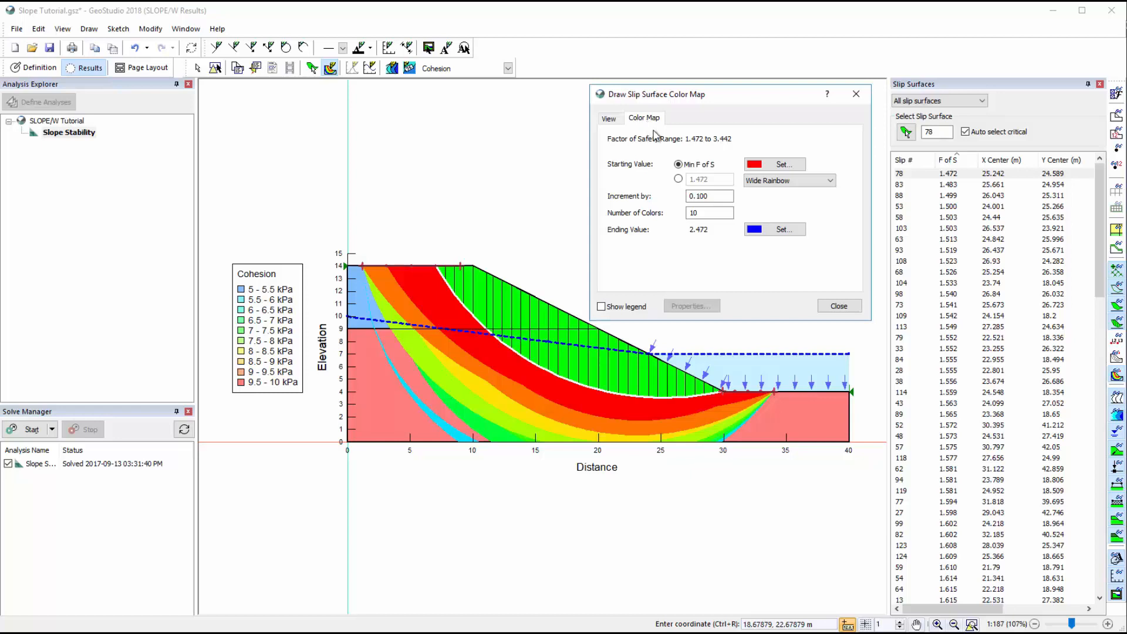
# Step: Consult the slip surface colour map help page, then close Help and the Color Map dialog
pyautogui.click(827, 94)
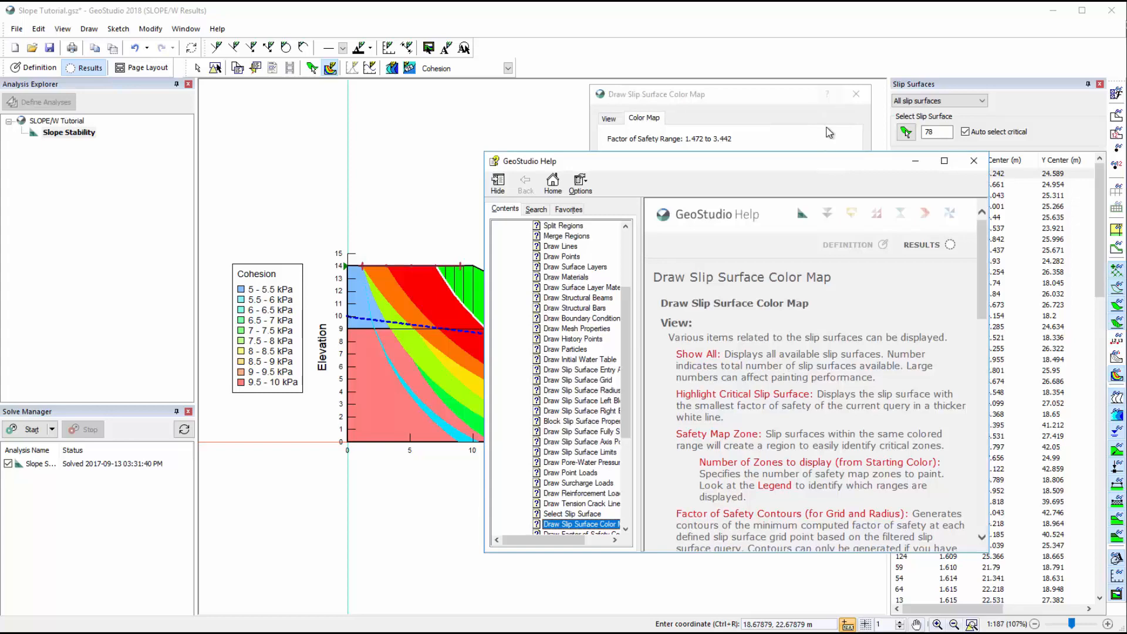
pyautogui.scroll(-3)
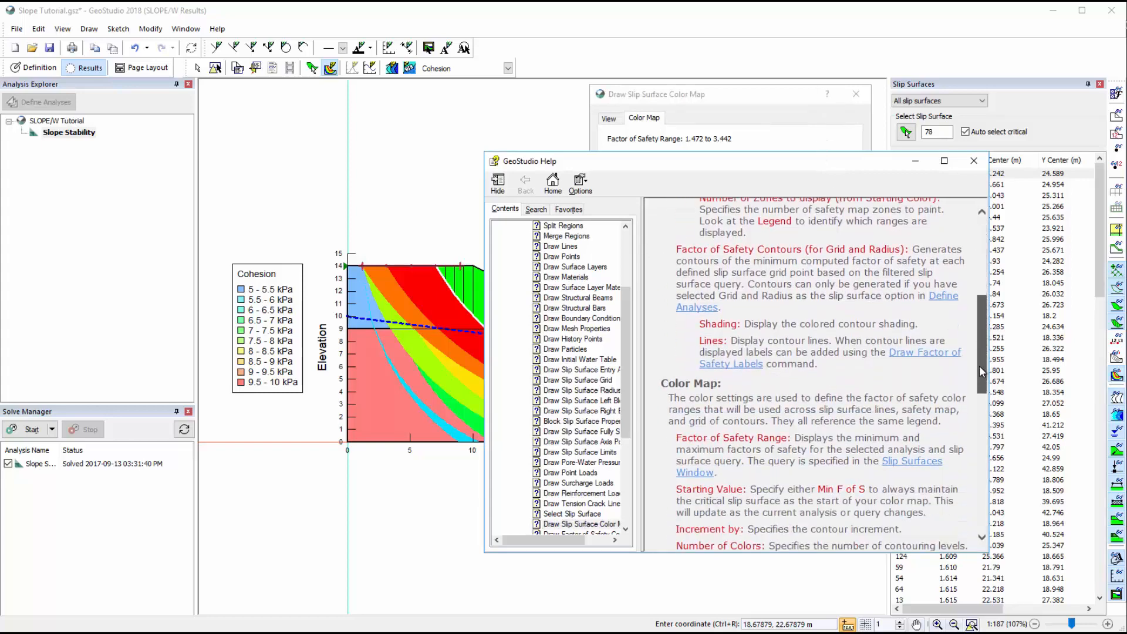
pyautogui.scroll(-3)
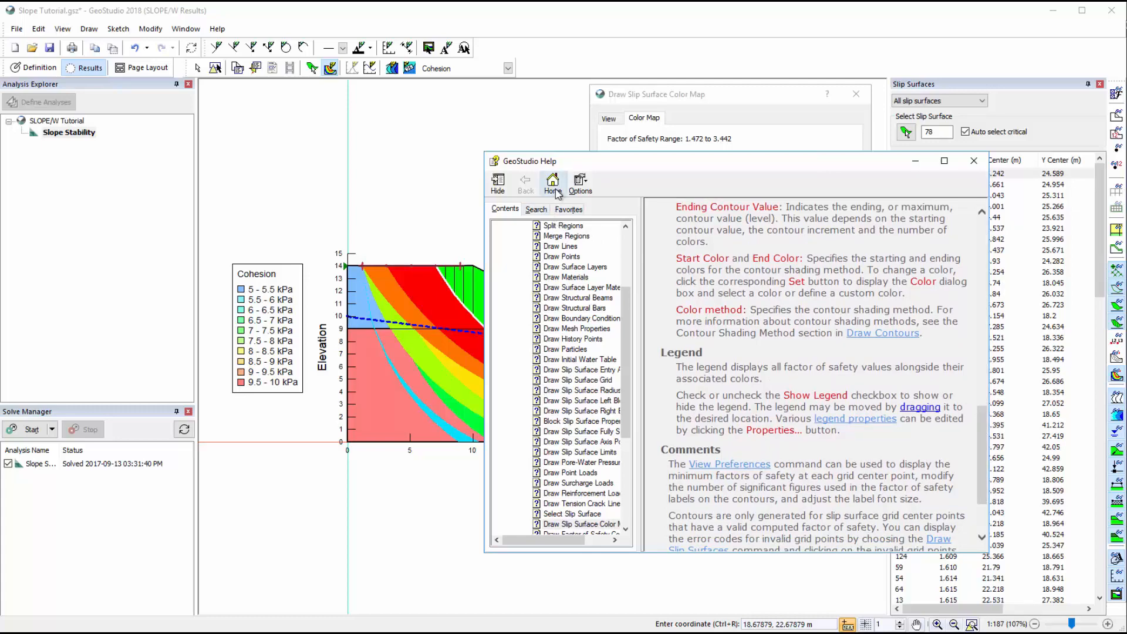
pyautogui.click(551, 181)
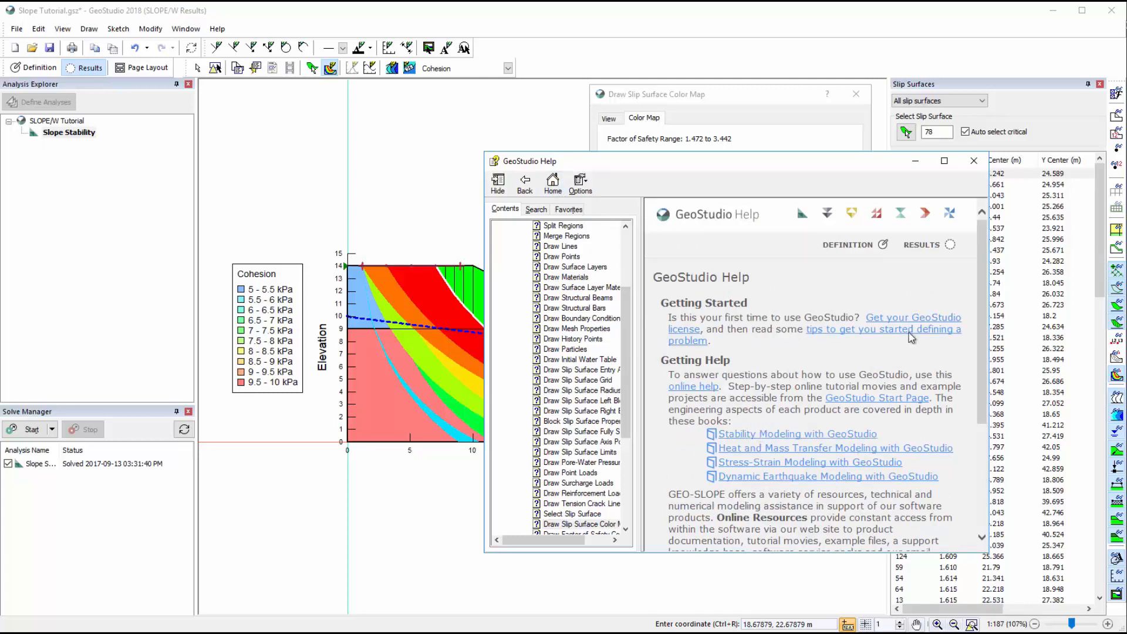
pyautogui.click(974, 161)
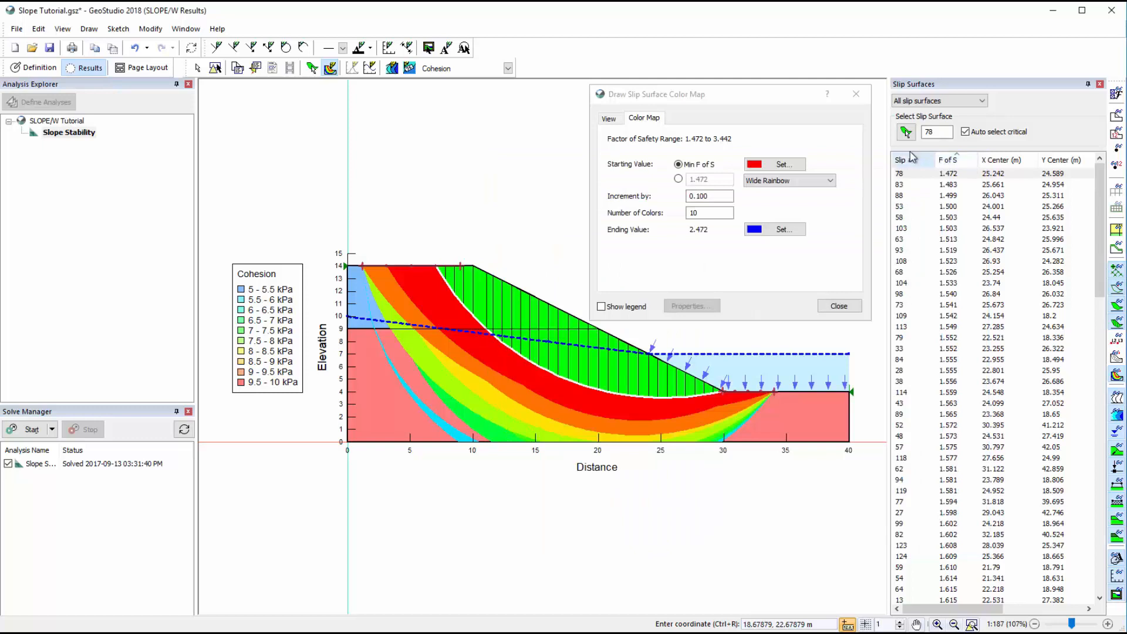
pyautogui.click(839, 305)
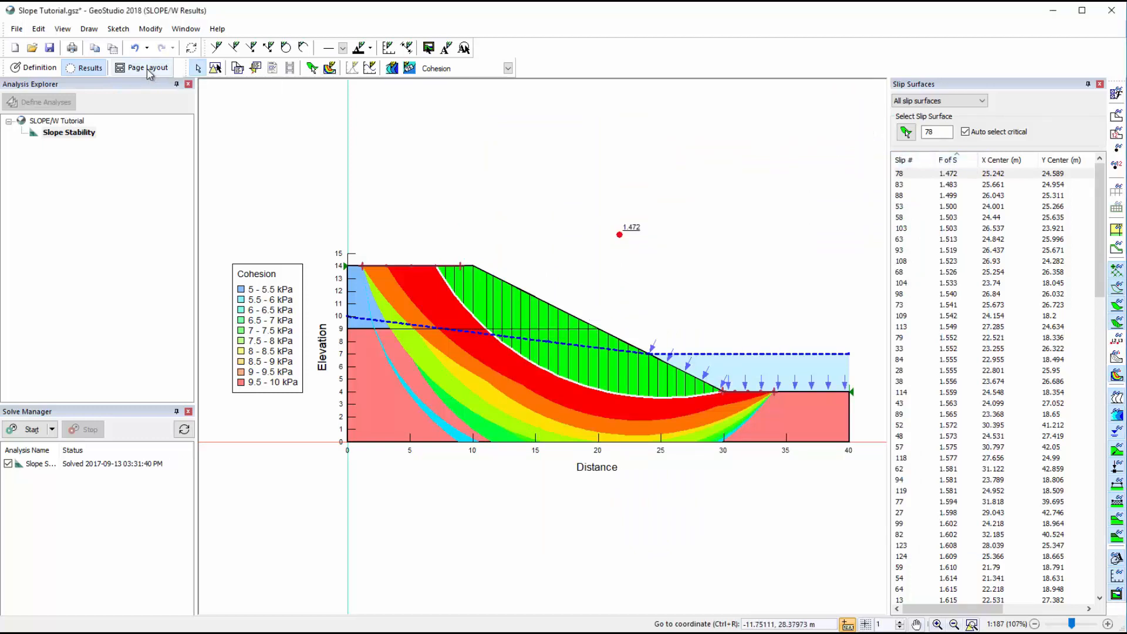
# Step: Switch to Page Layout and import a saved layout with a letter landscape title block
pyautogui.click(142, 67)
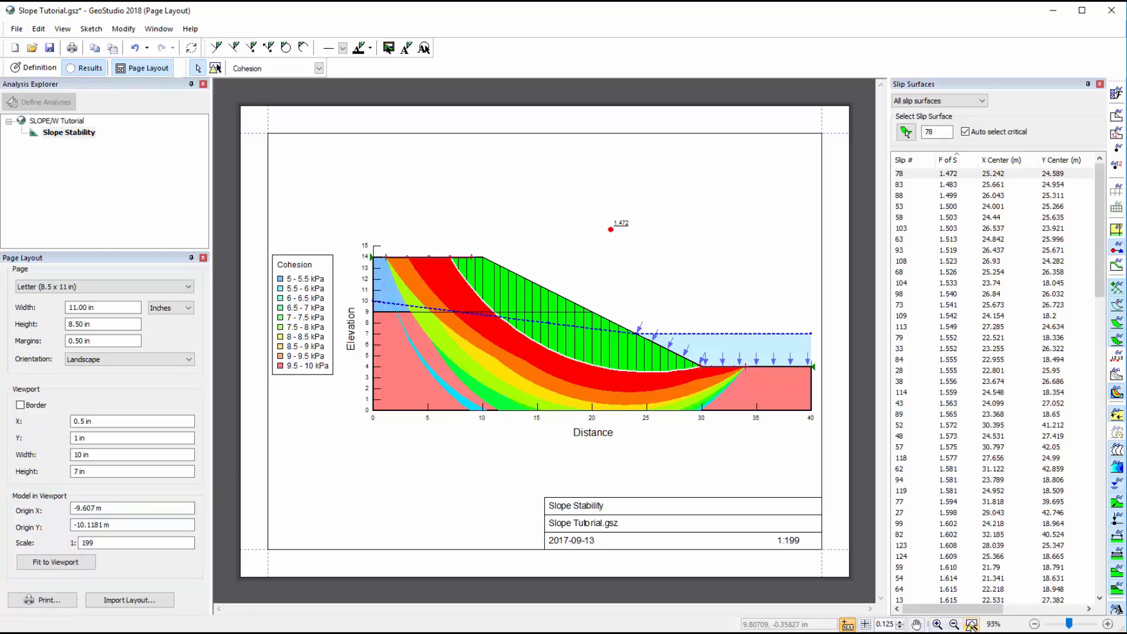
pyautogui.click(130, 599)
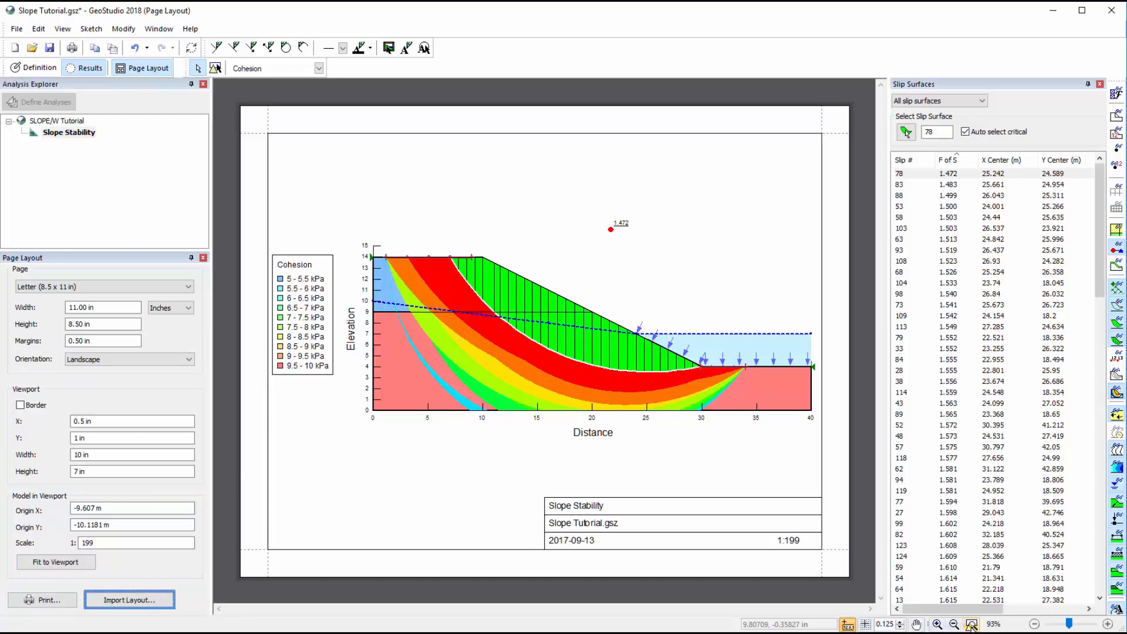